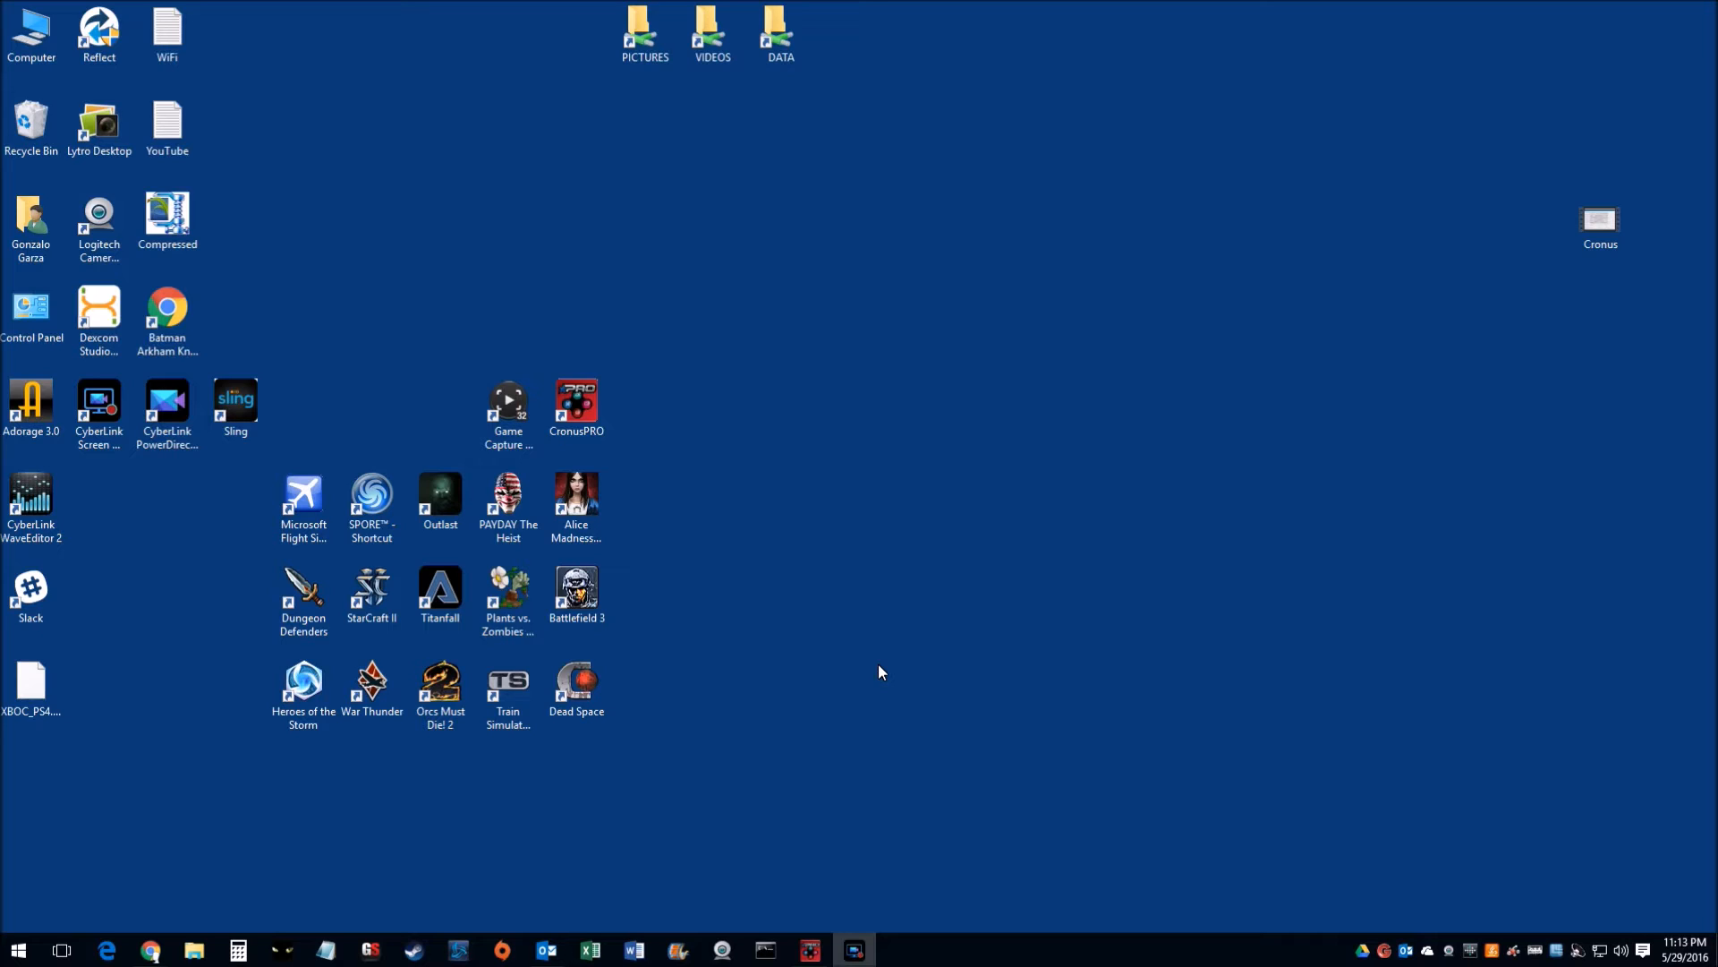
mouse_move(1074, 704)
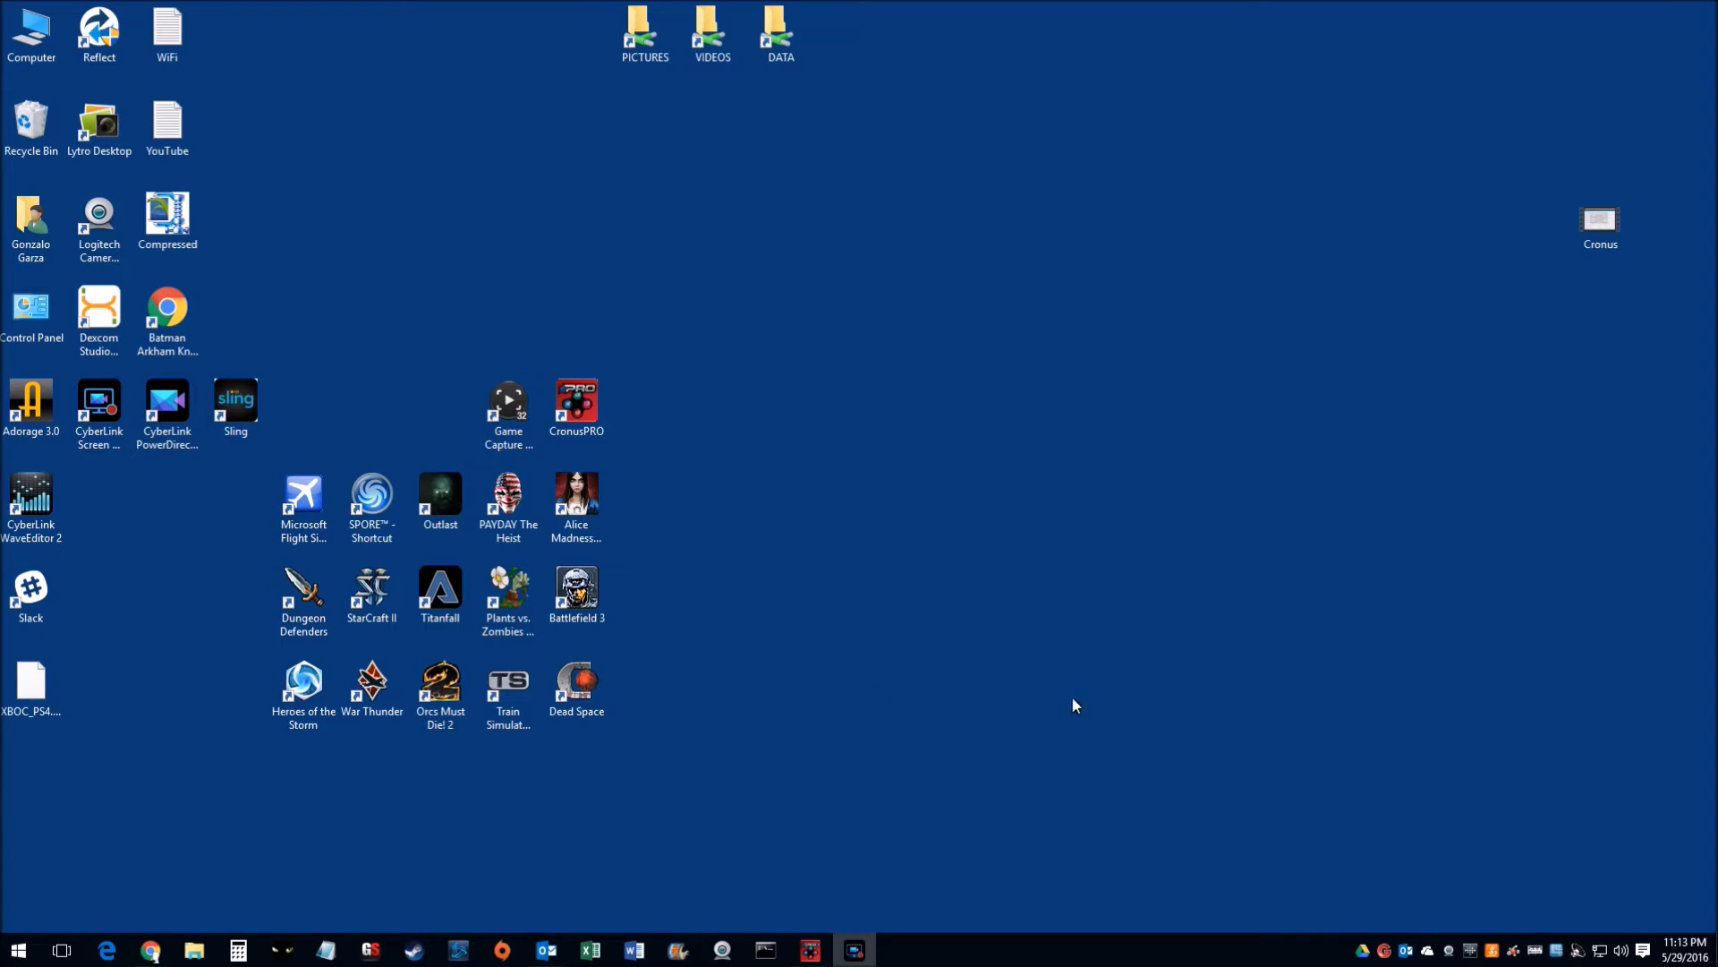
mouse_move(1112, 672)
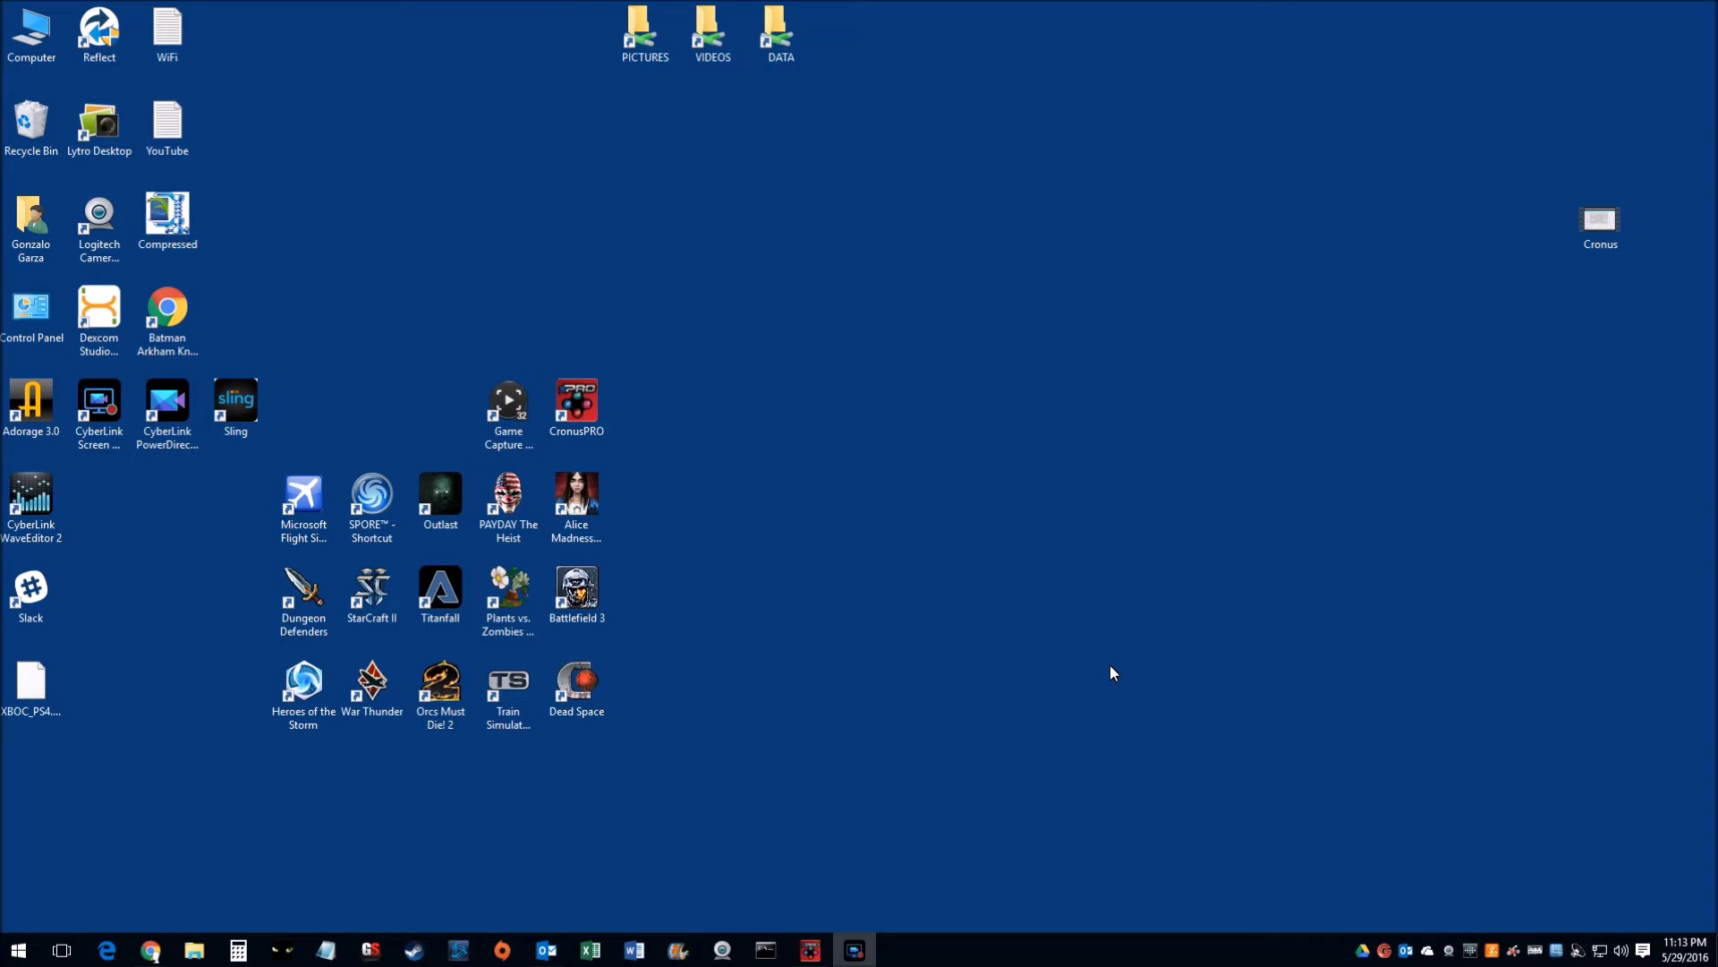
mouse_move(950, 811)
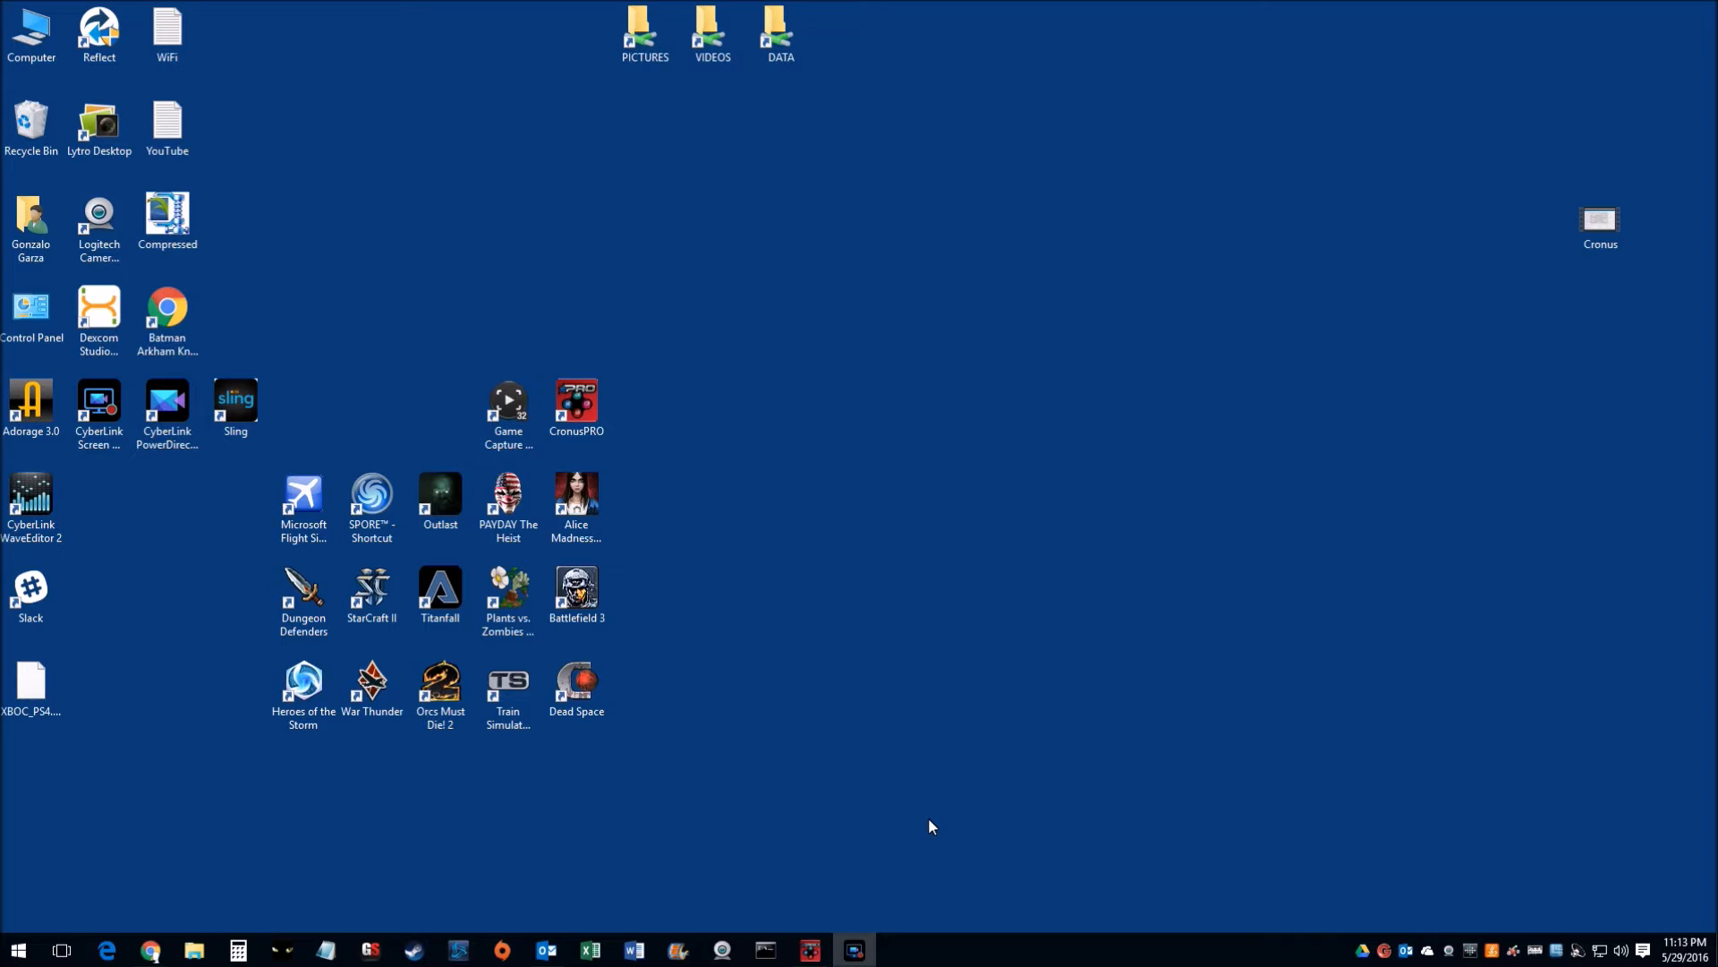
mouse_move(864, 878)
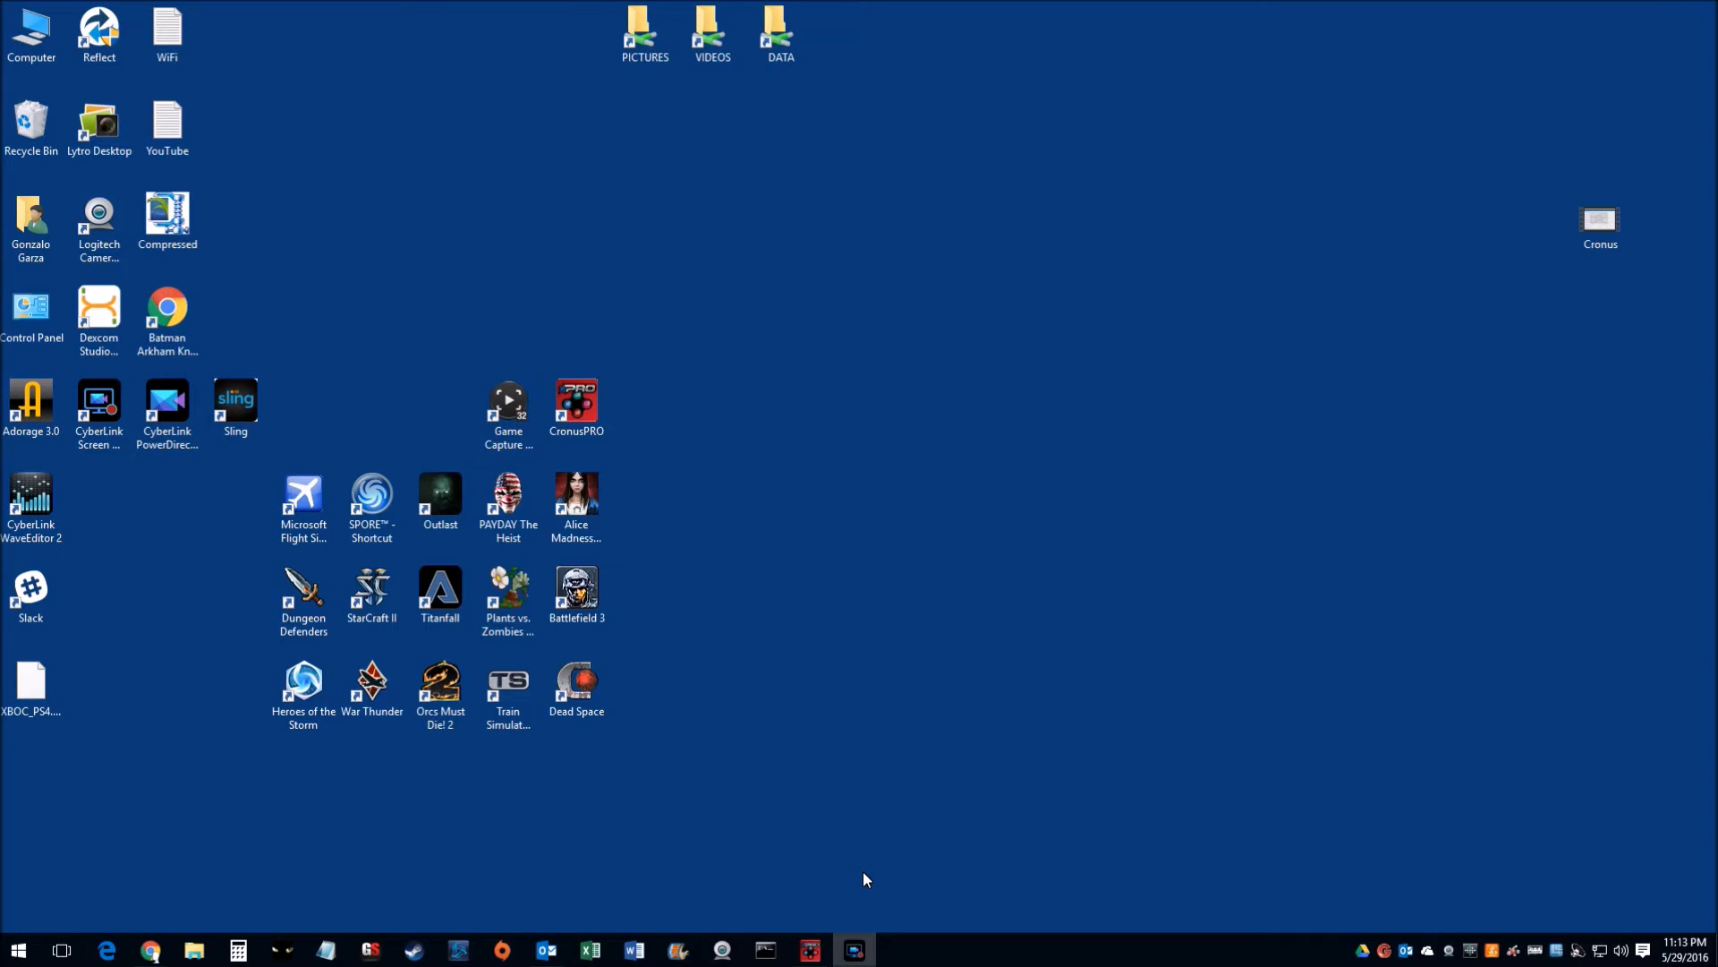
mouse_move(864, 885)
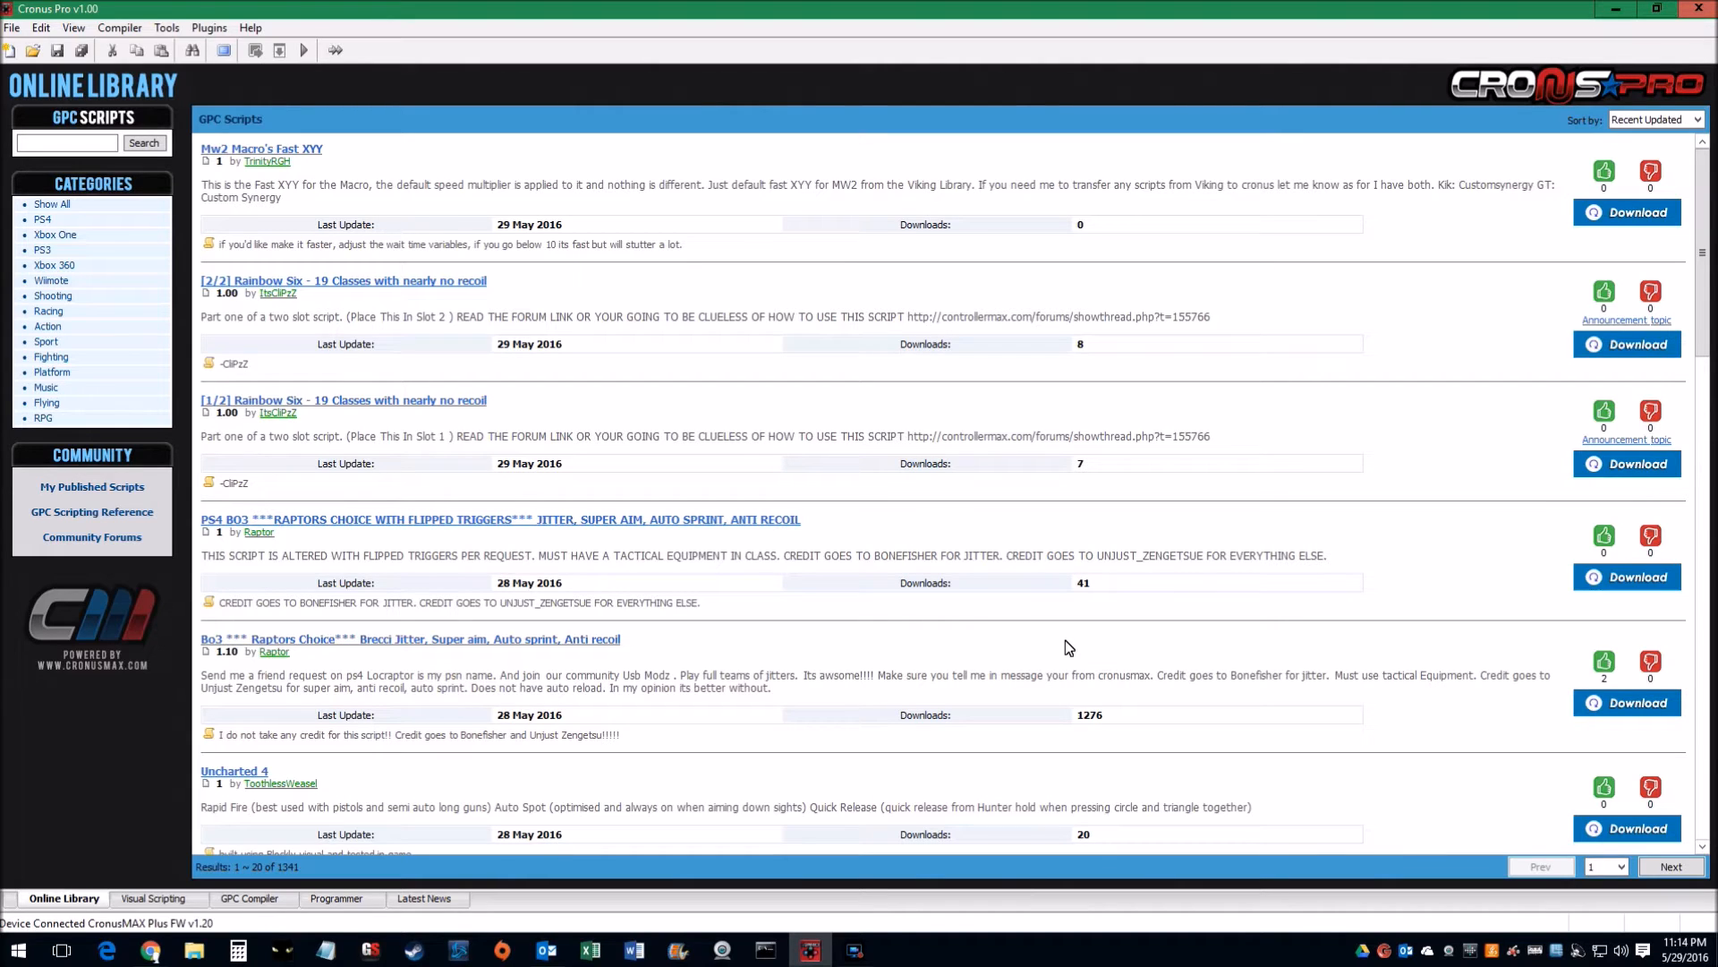
mouse_move(630, 186)
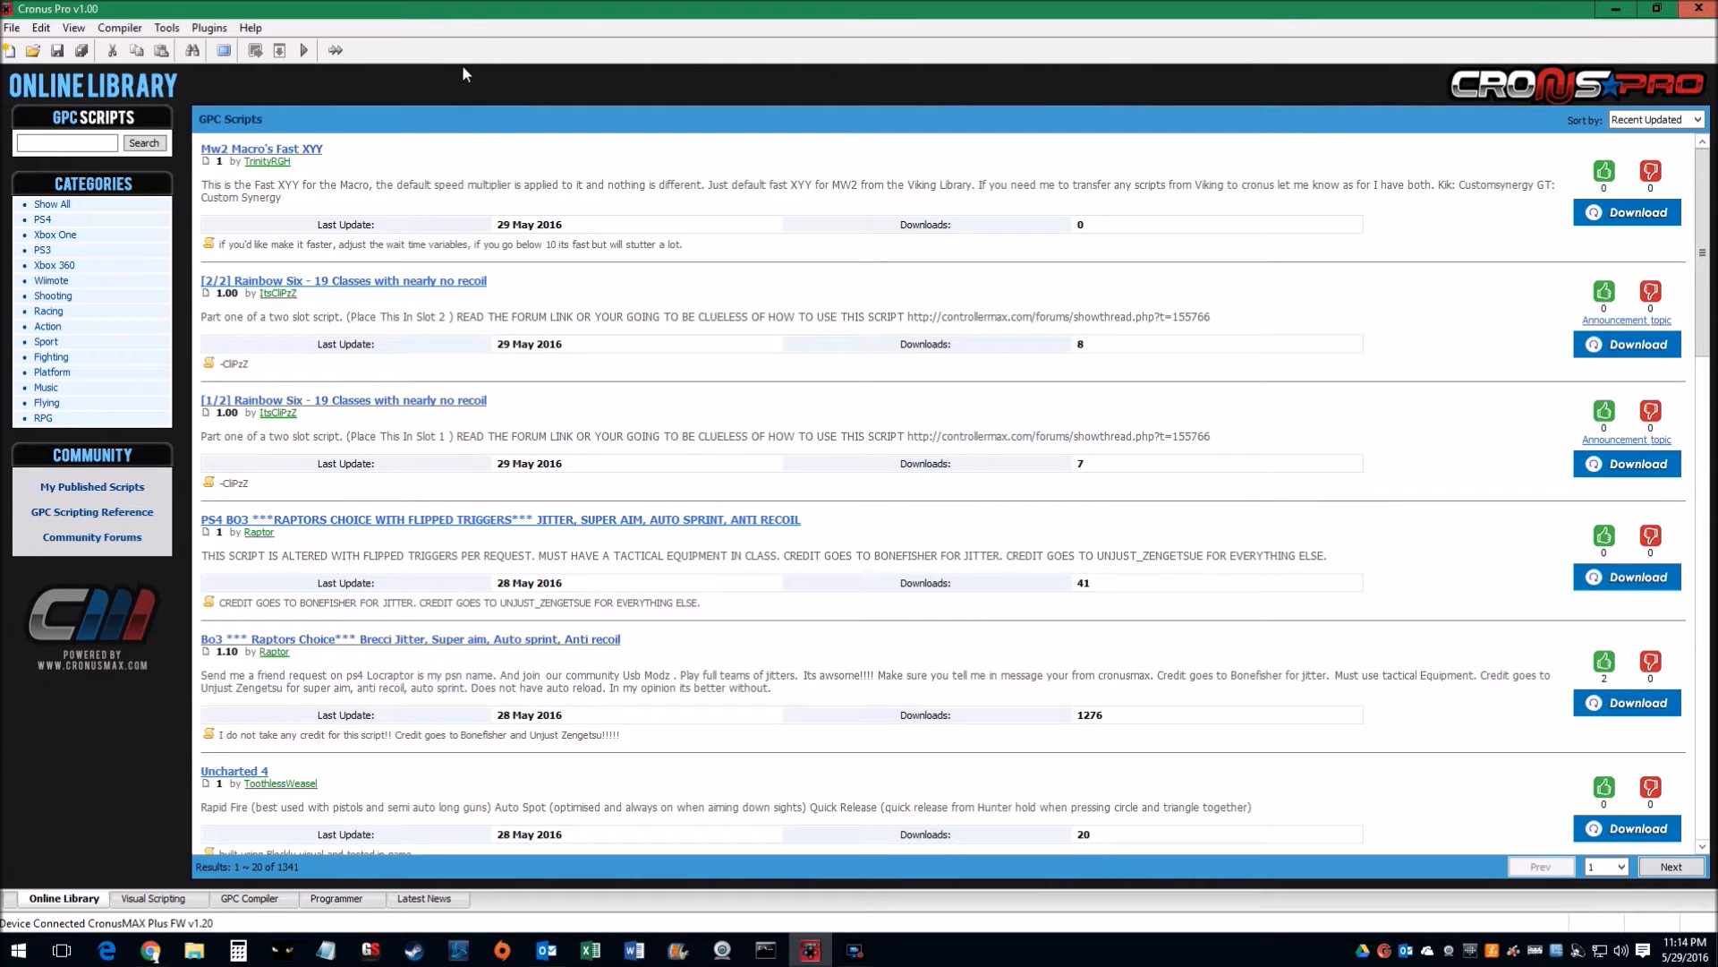
mouse_move(263, 34)
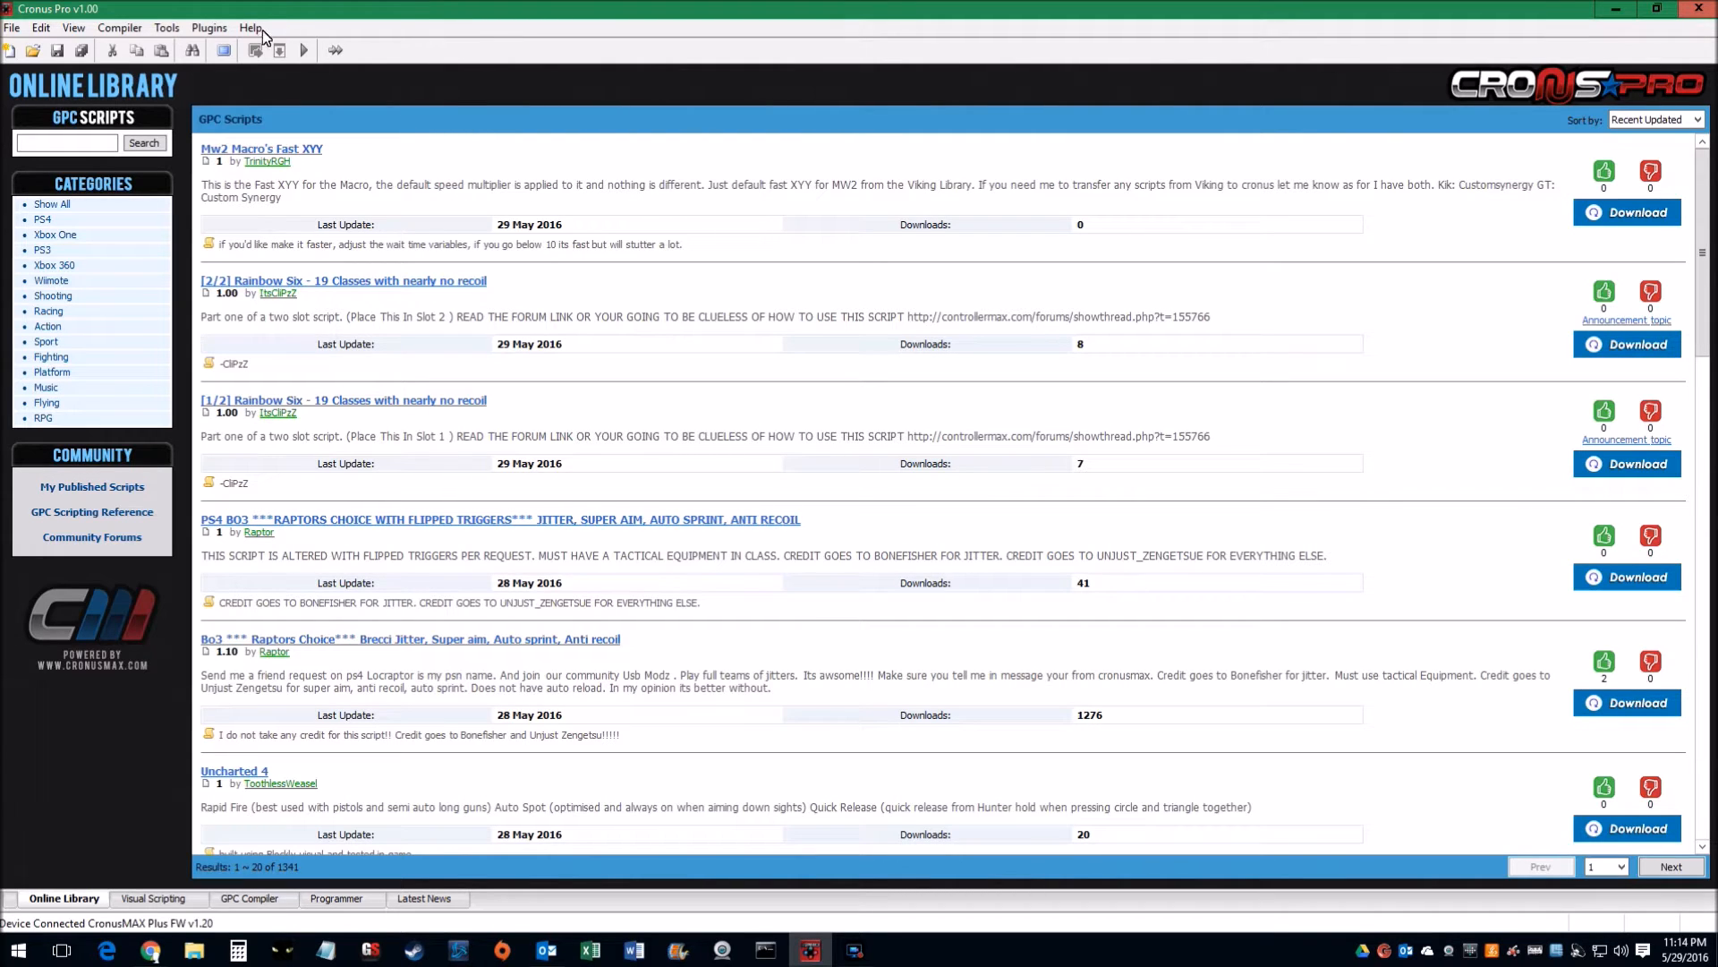
Show the Plugins menu list over the online script library
click(209, 28)
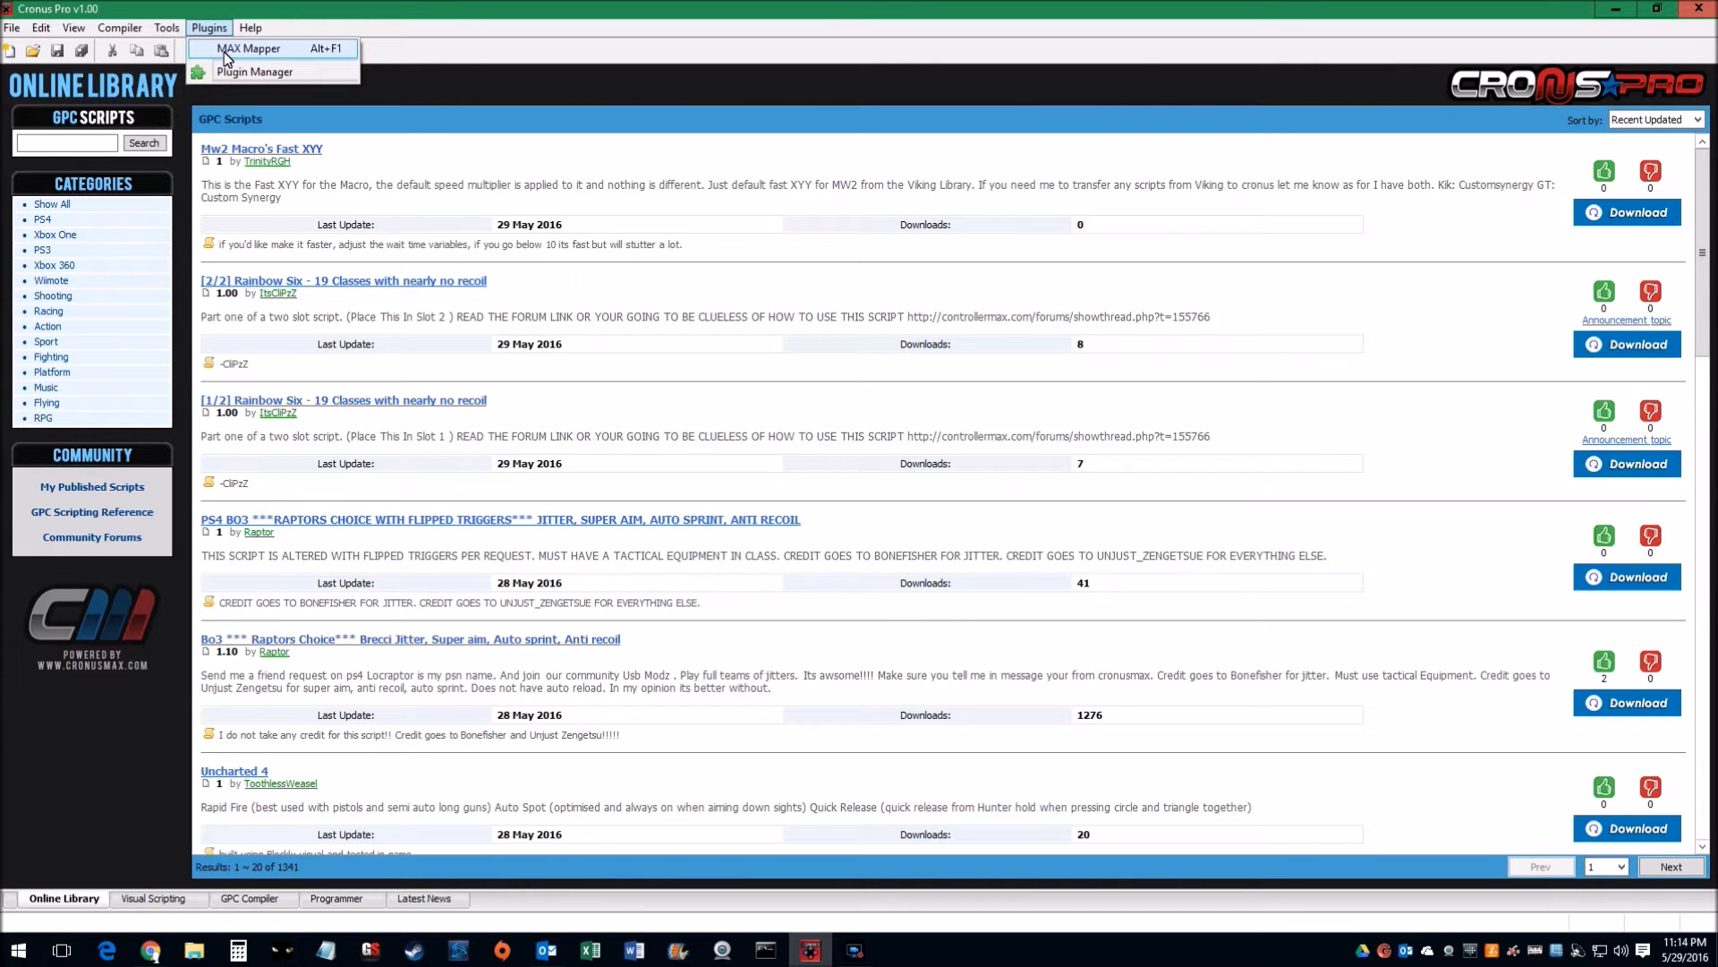
Launch MAX Mapper and inspect the Xbox One View button's mapping choices
click(250, 48)
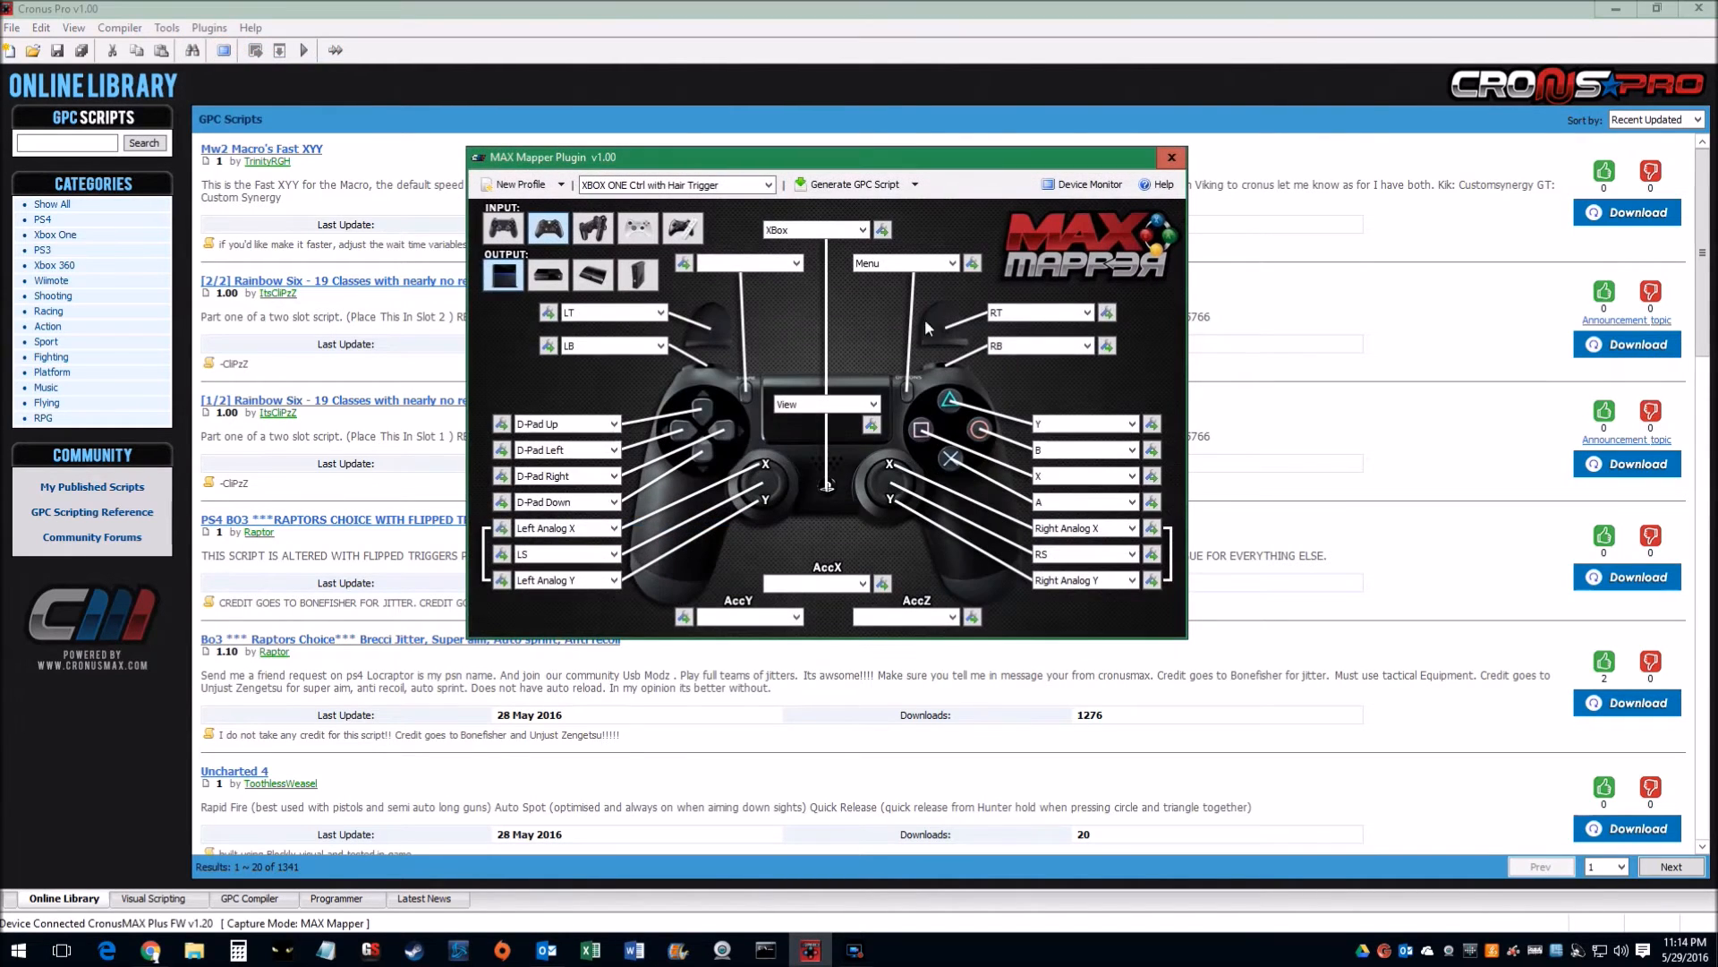
mouse_move(630, 575)
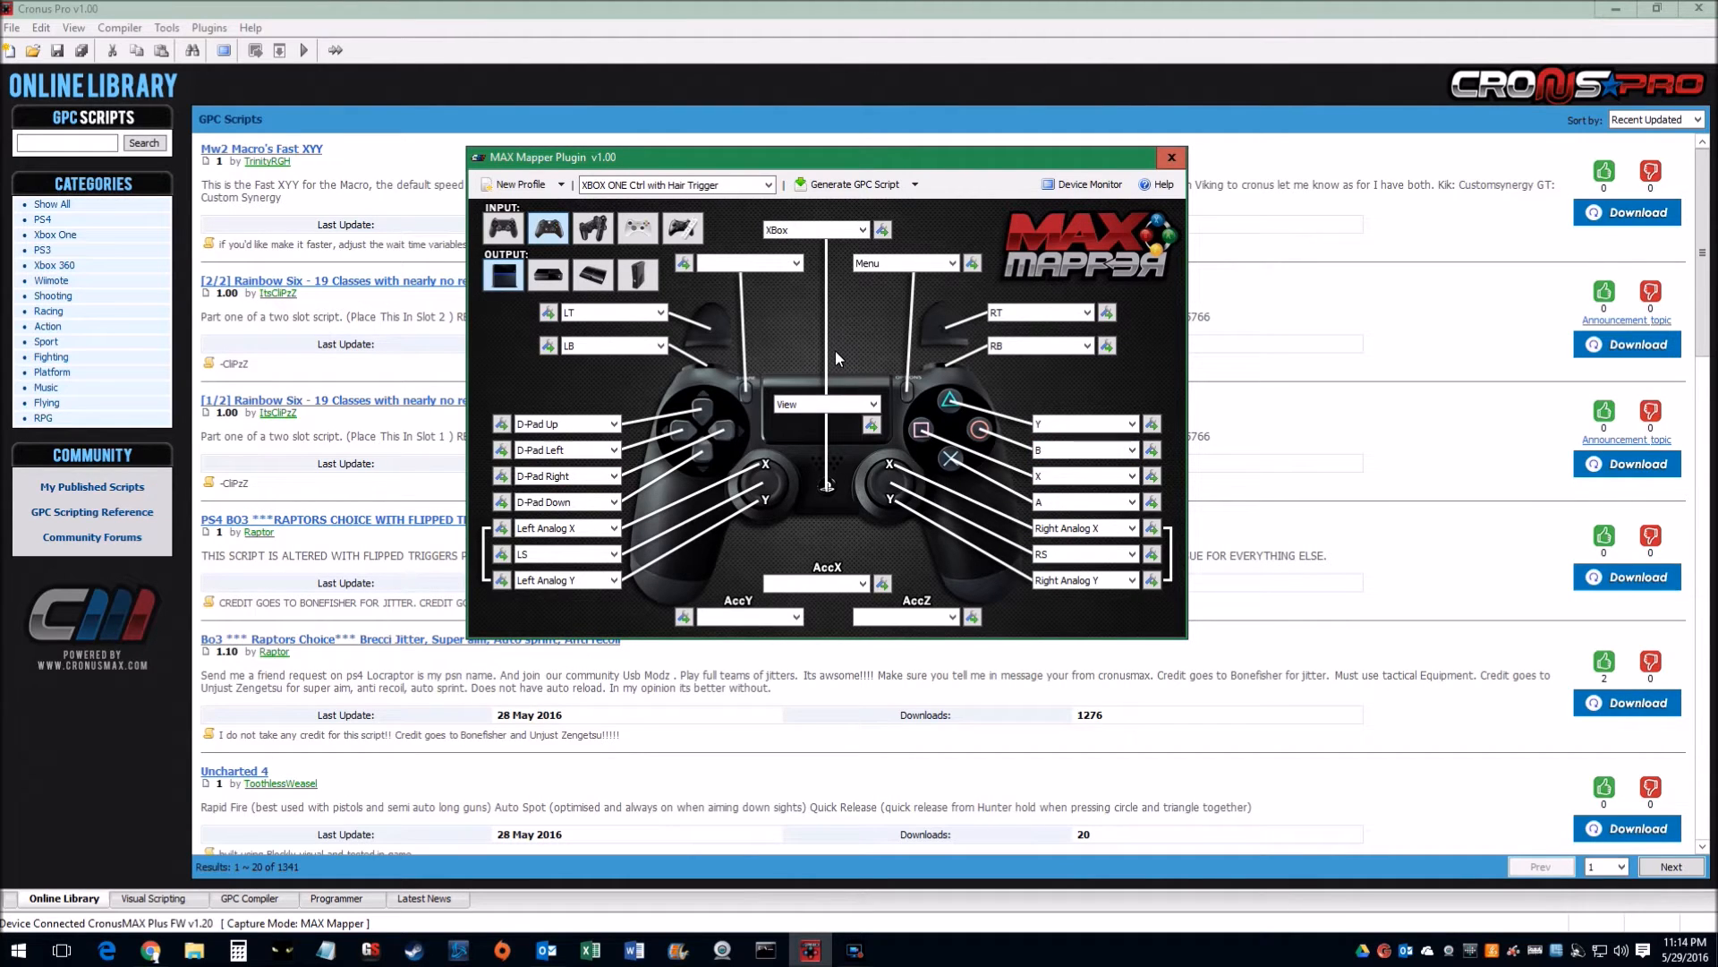
mouse_move(763, 316)
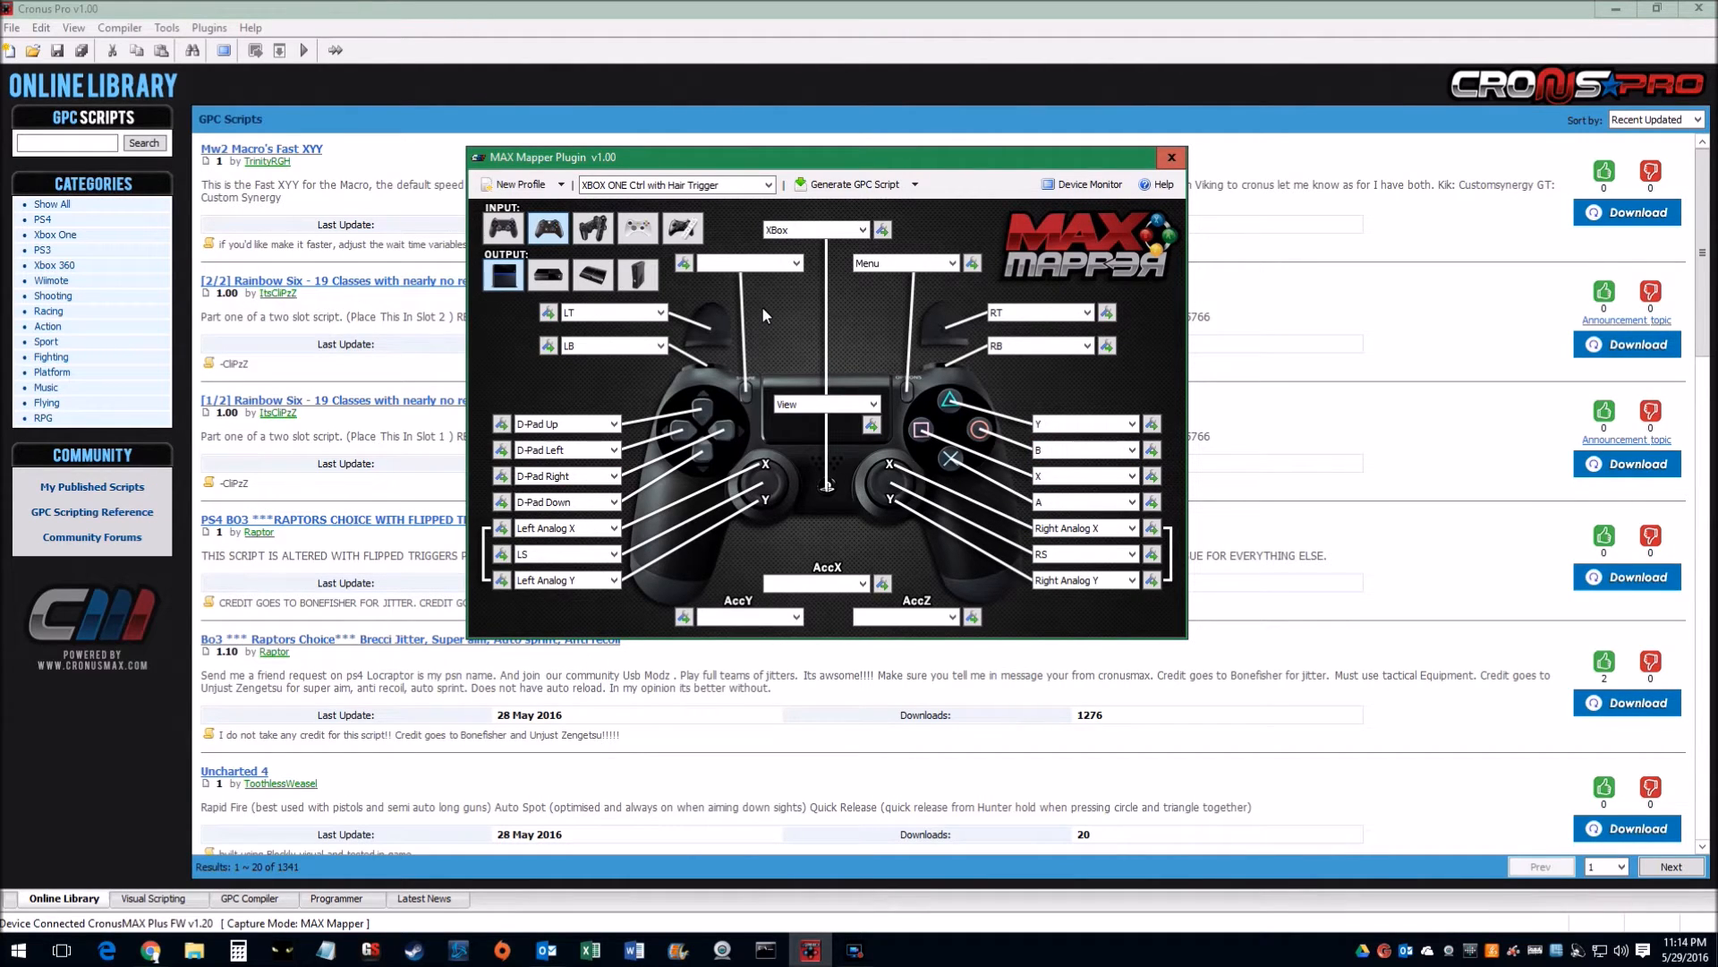
mouse_move(547, 229)
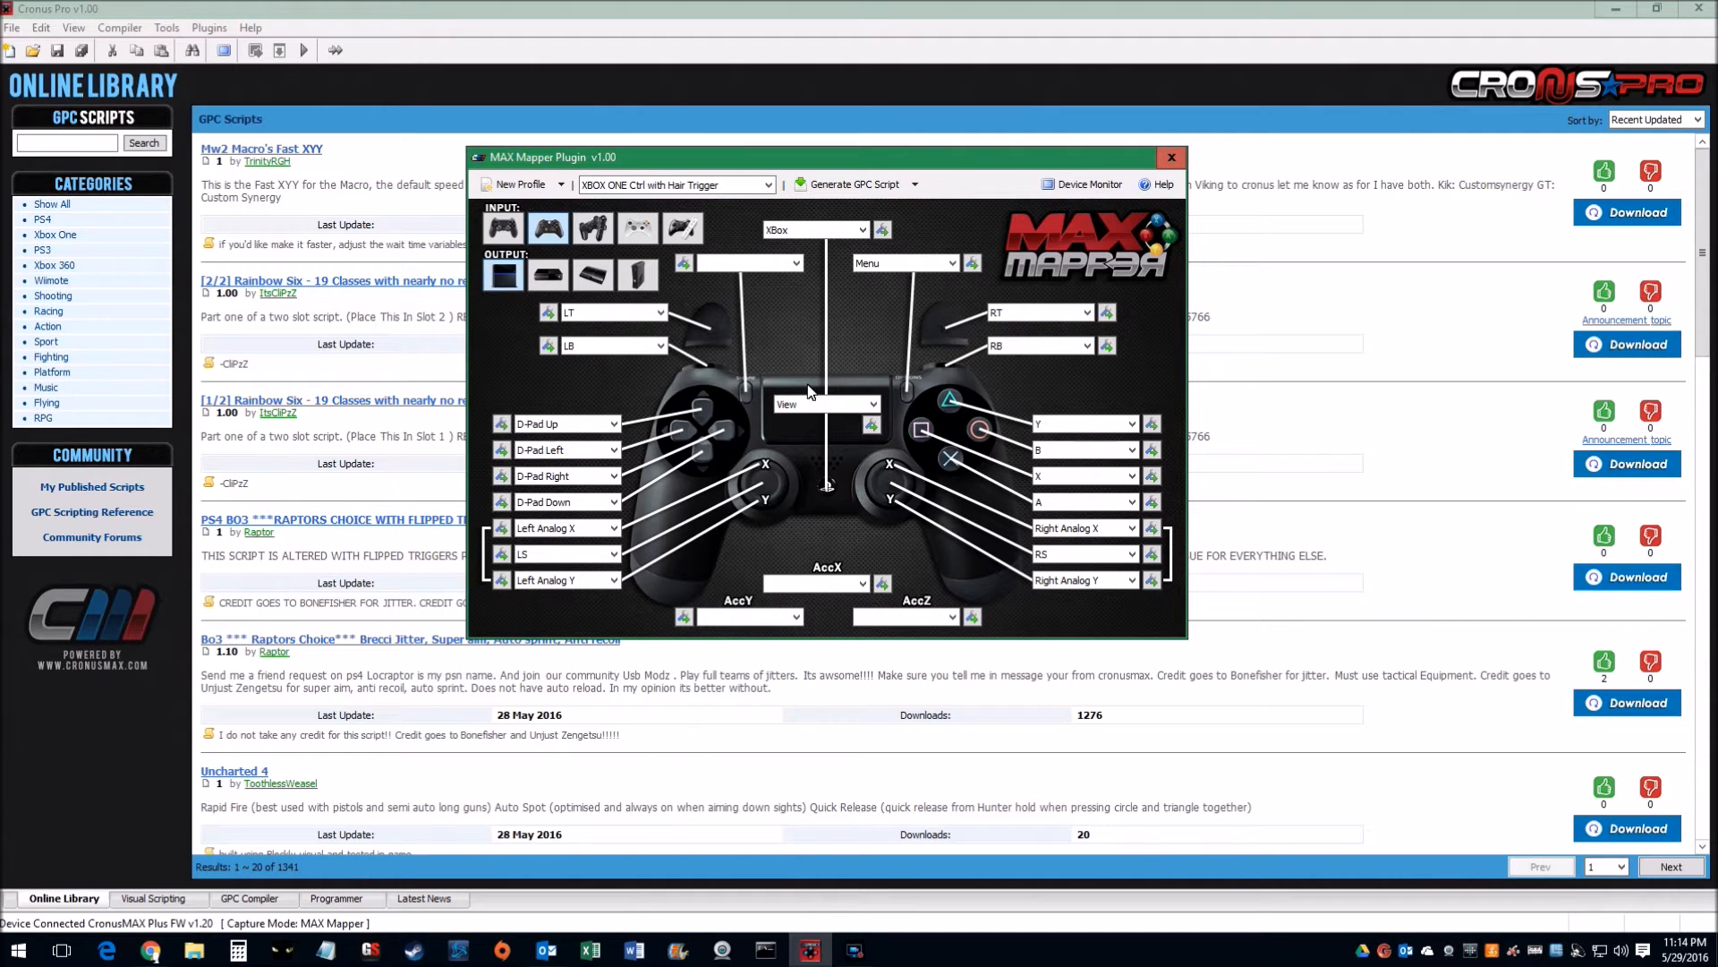
click(825, 404)
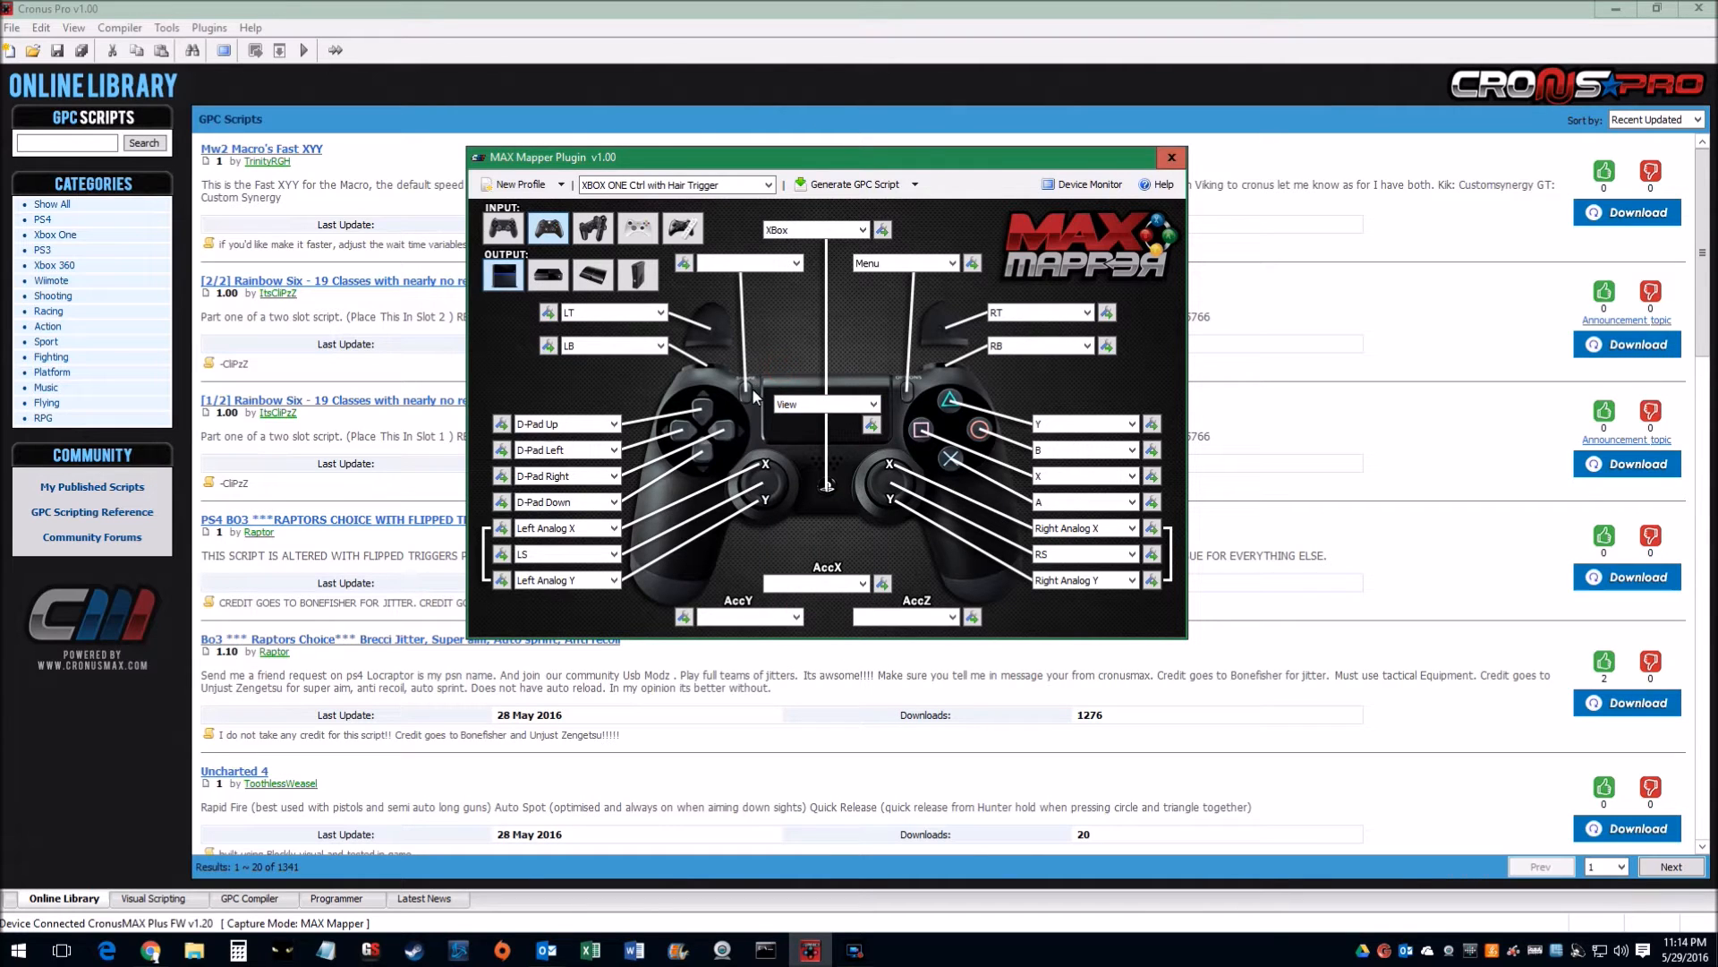
click(750, 264)
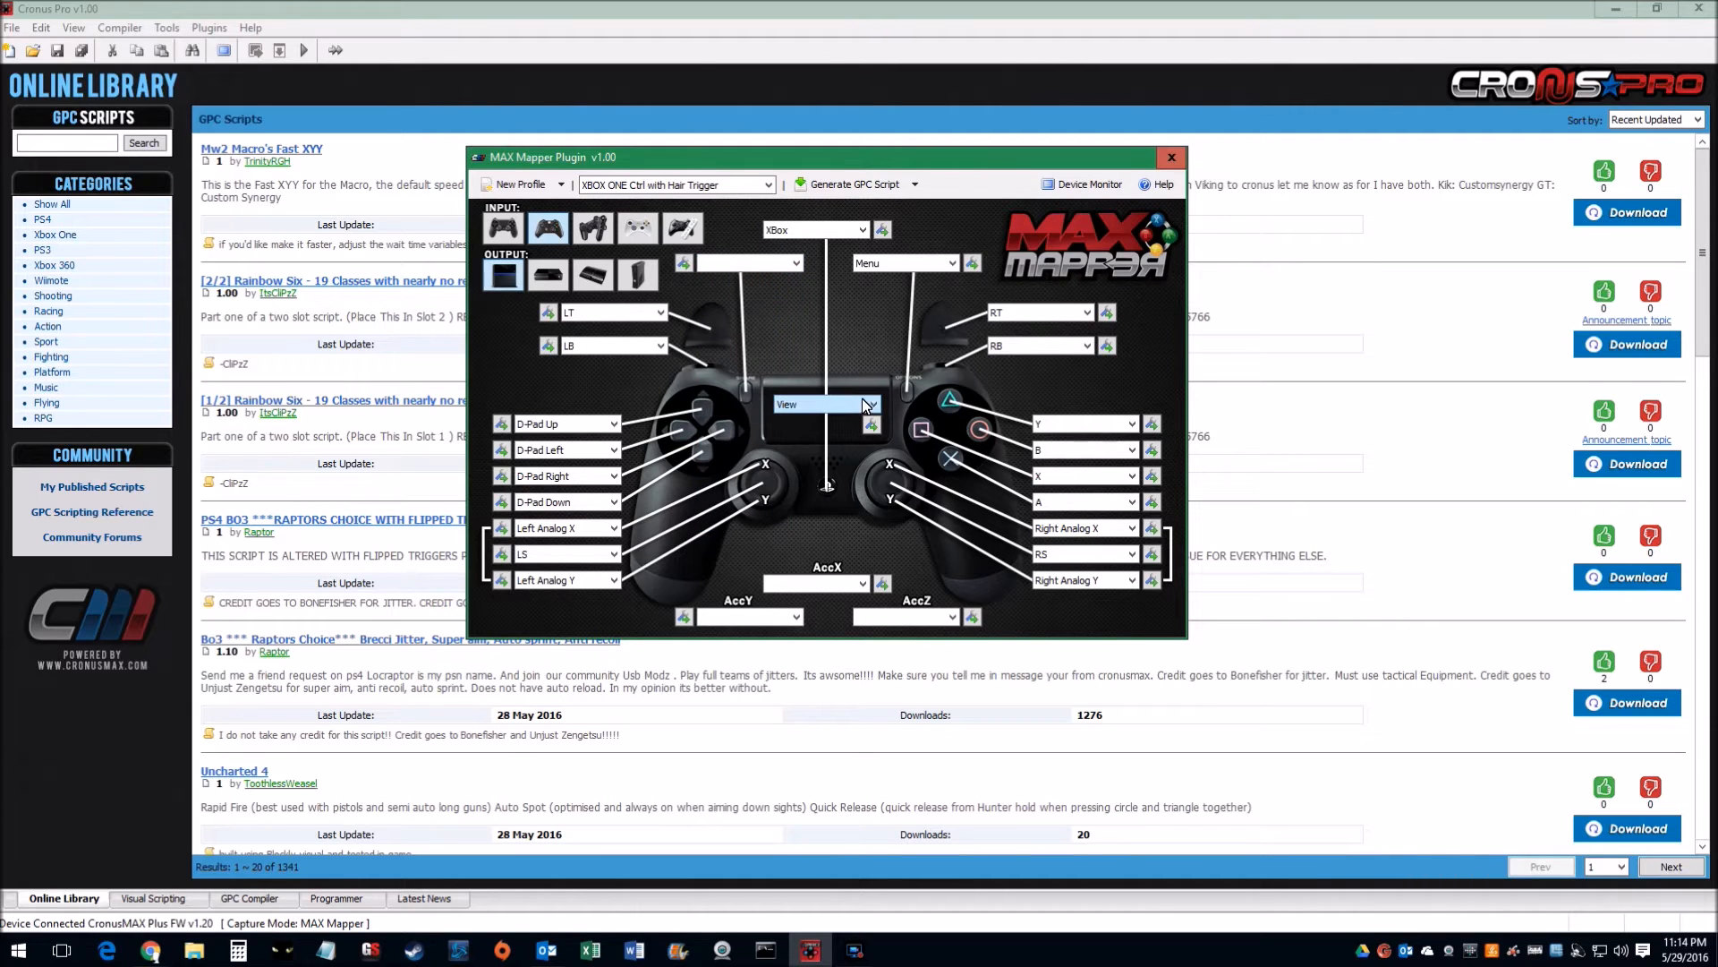
click(871, 405)
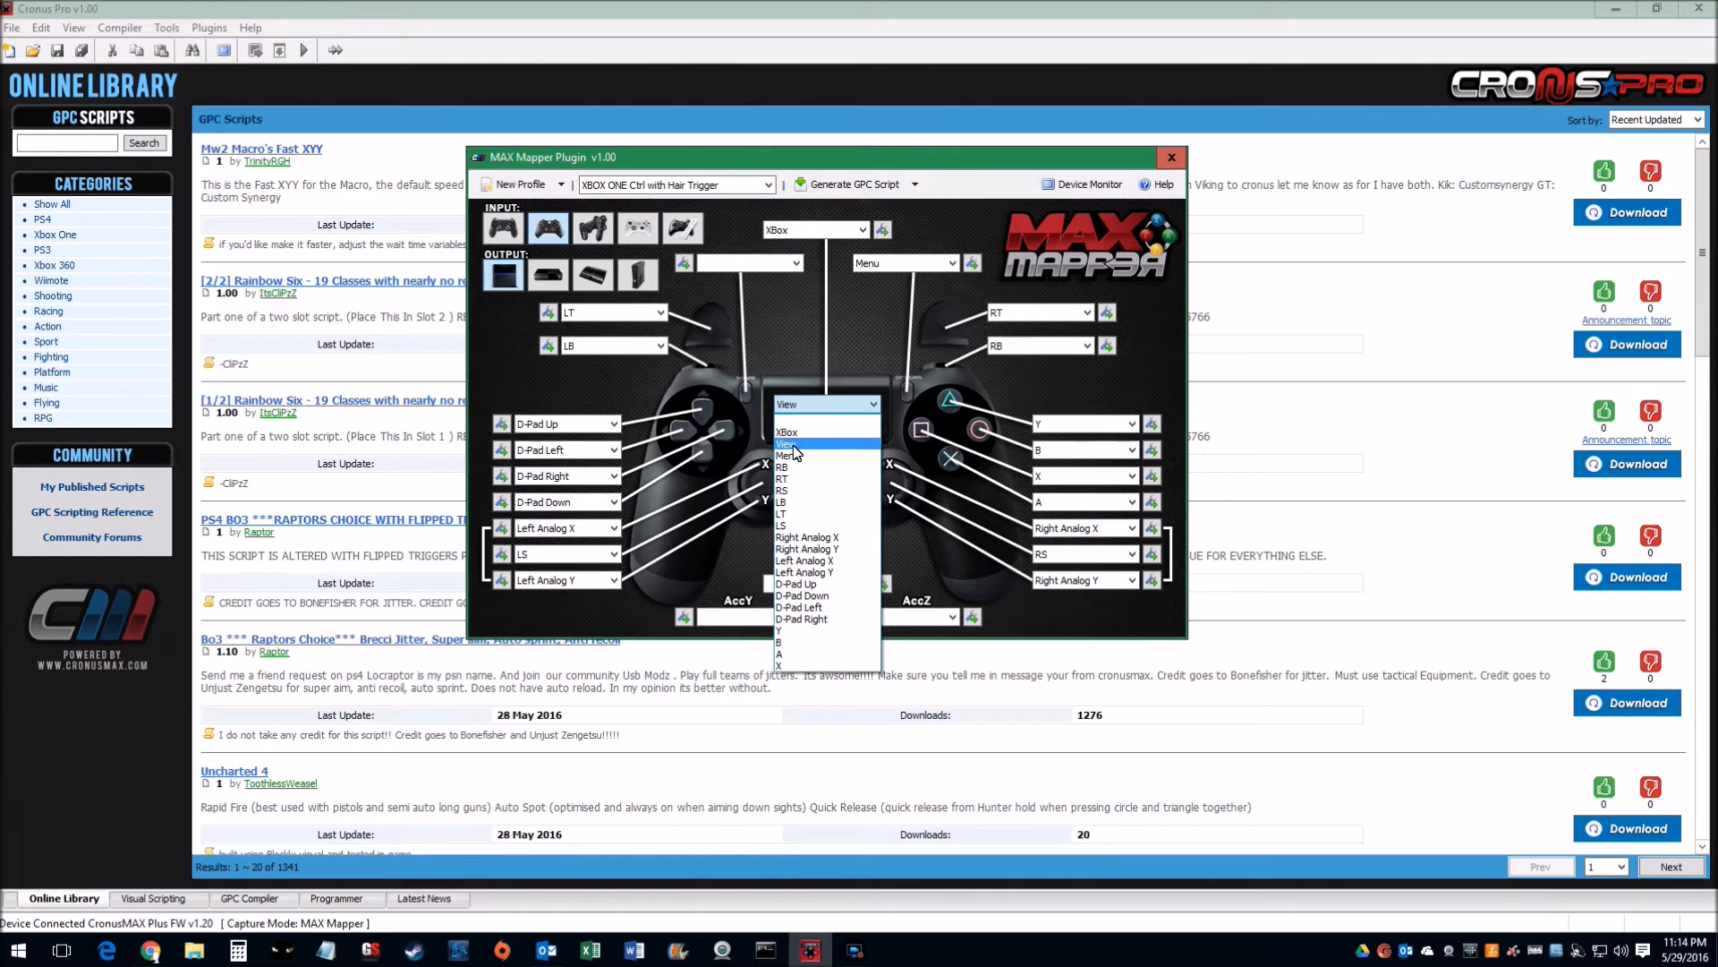
click(824, 430)
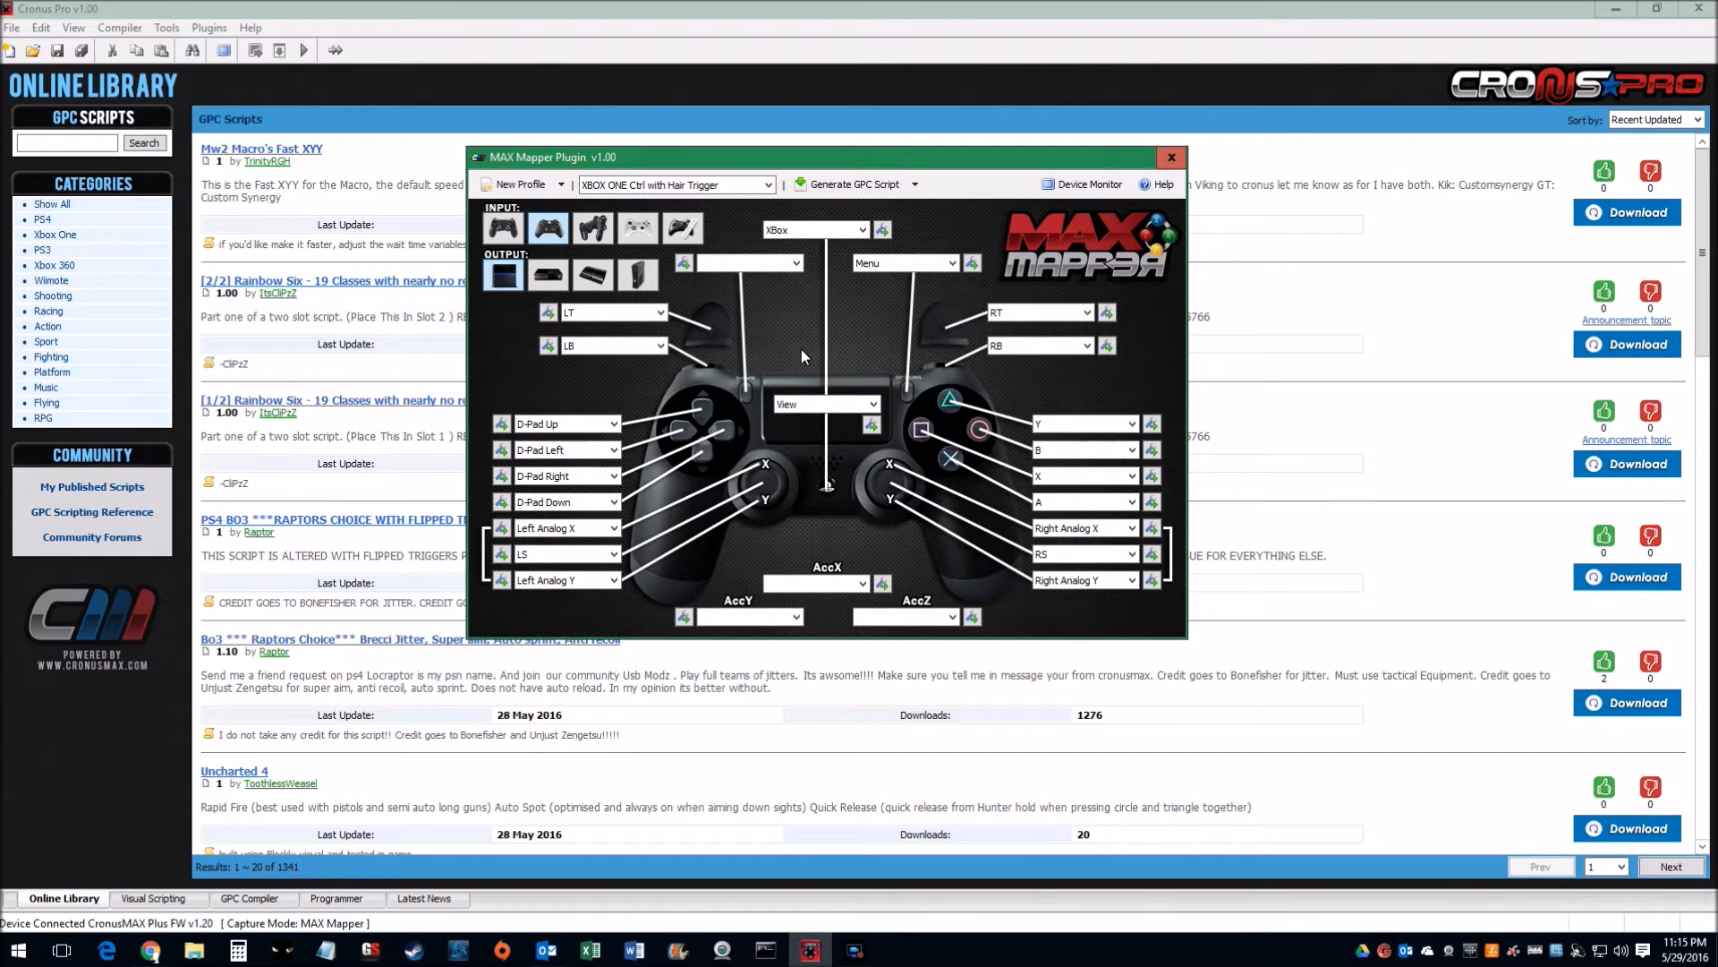
mouse_move(948, 293)
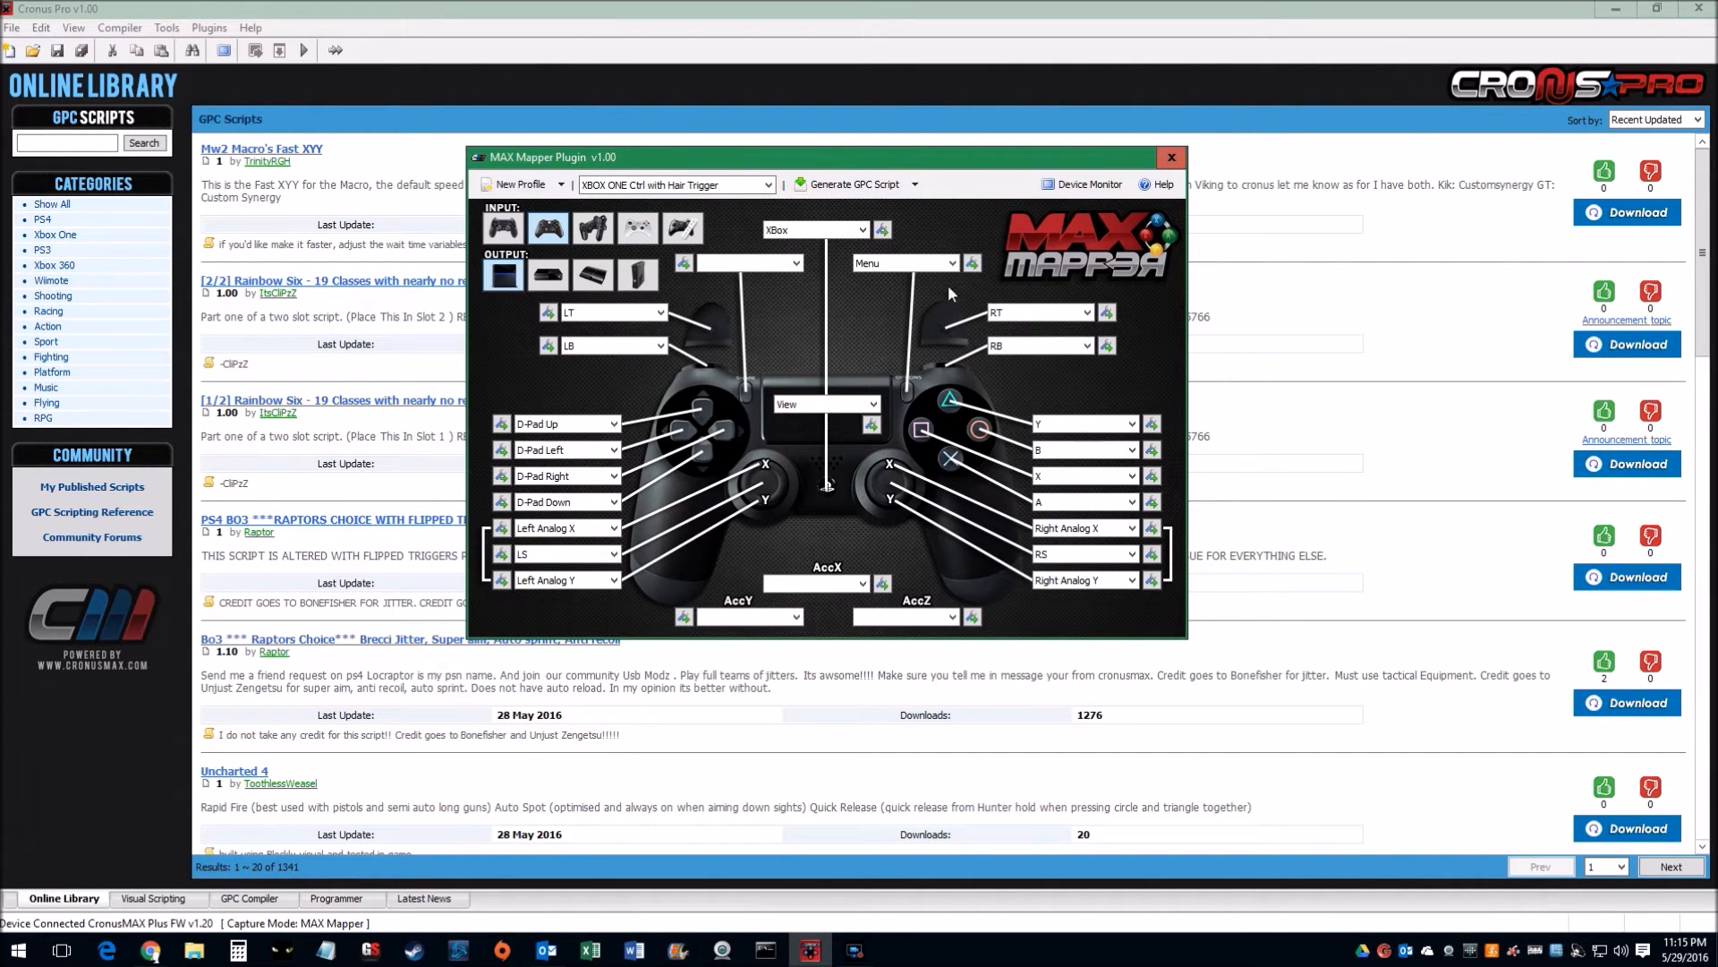
mouse_move(641, 505)
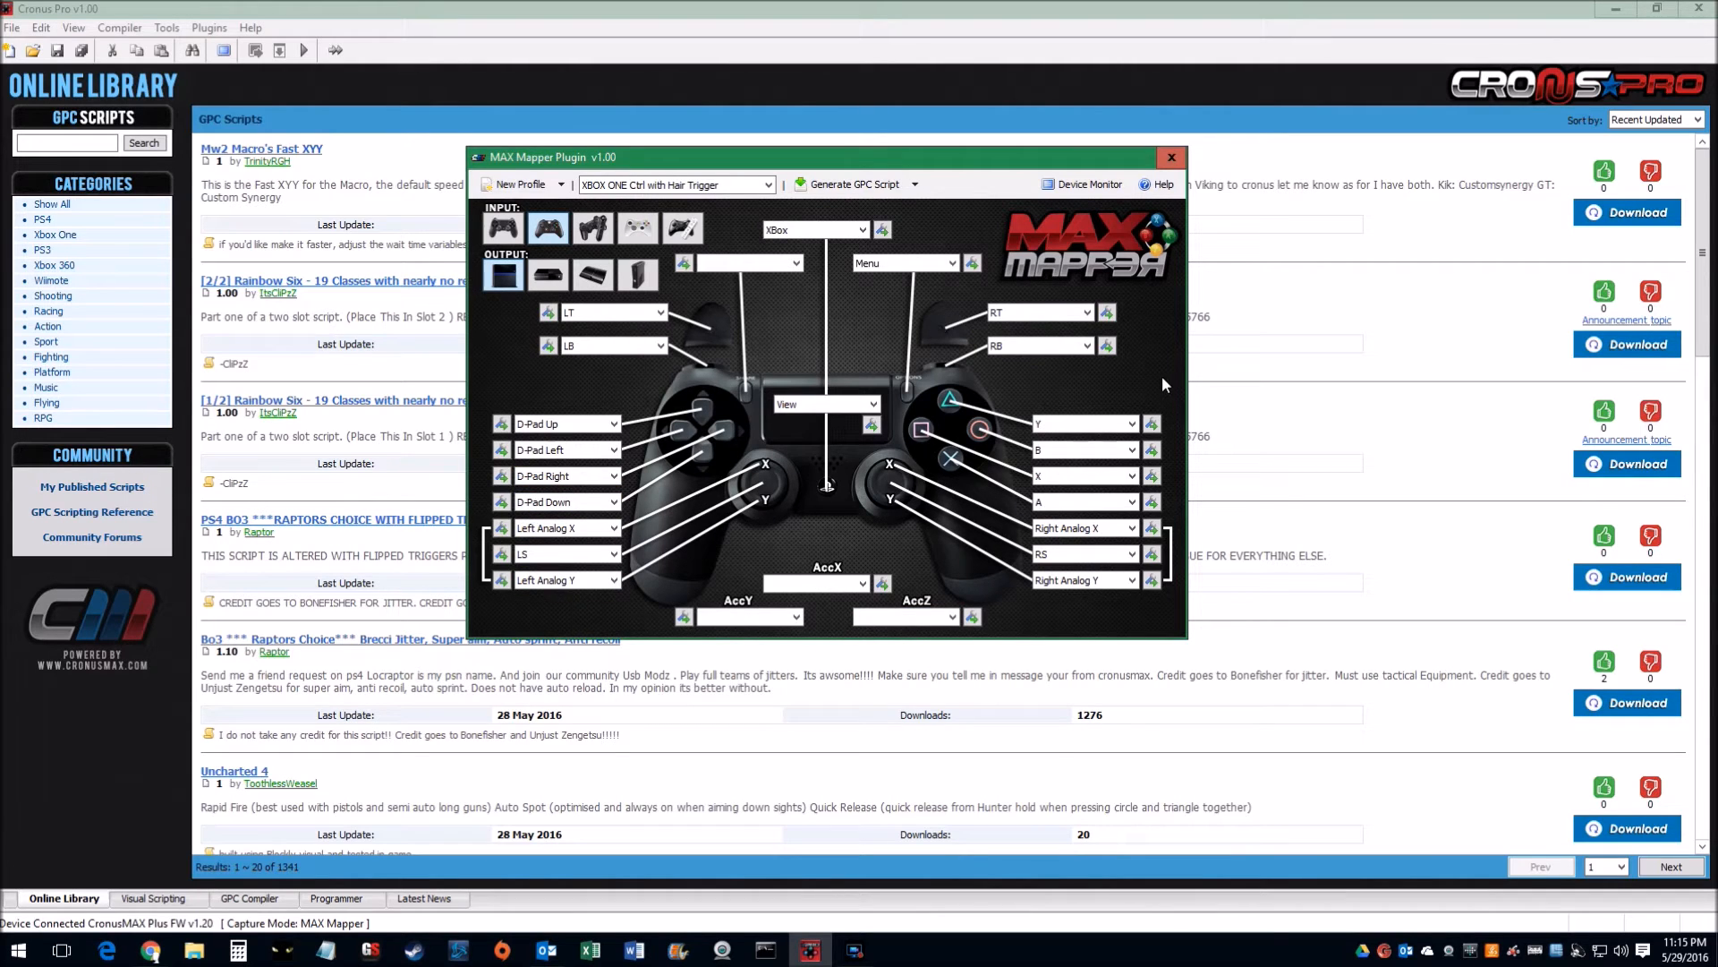
mouse_move(747, 395)
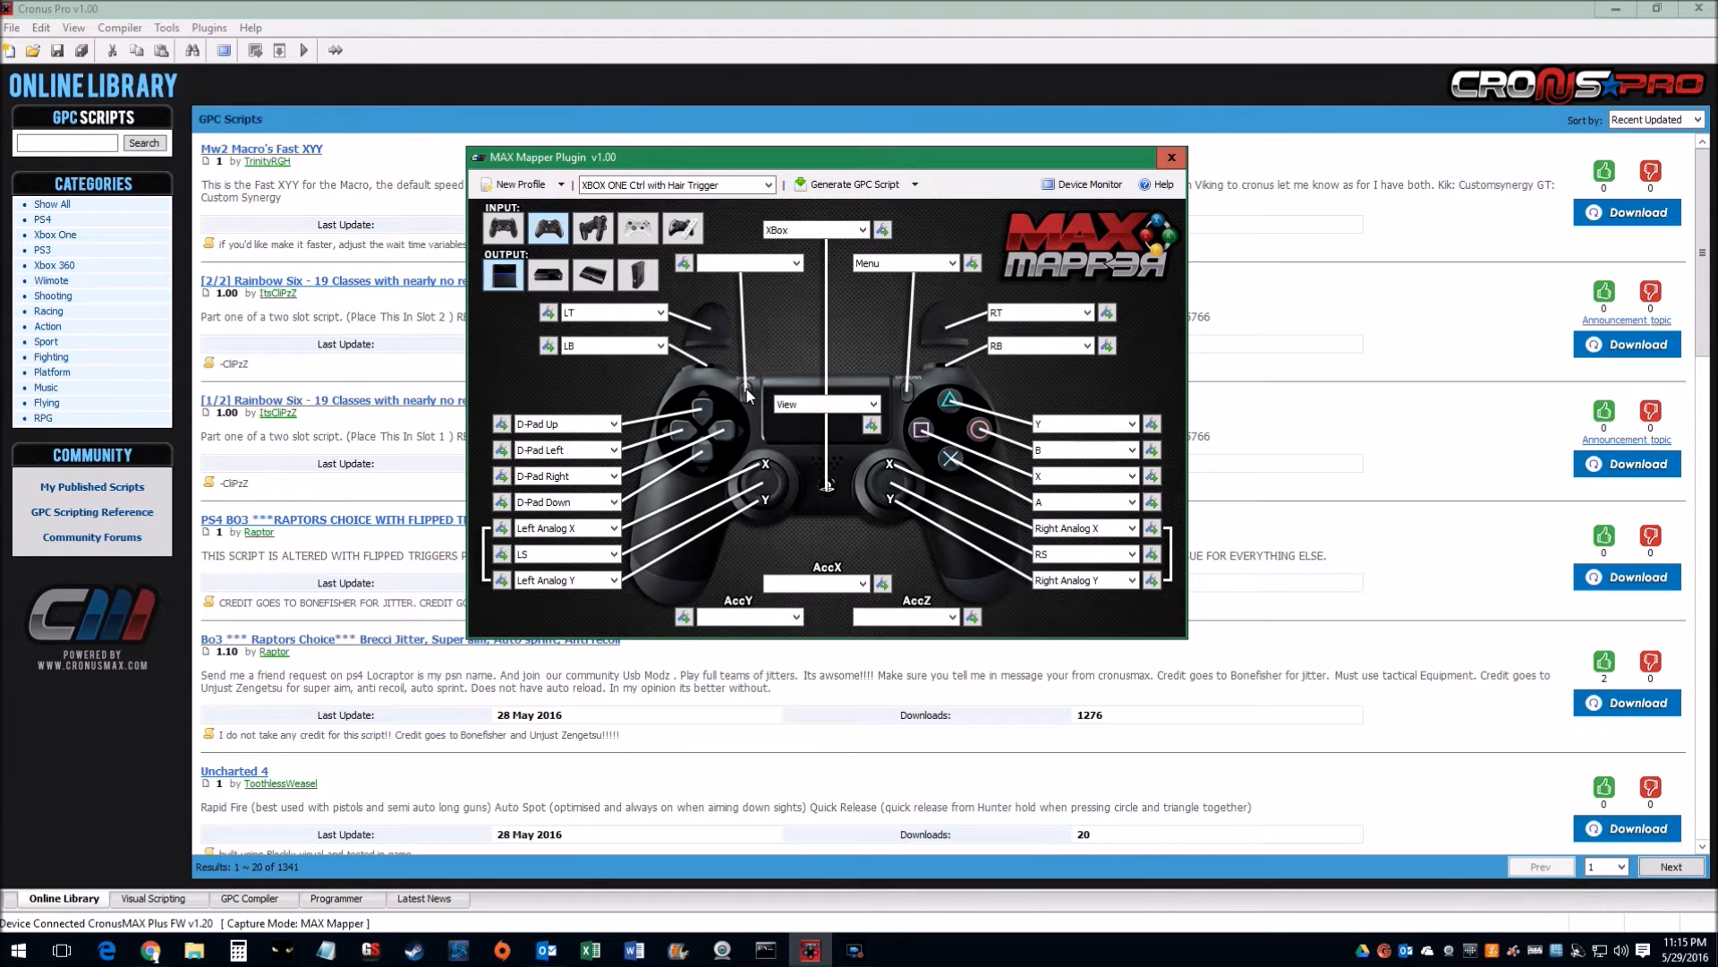
mouse_move(805, 438)
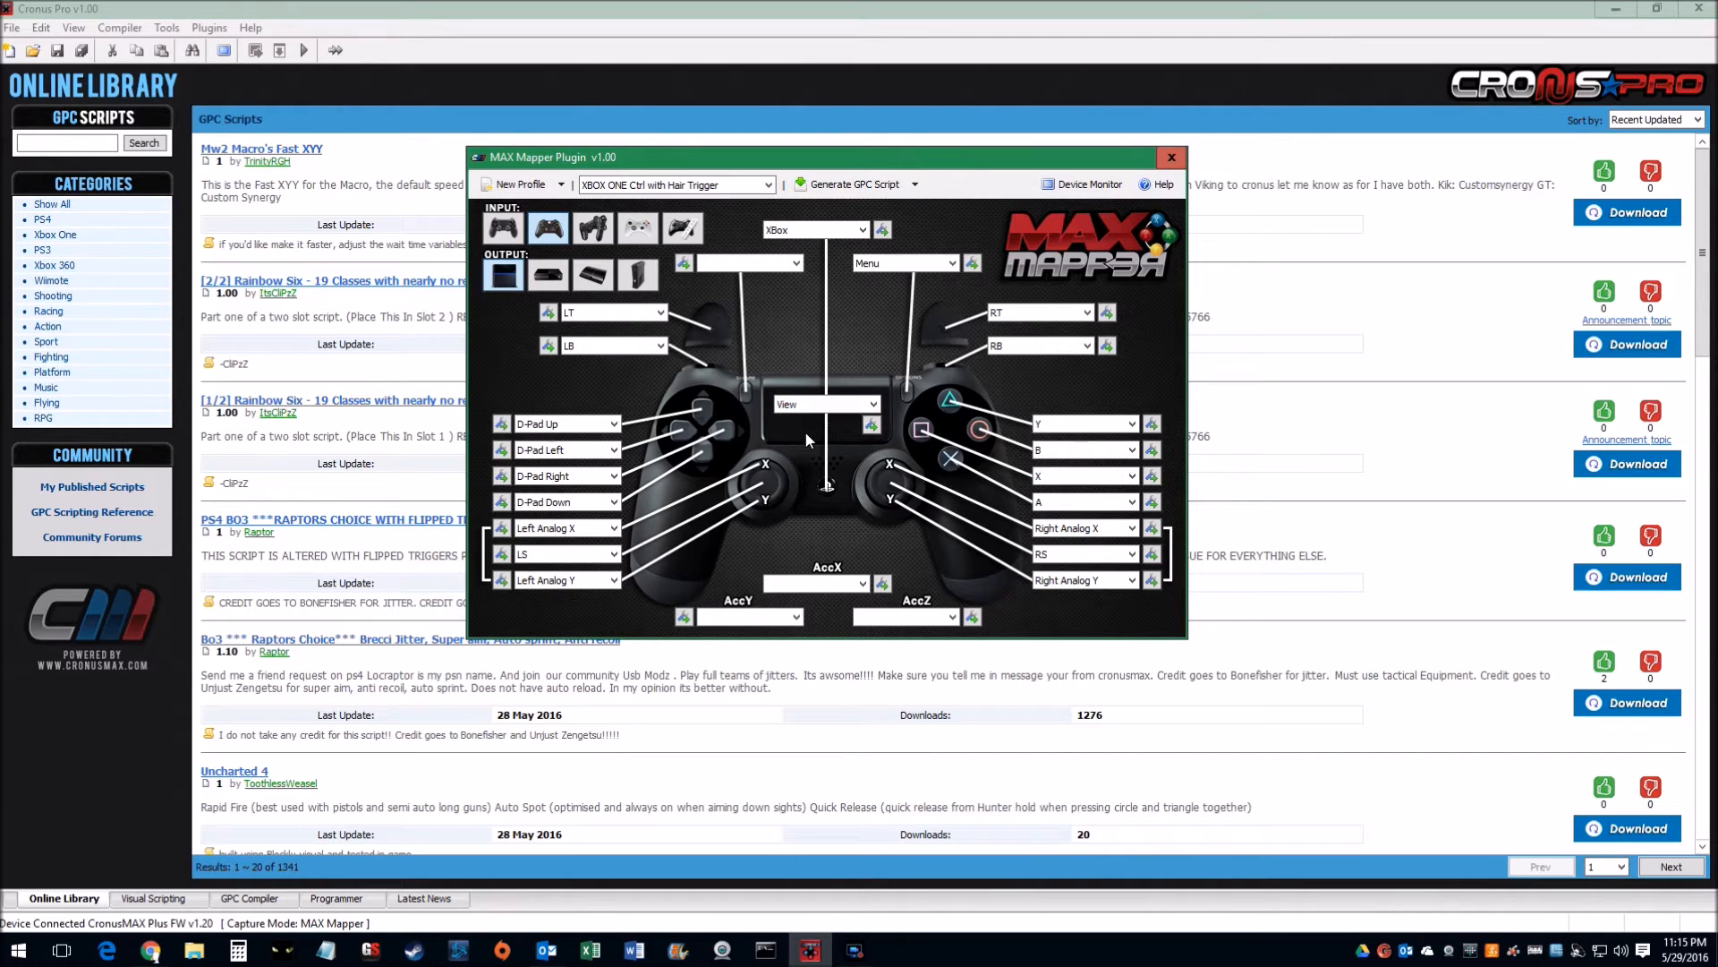
mouse_move(875, 314)
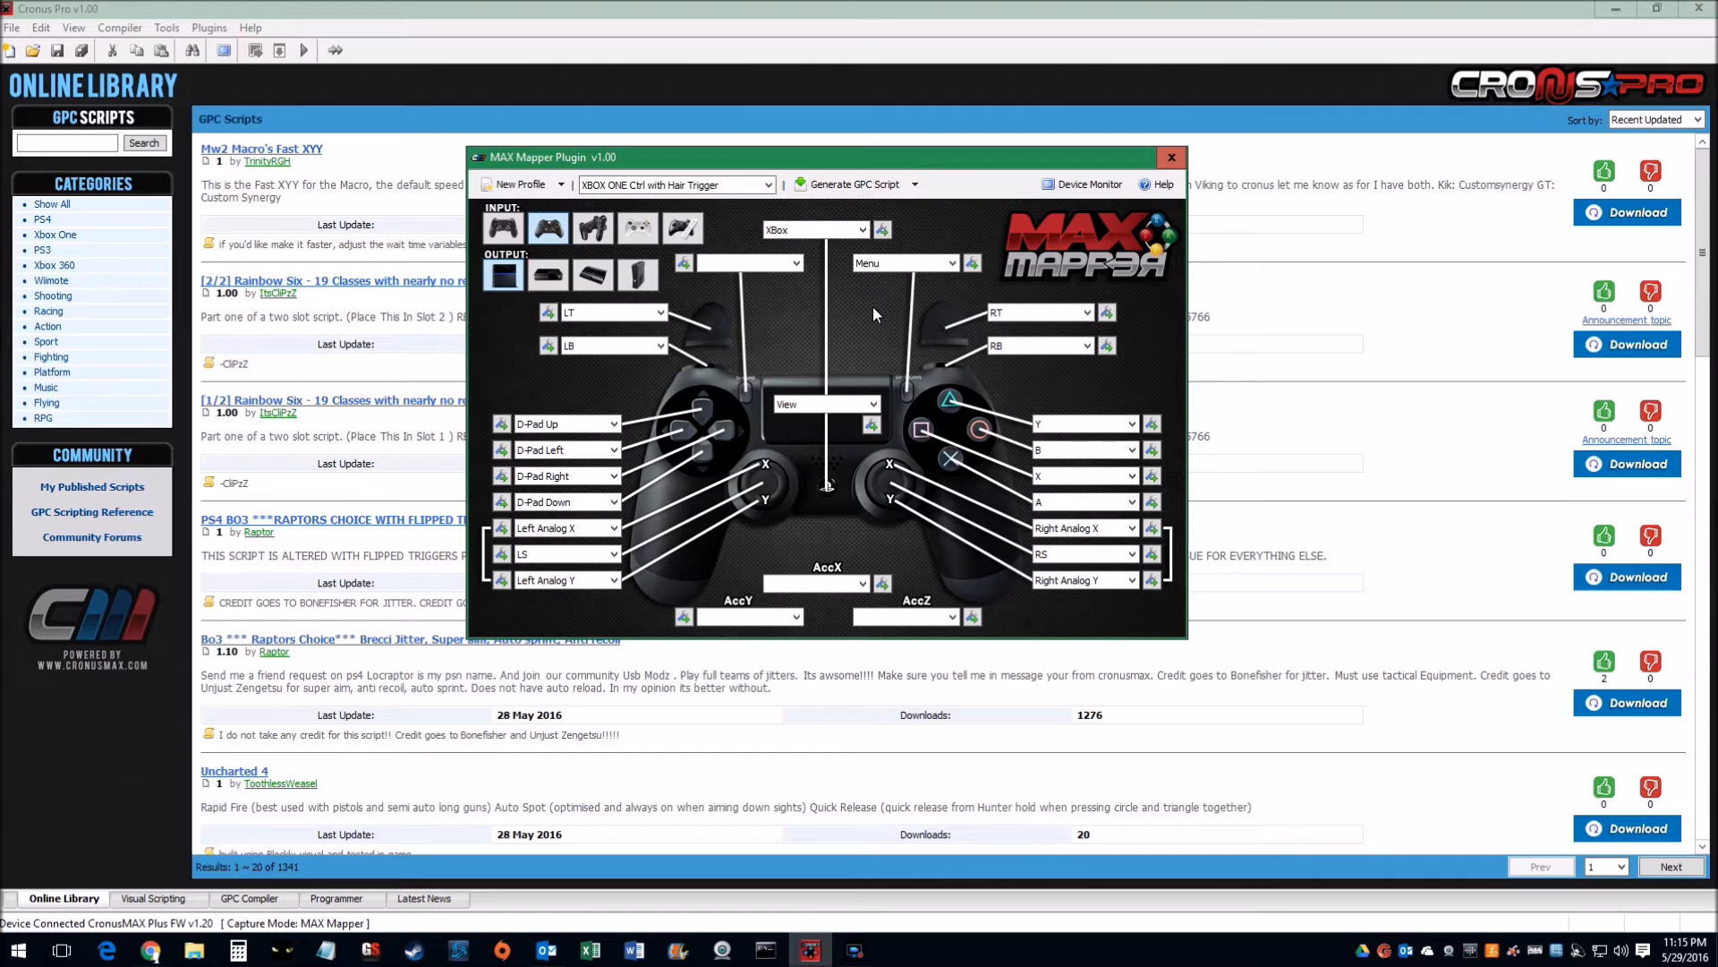
mouse_move(845, 200)
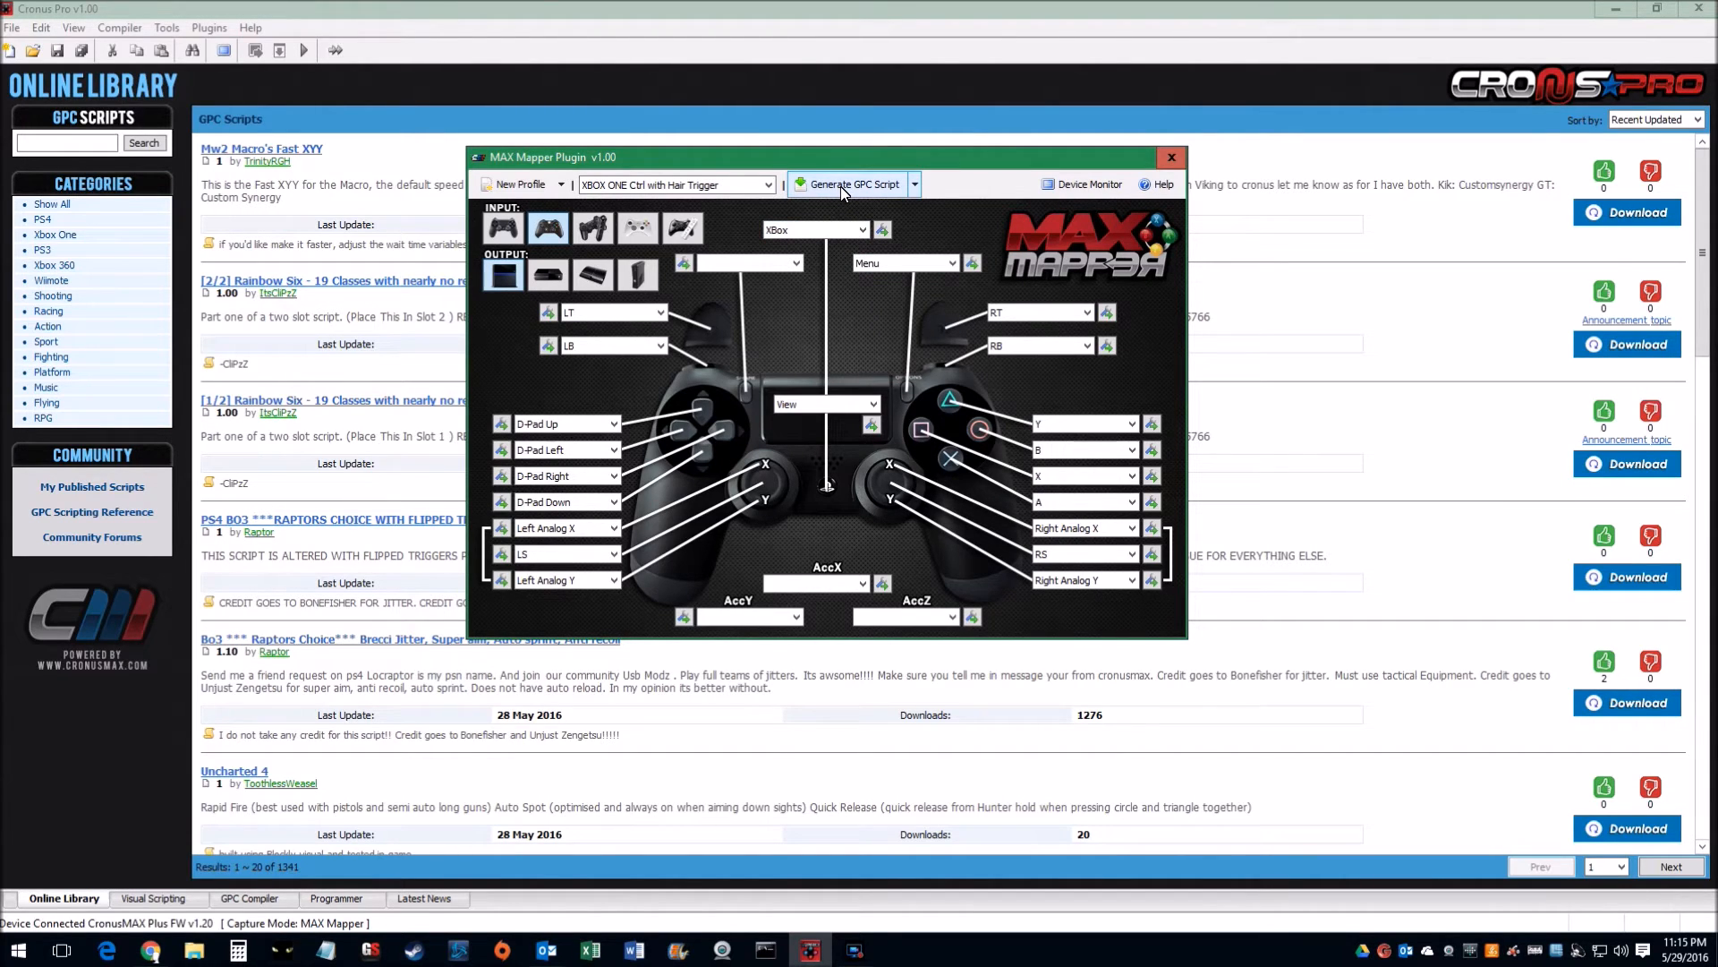
Generate the Remapper GPC script remapping View to PS4 Touch in the compiler
click(851, 182)
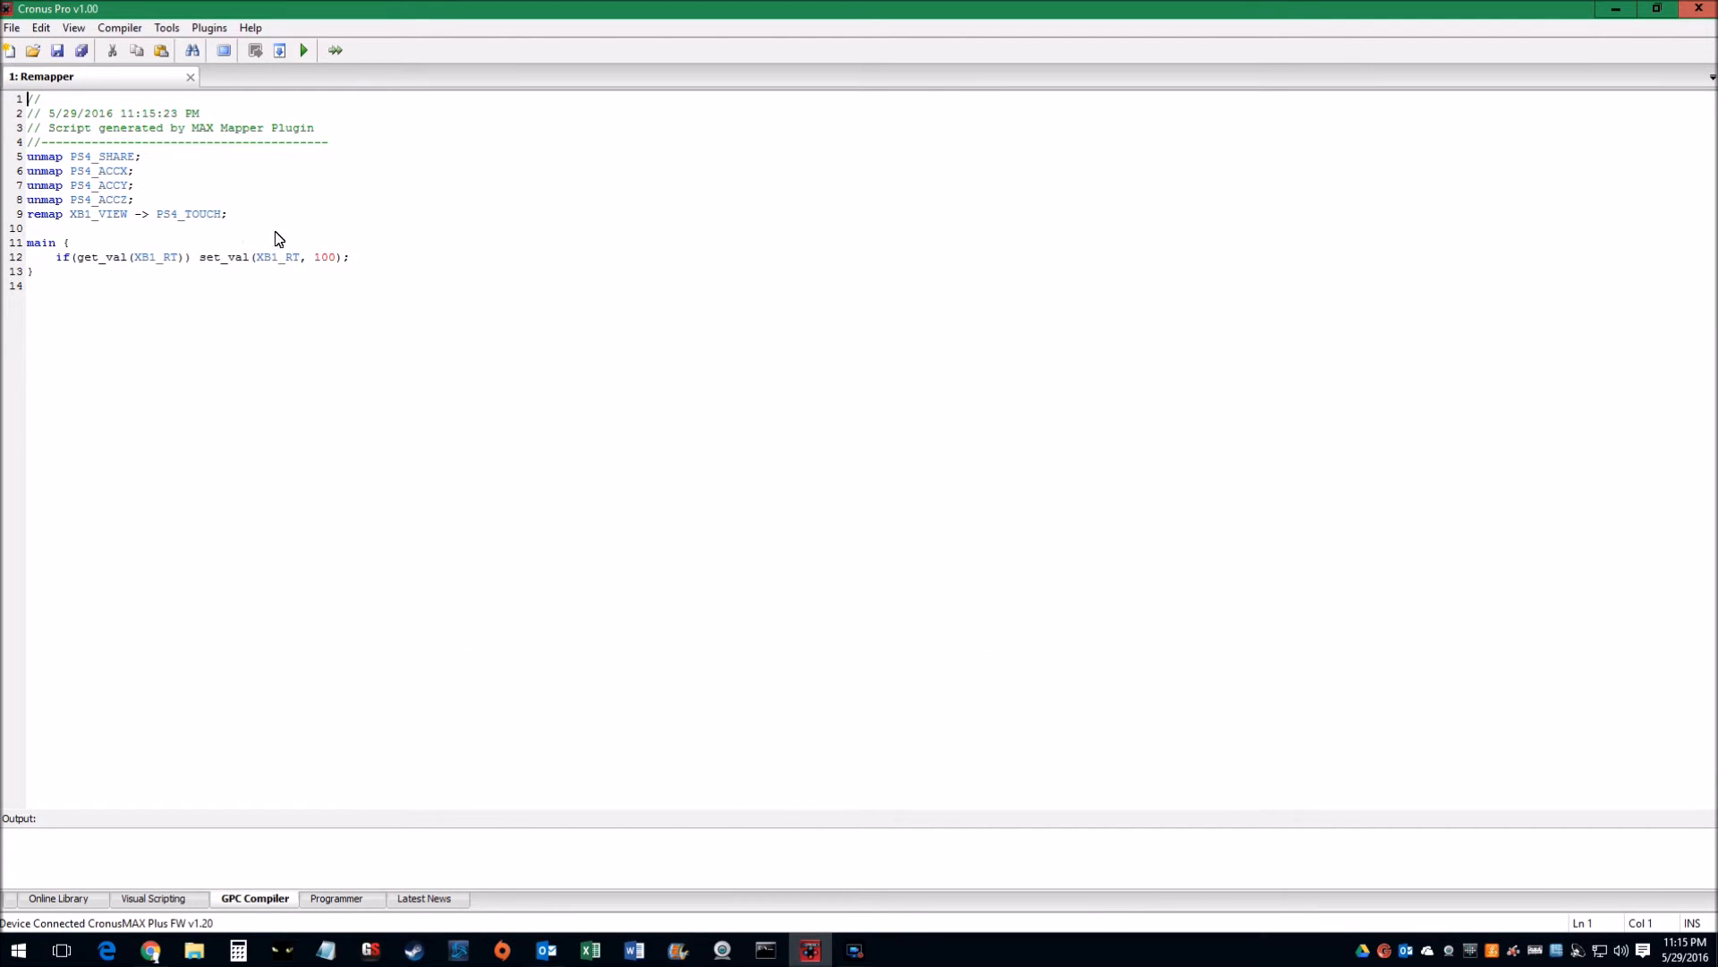
mouse_move(306, 606)
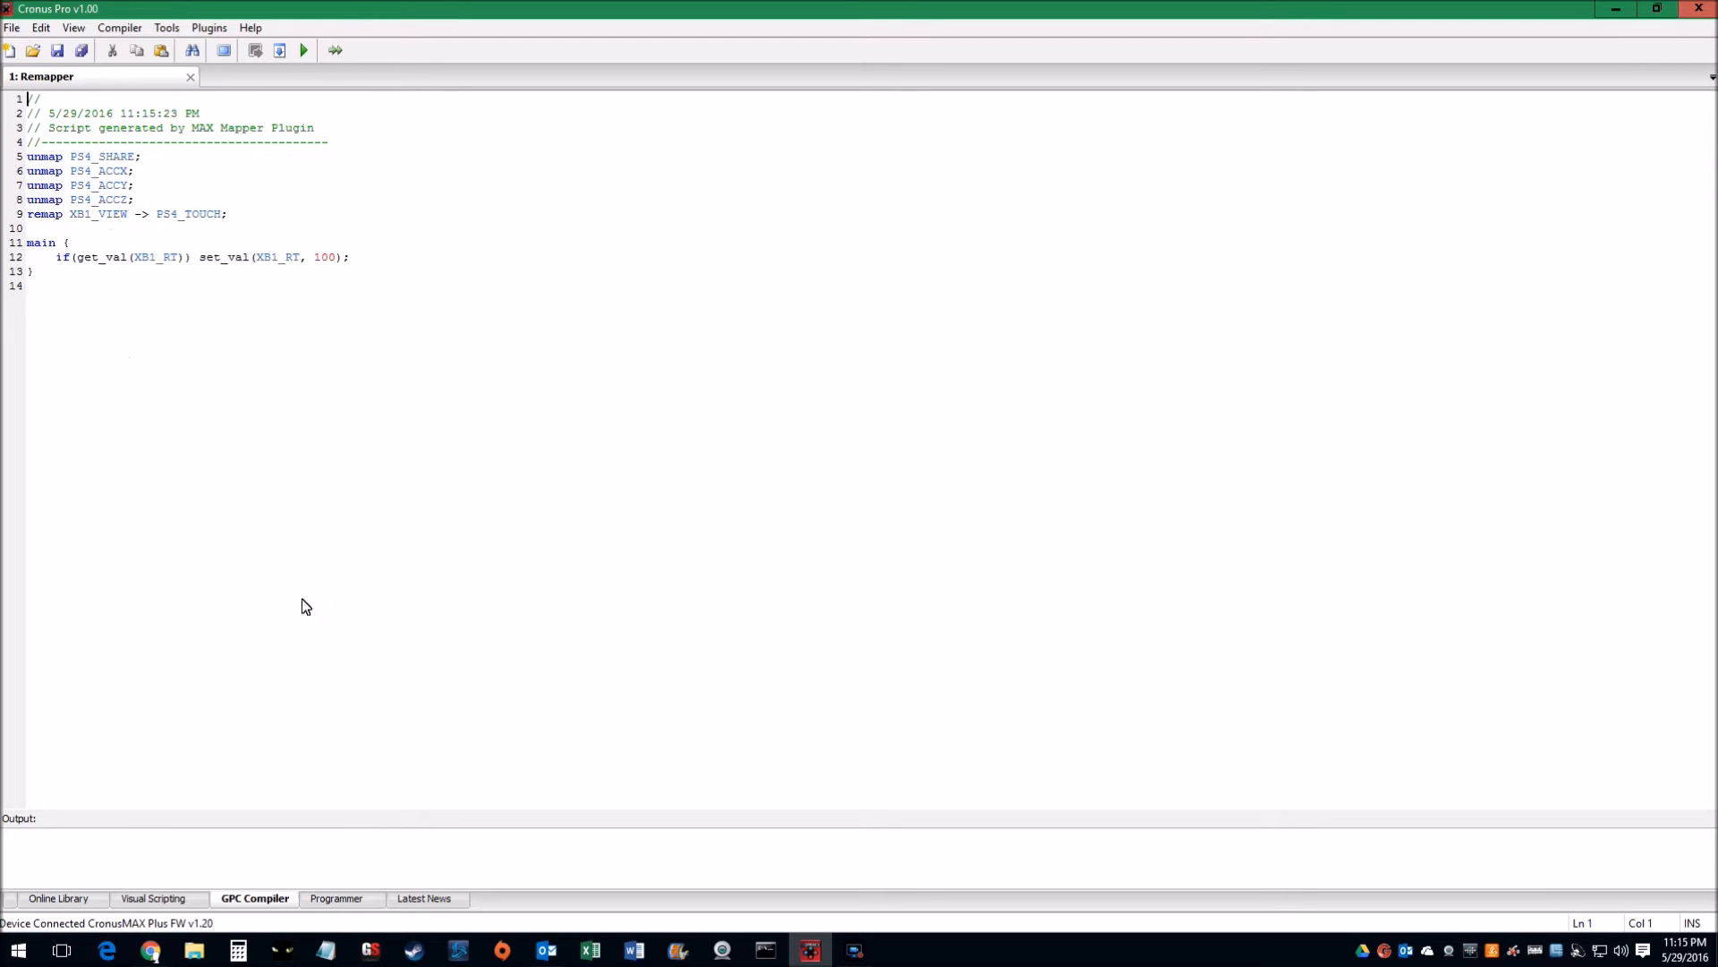
mouse_move(303, 332)
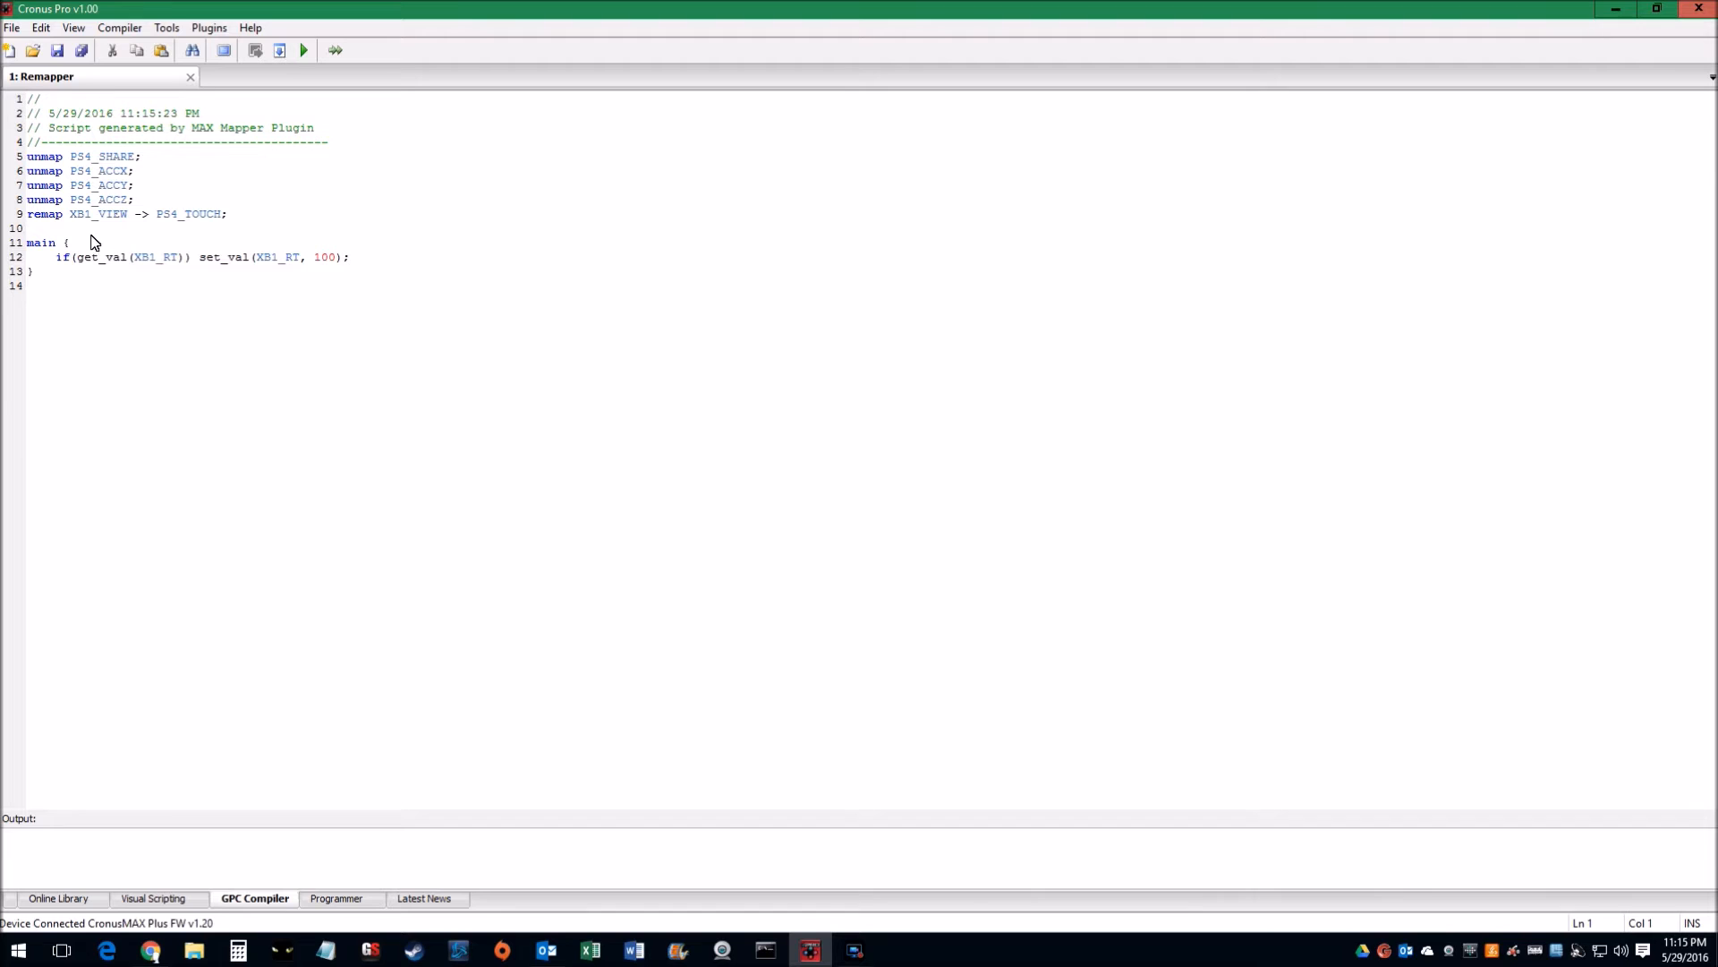
mouse_move(225, 175)
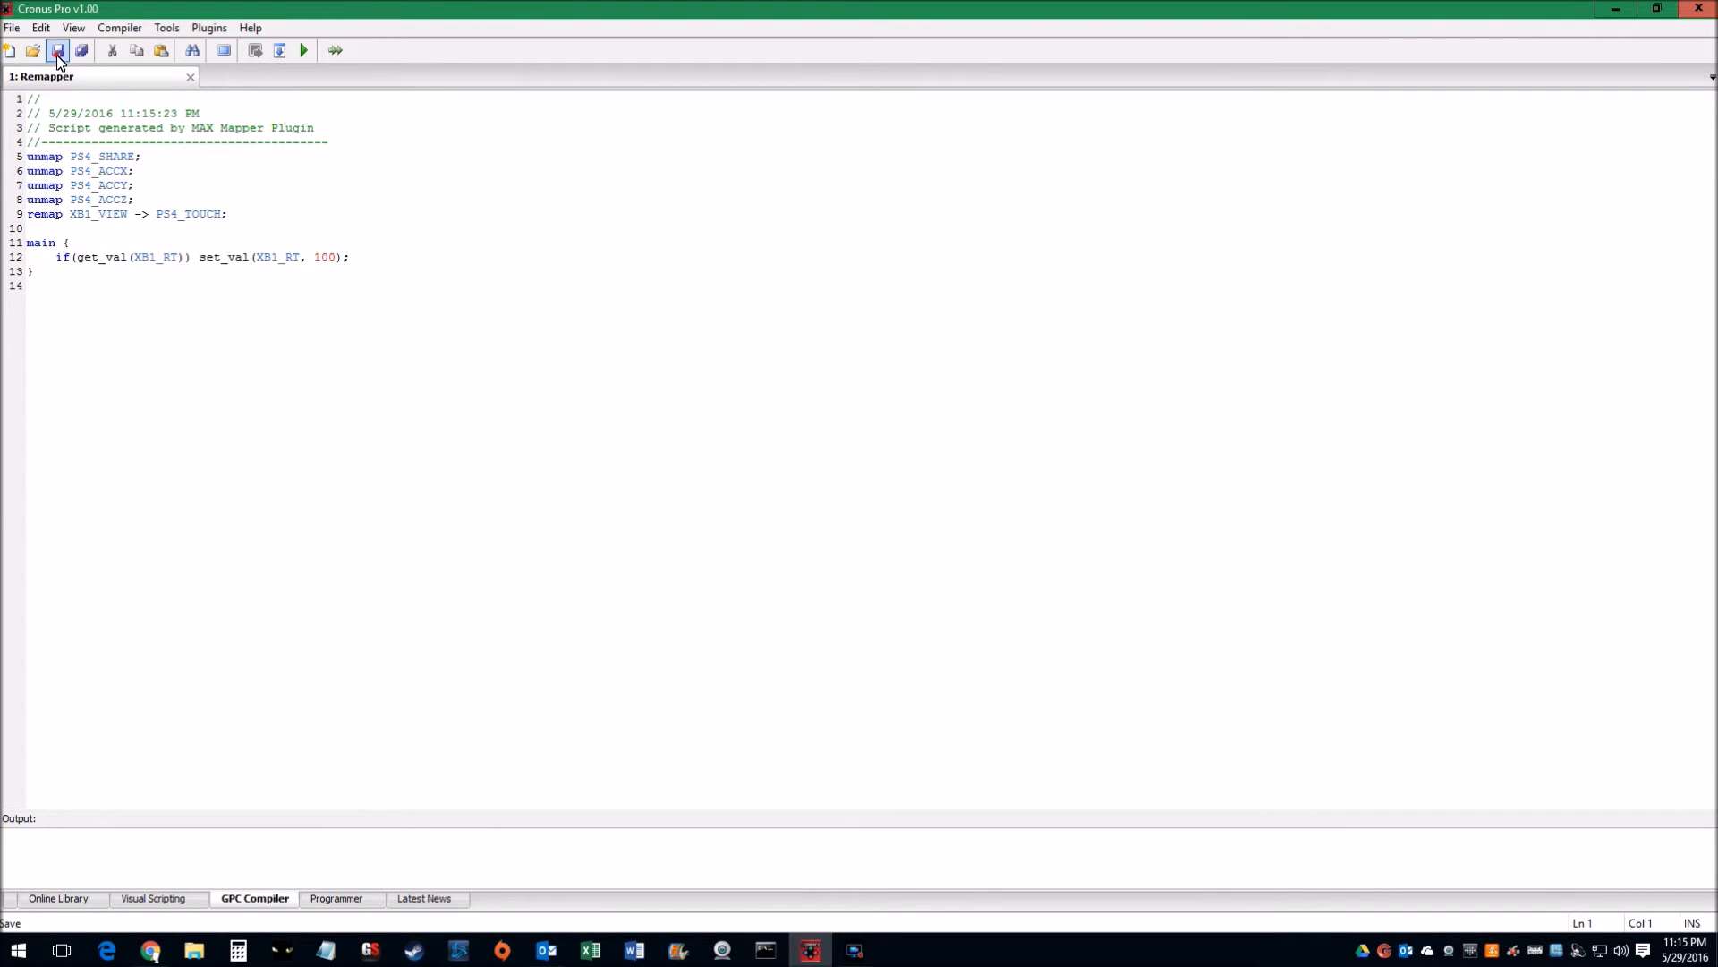
Save the generated script to the Desktop as Remapper.gpc
click(57, 51)
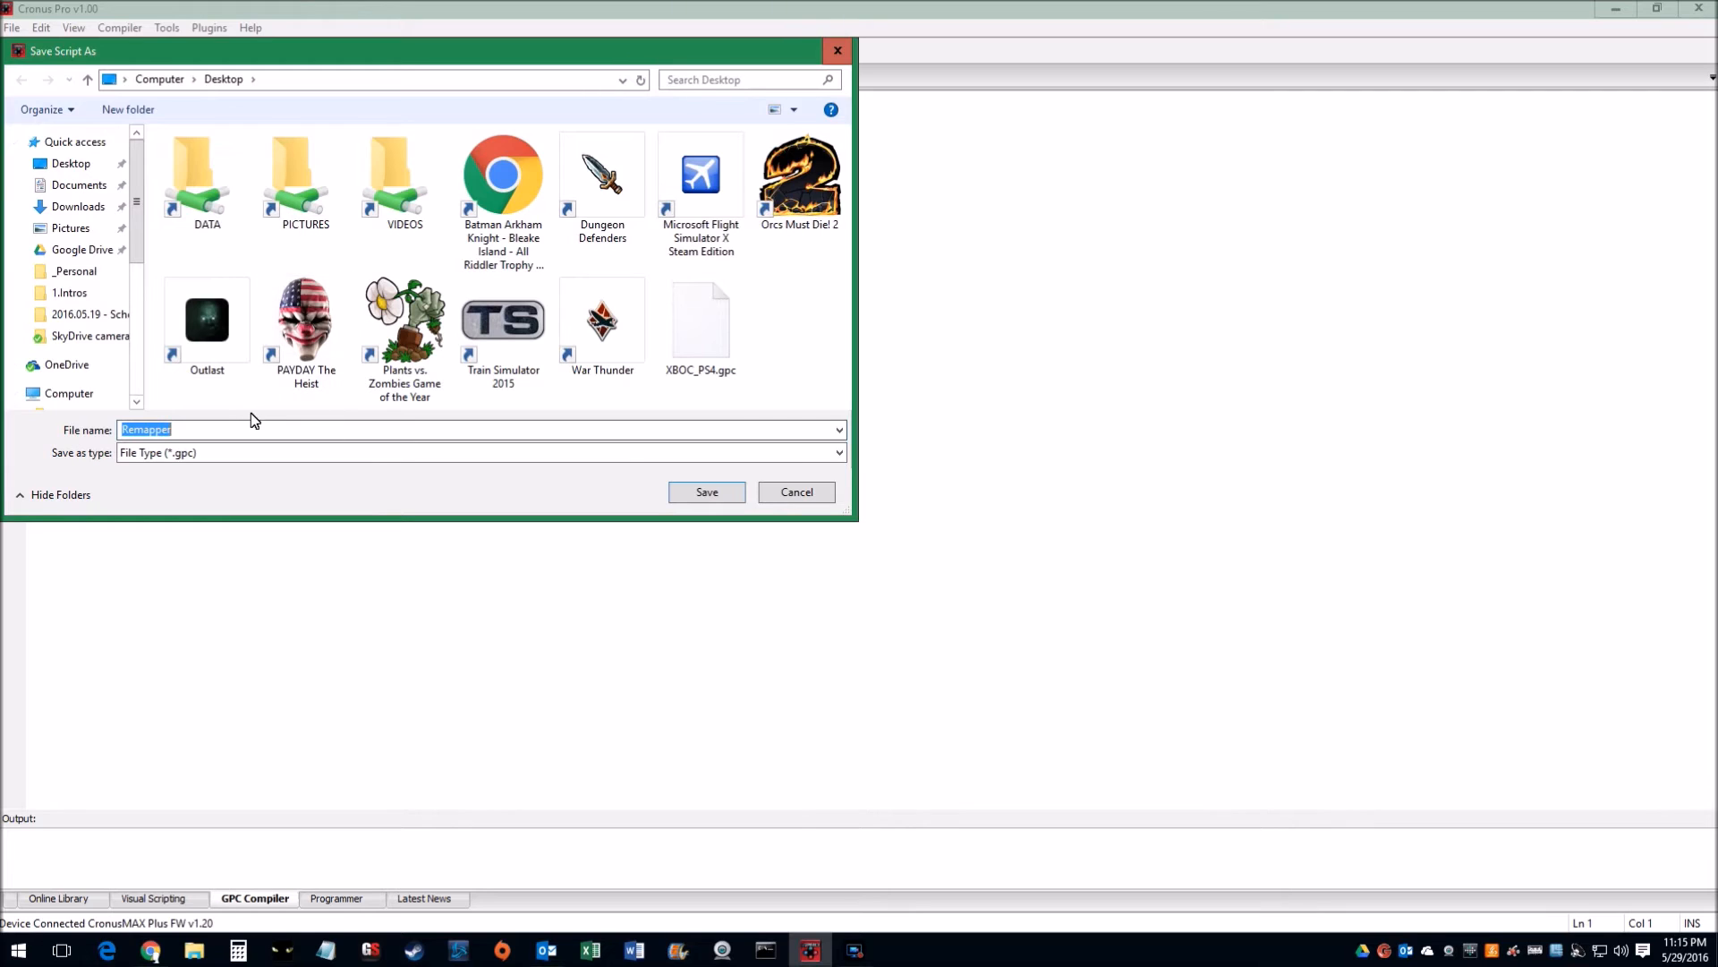
click(244, 425)
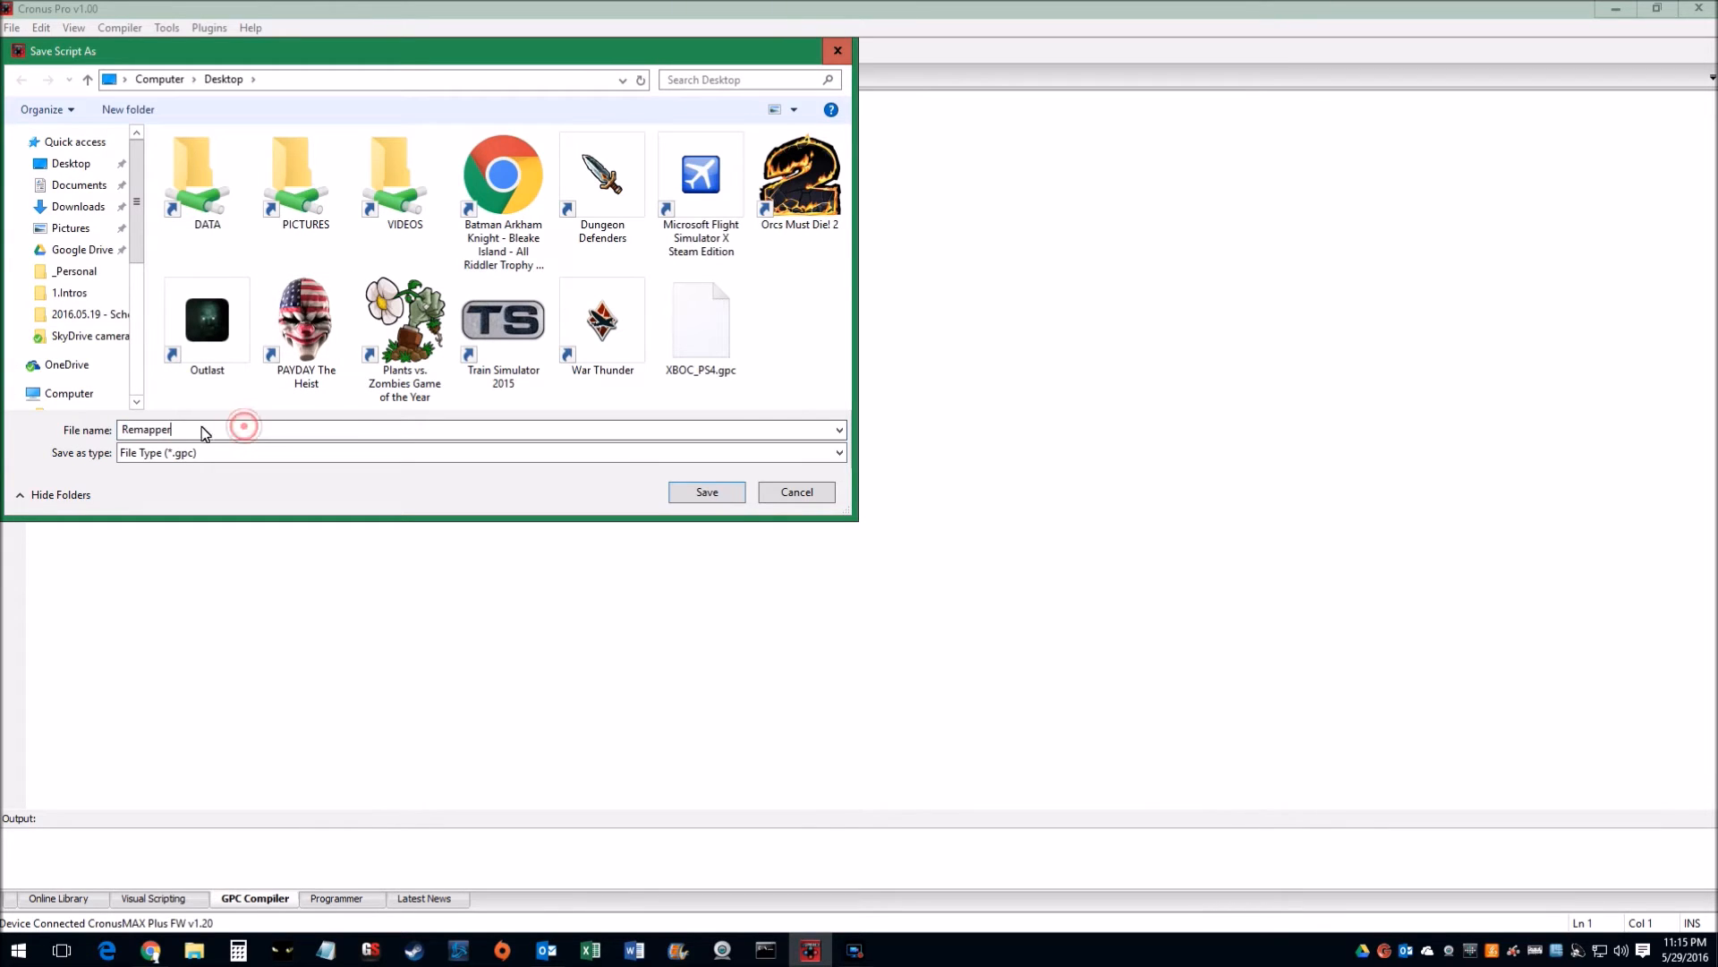
double_click(146, 428)
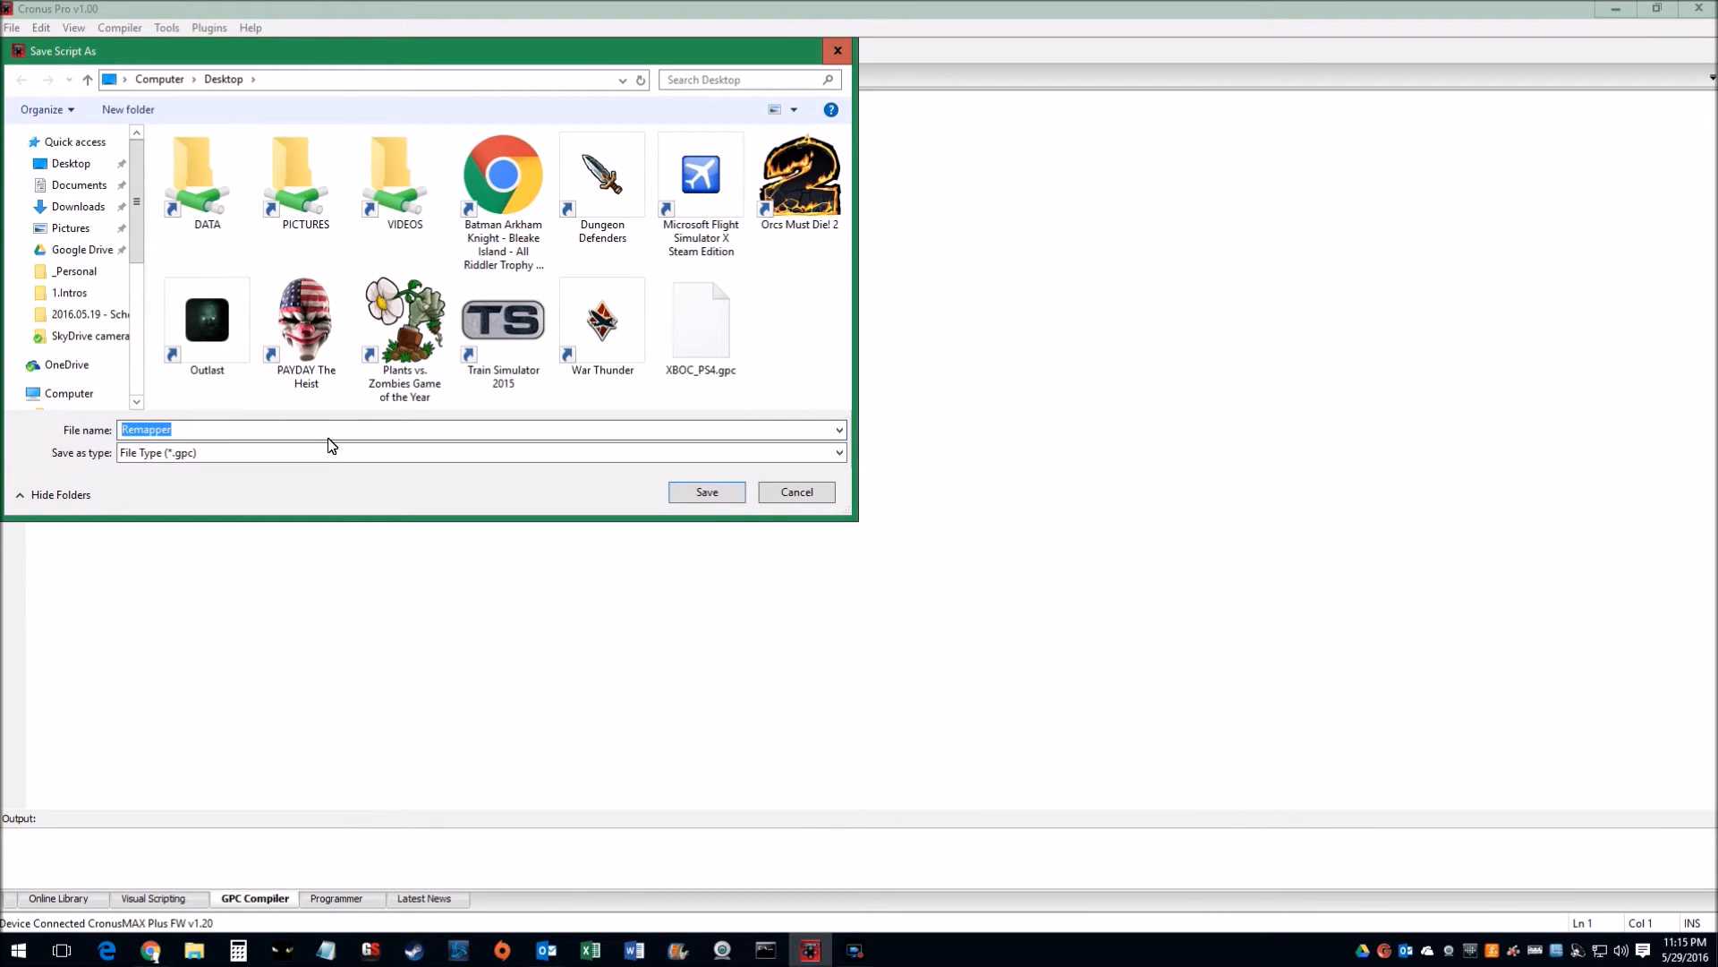
mouse_move(707, 491)
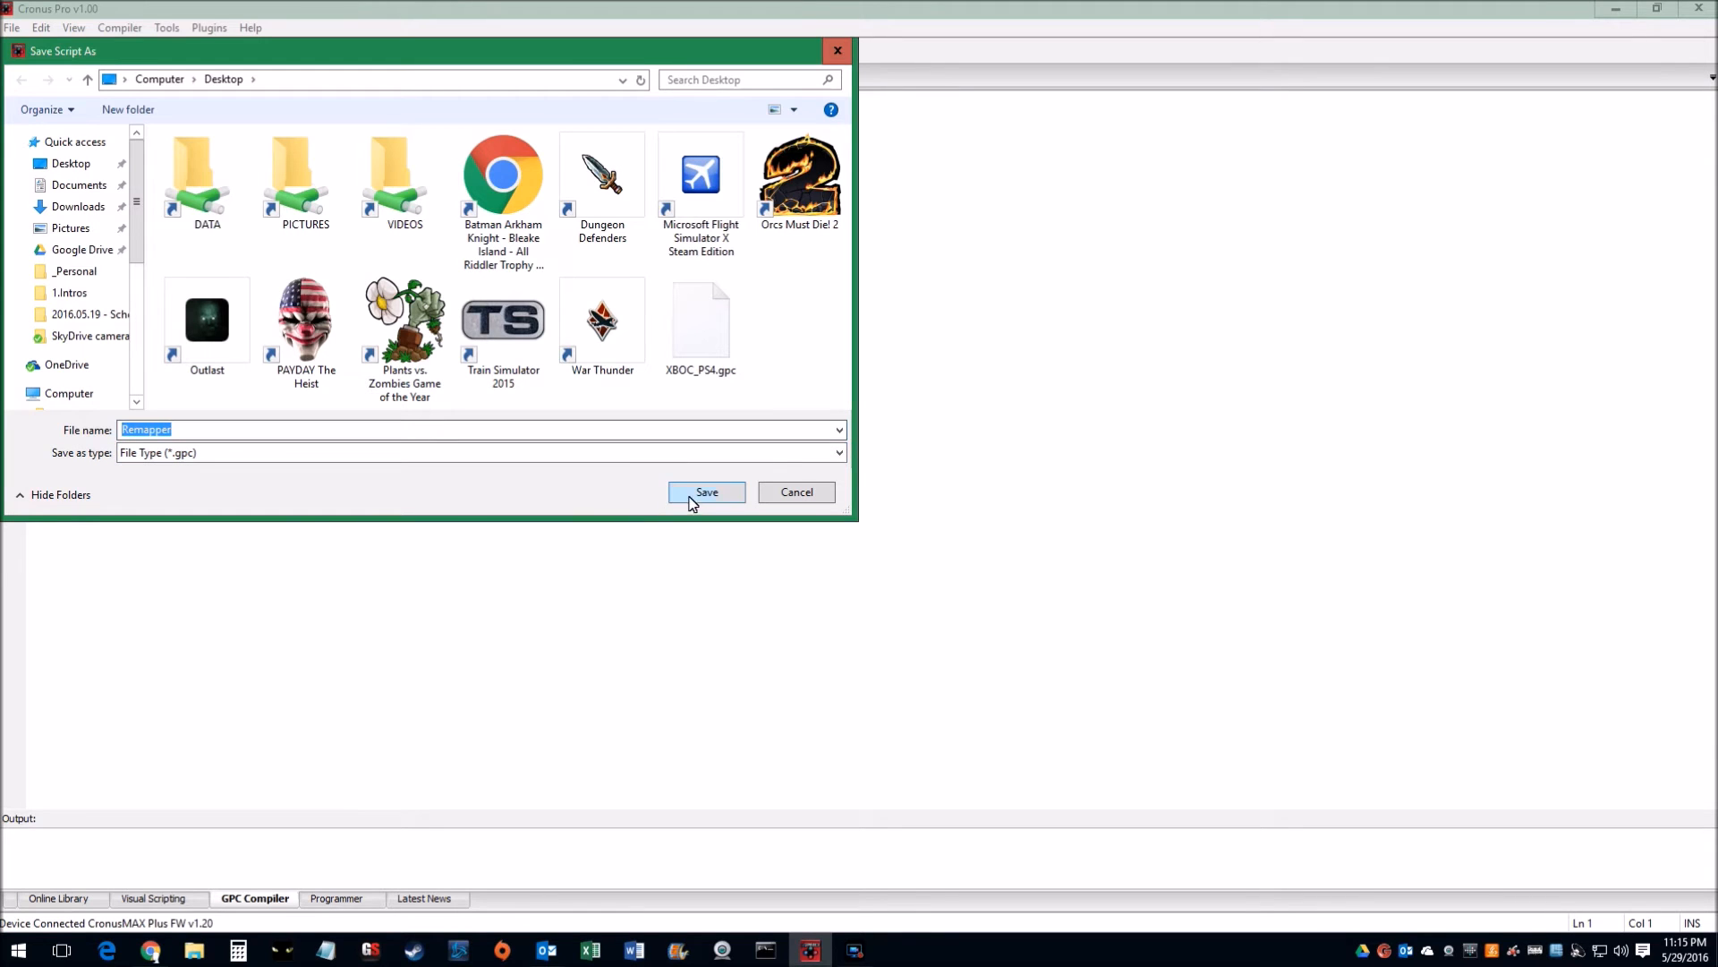
click(706, 492)
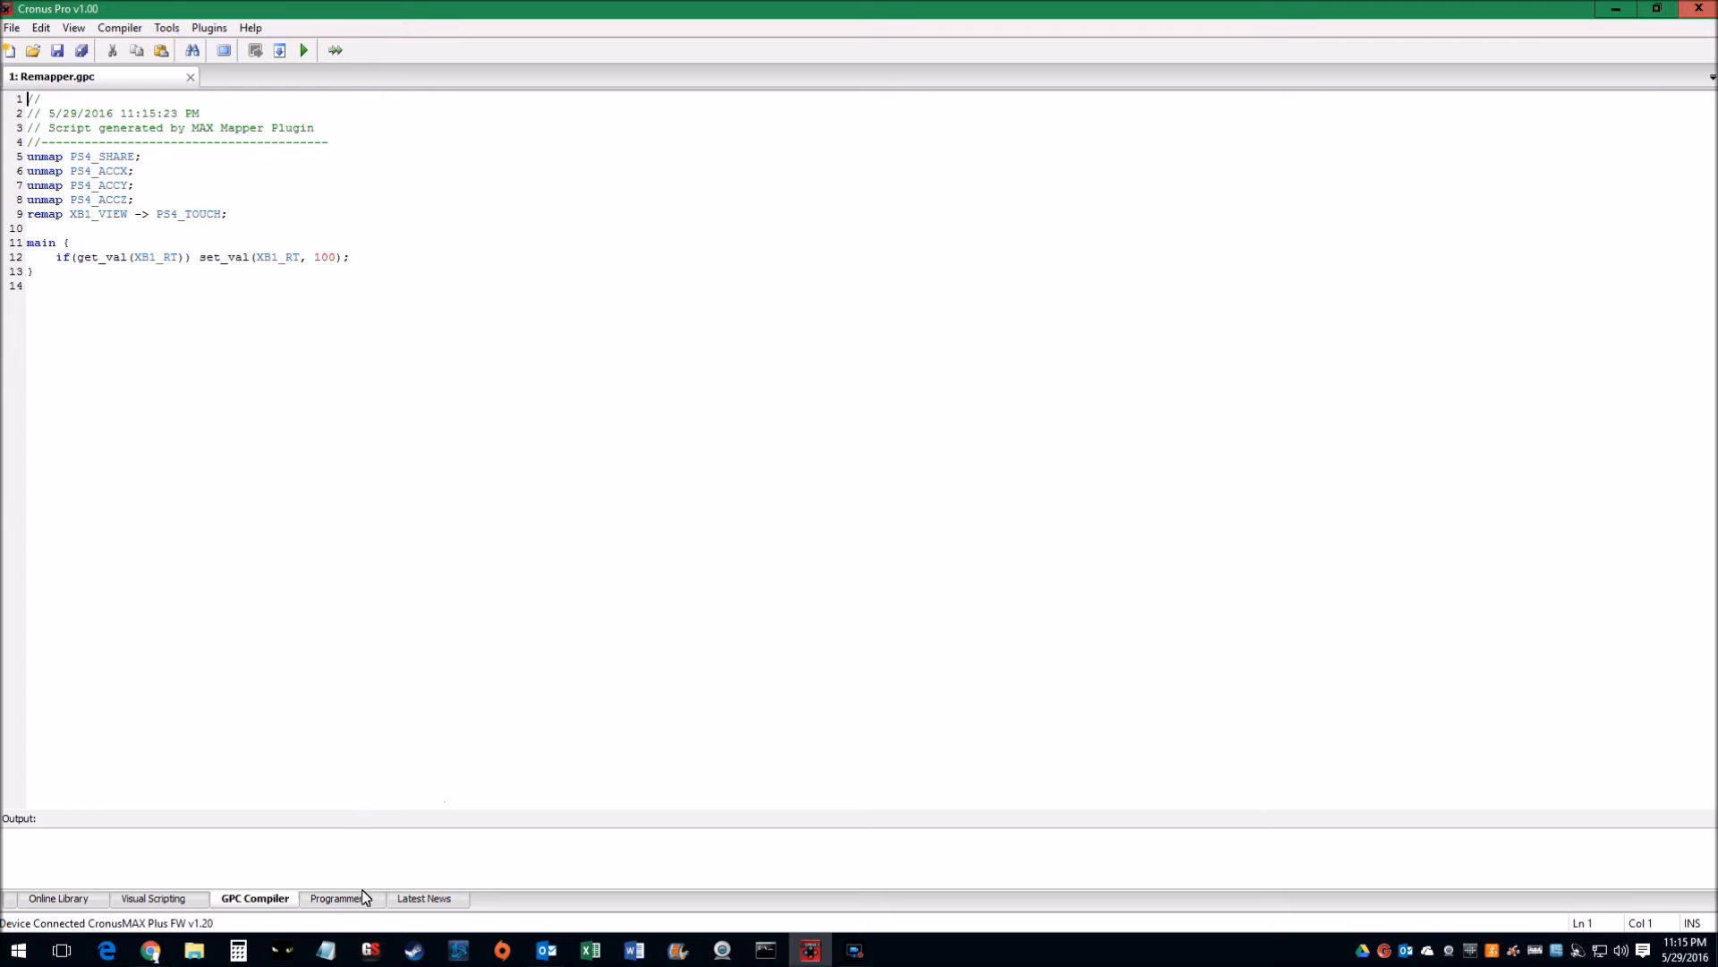
Switch to the Programmer view and select the user folder in the GPC Files tree
click(336, 897)
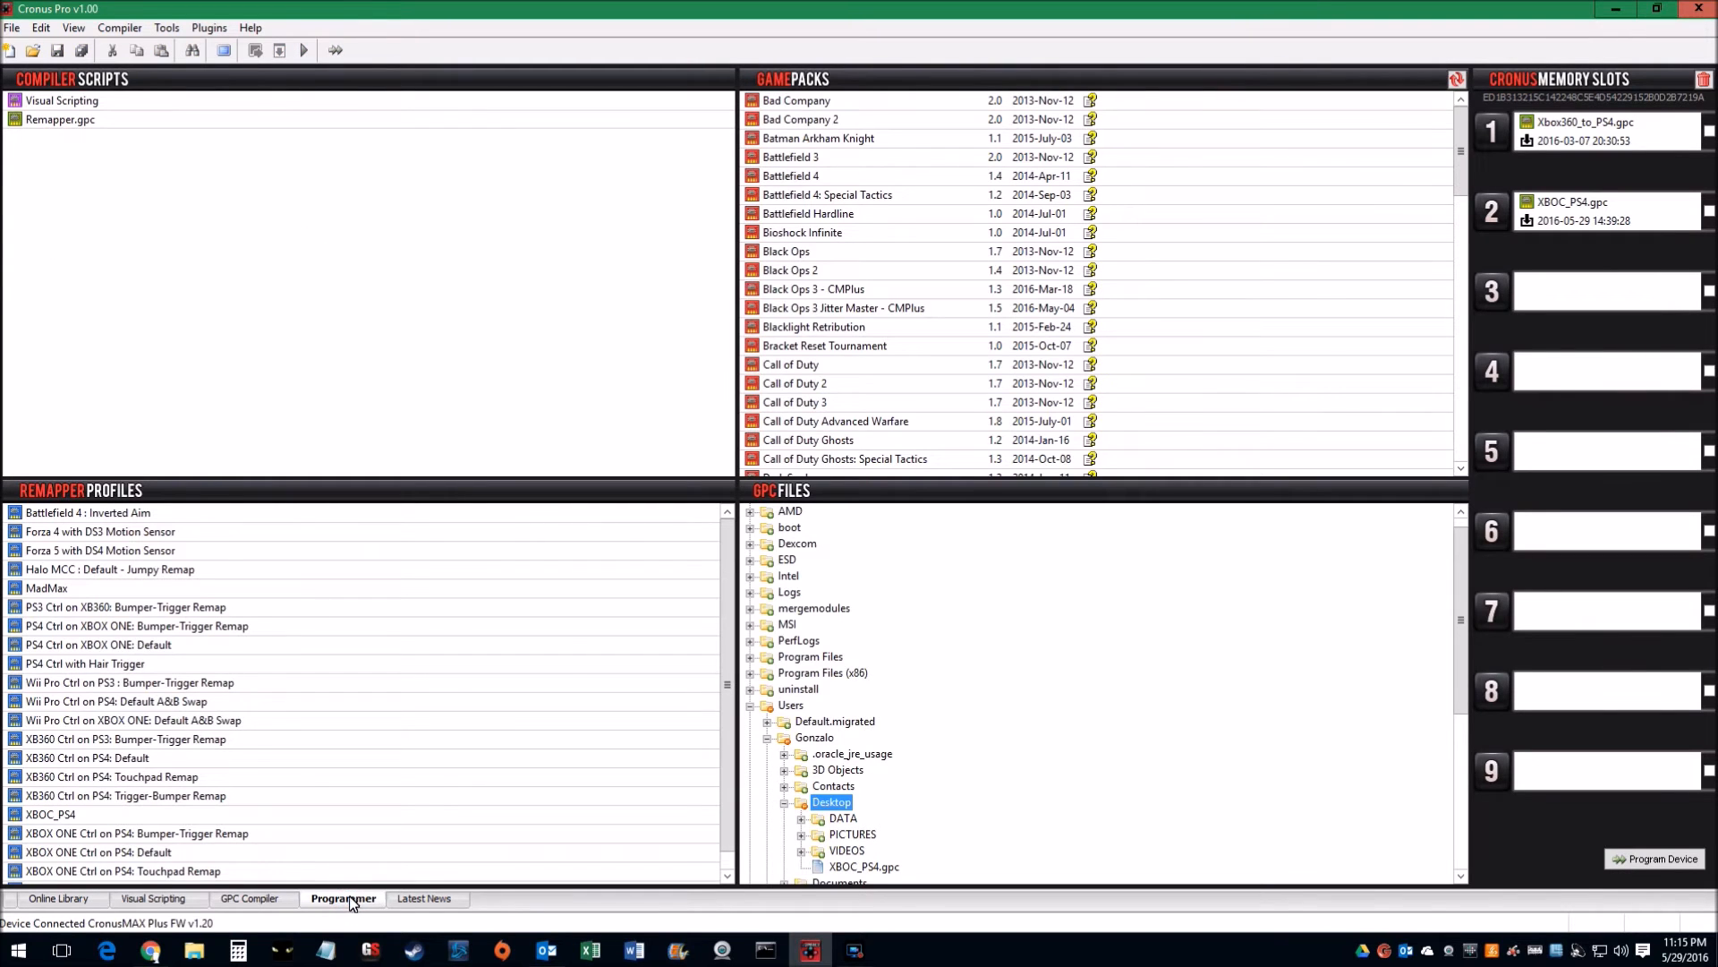
mouse_move(334, 910)
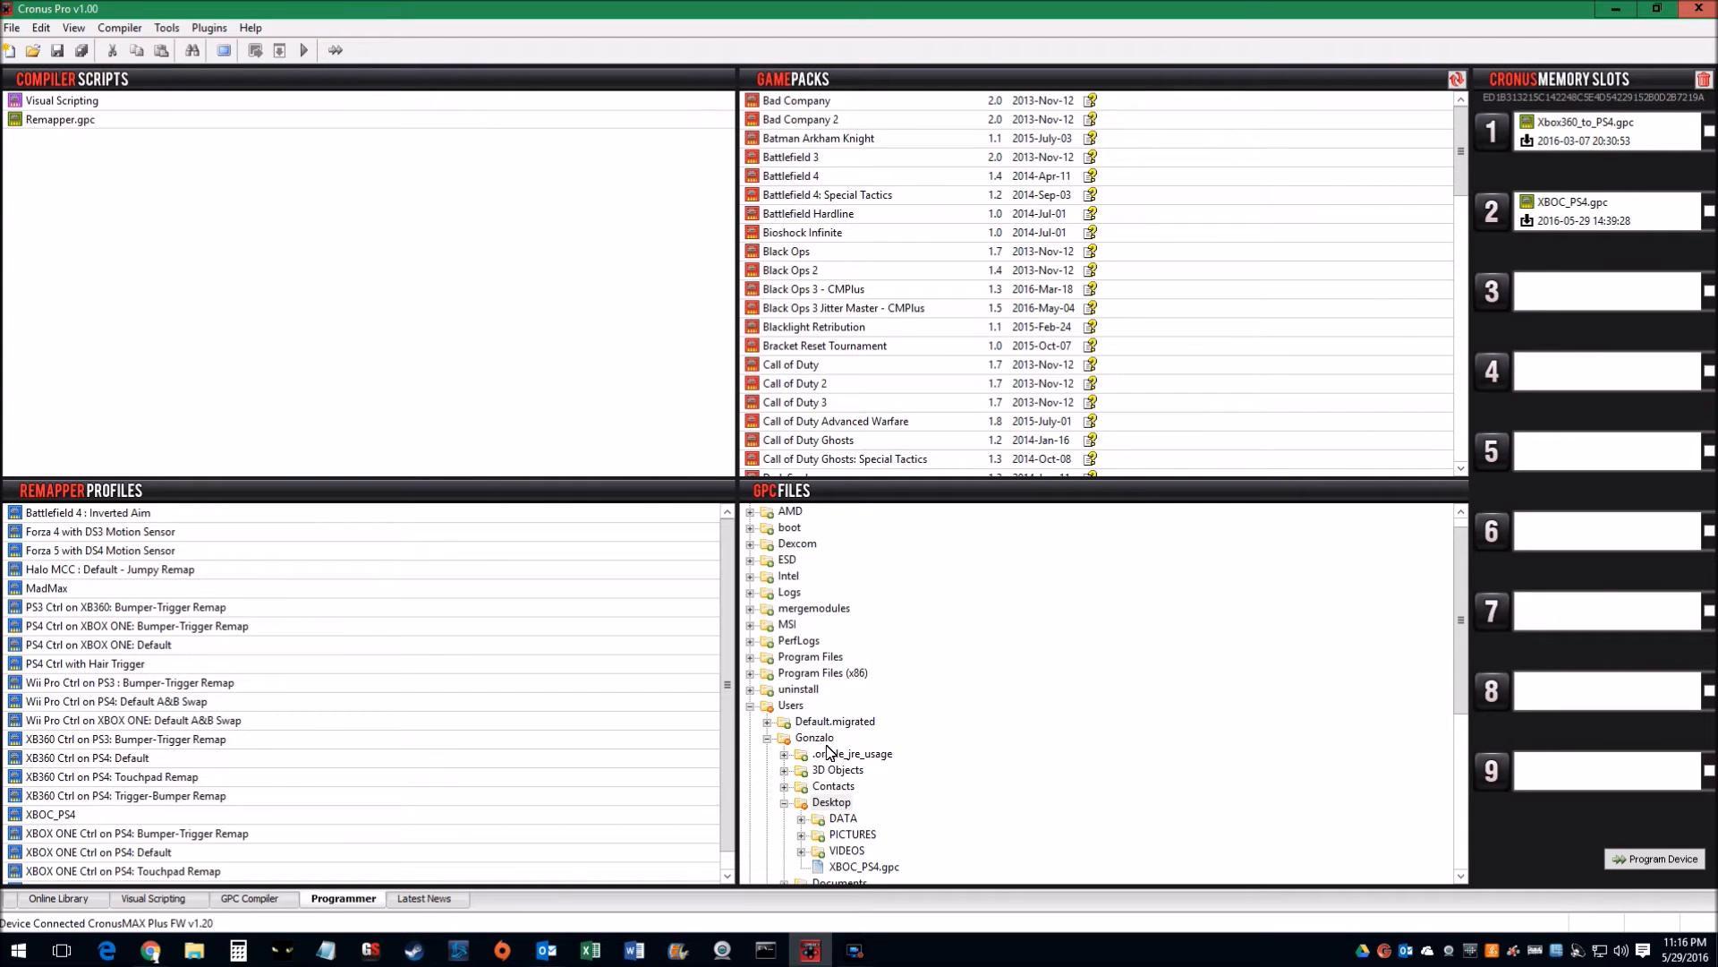
click(767, 736)
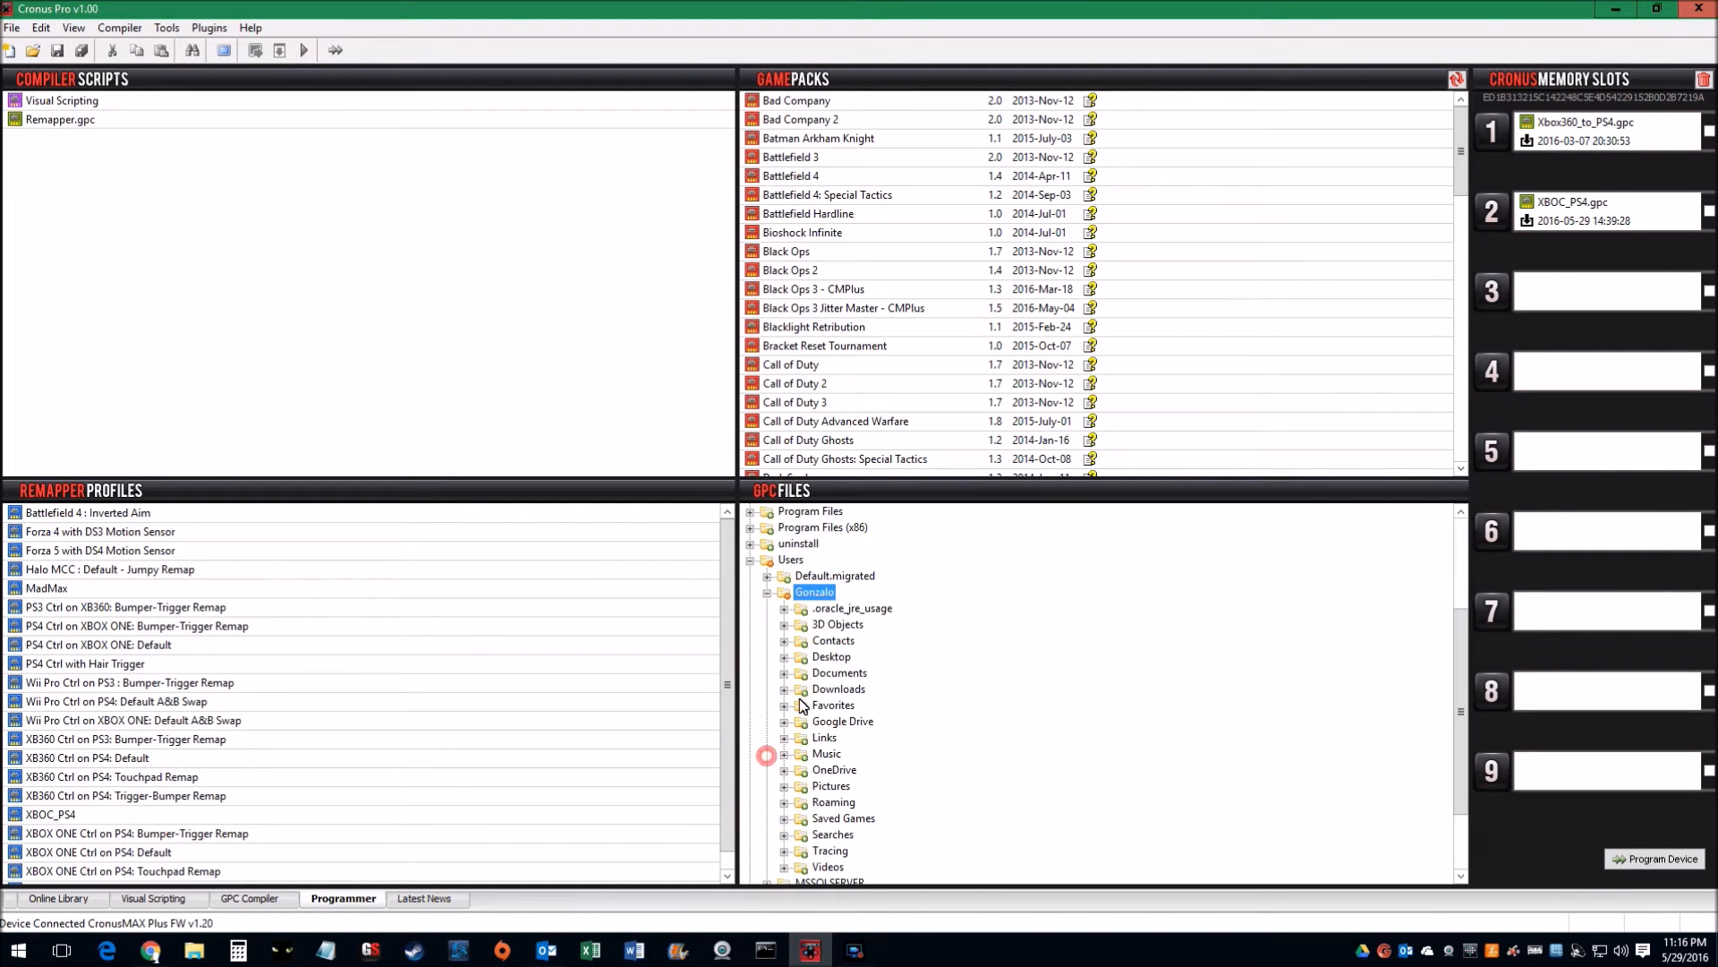
mouse_move(789, 665)
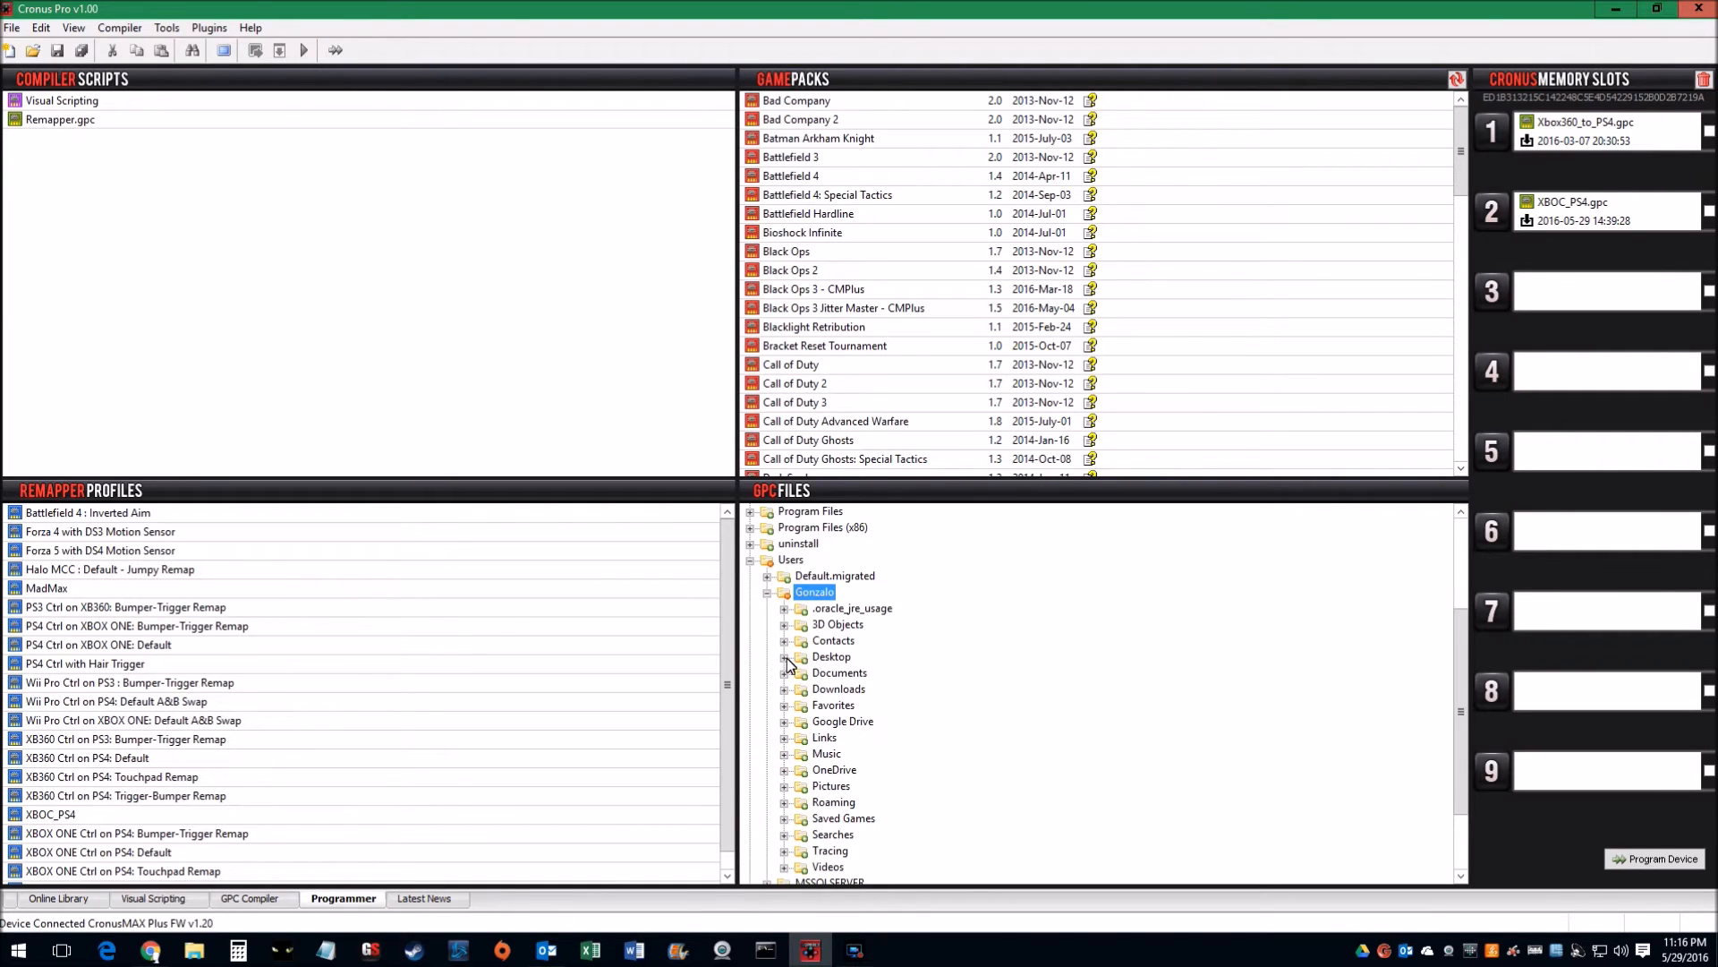
Expand the Desktop folder and highlight Remapper.gpc
click(784, 656)
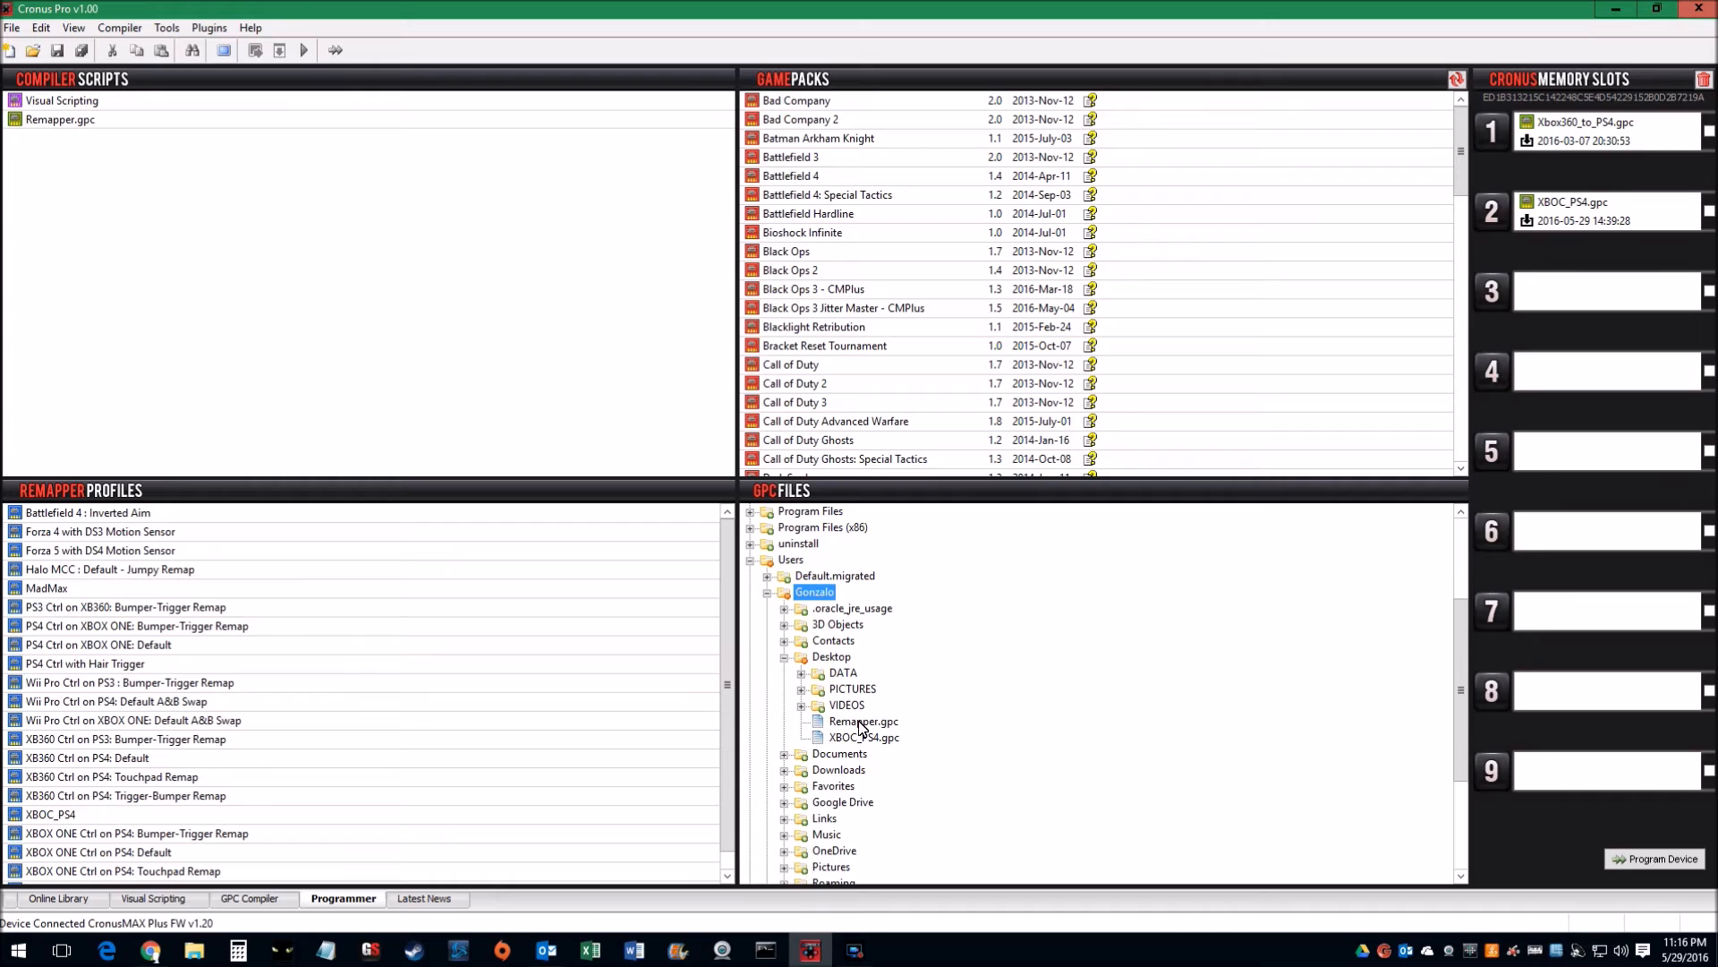
click(864, 721)
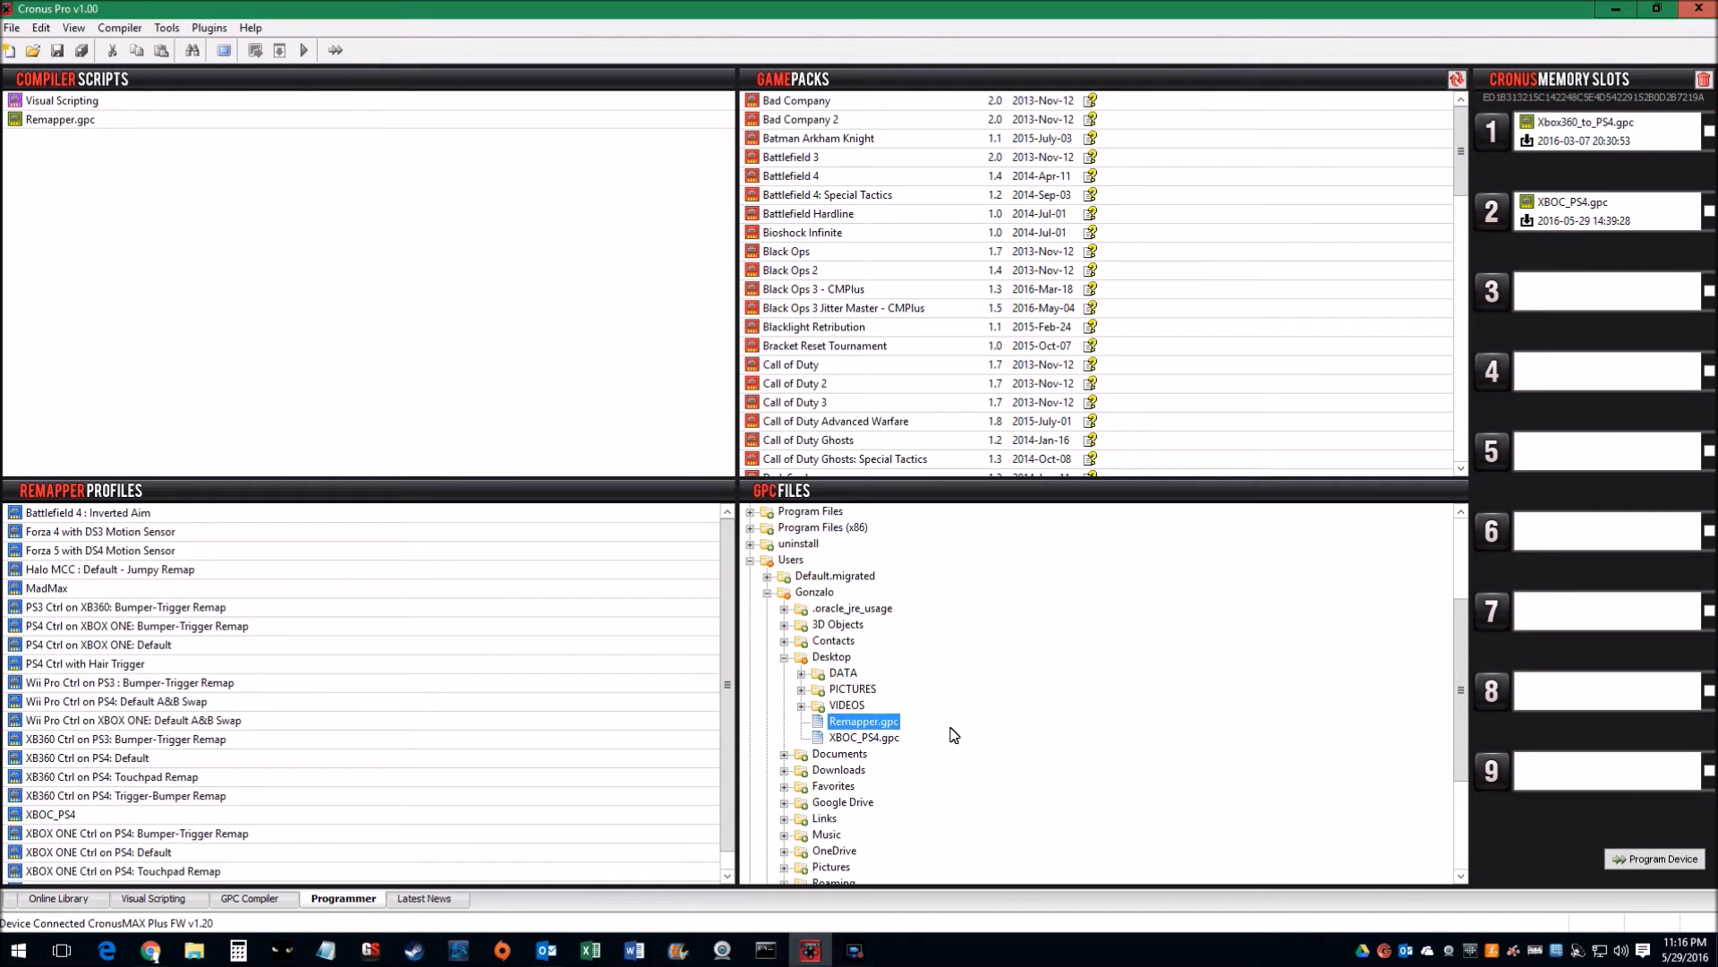
mouse_move(1460, 429)
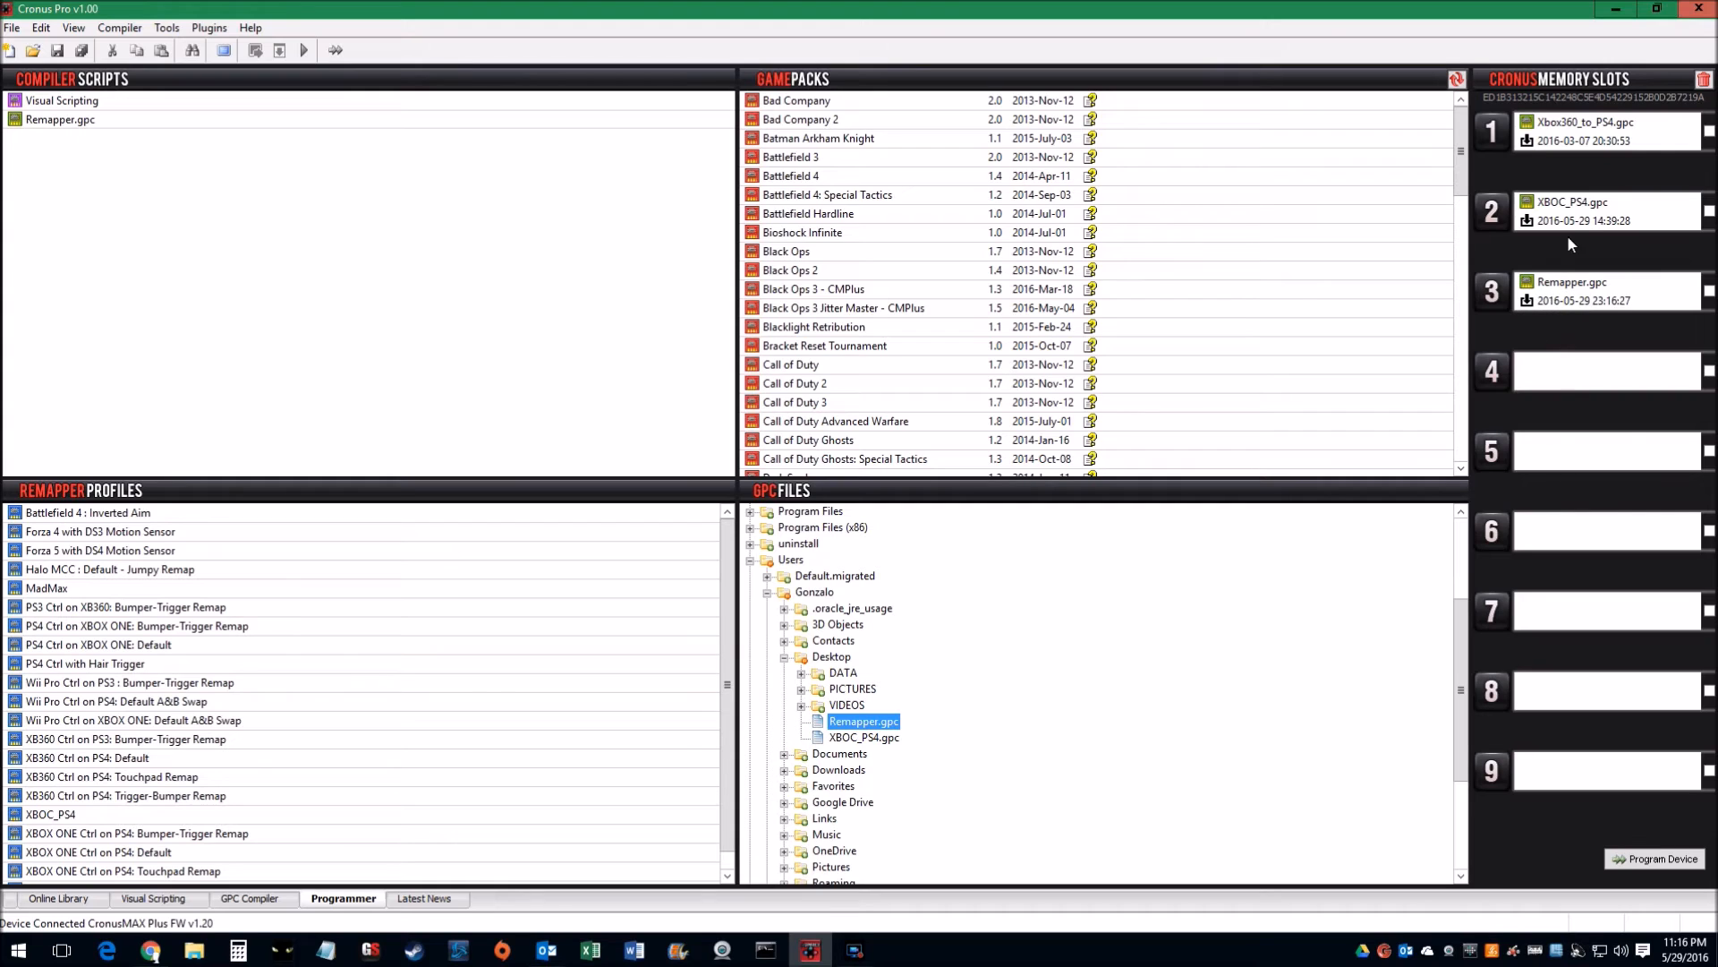
mouse_move(1653, 677)
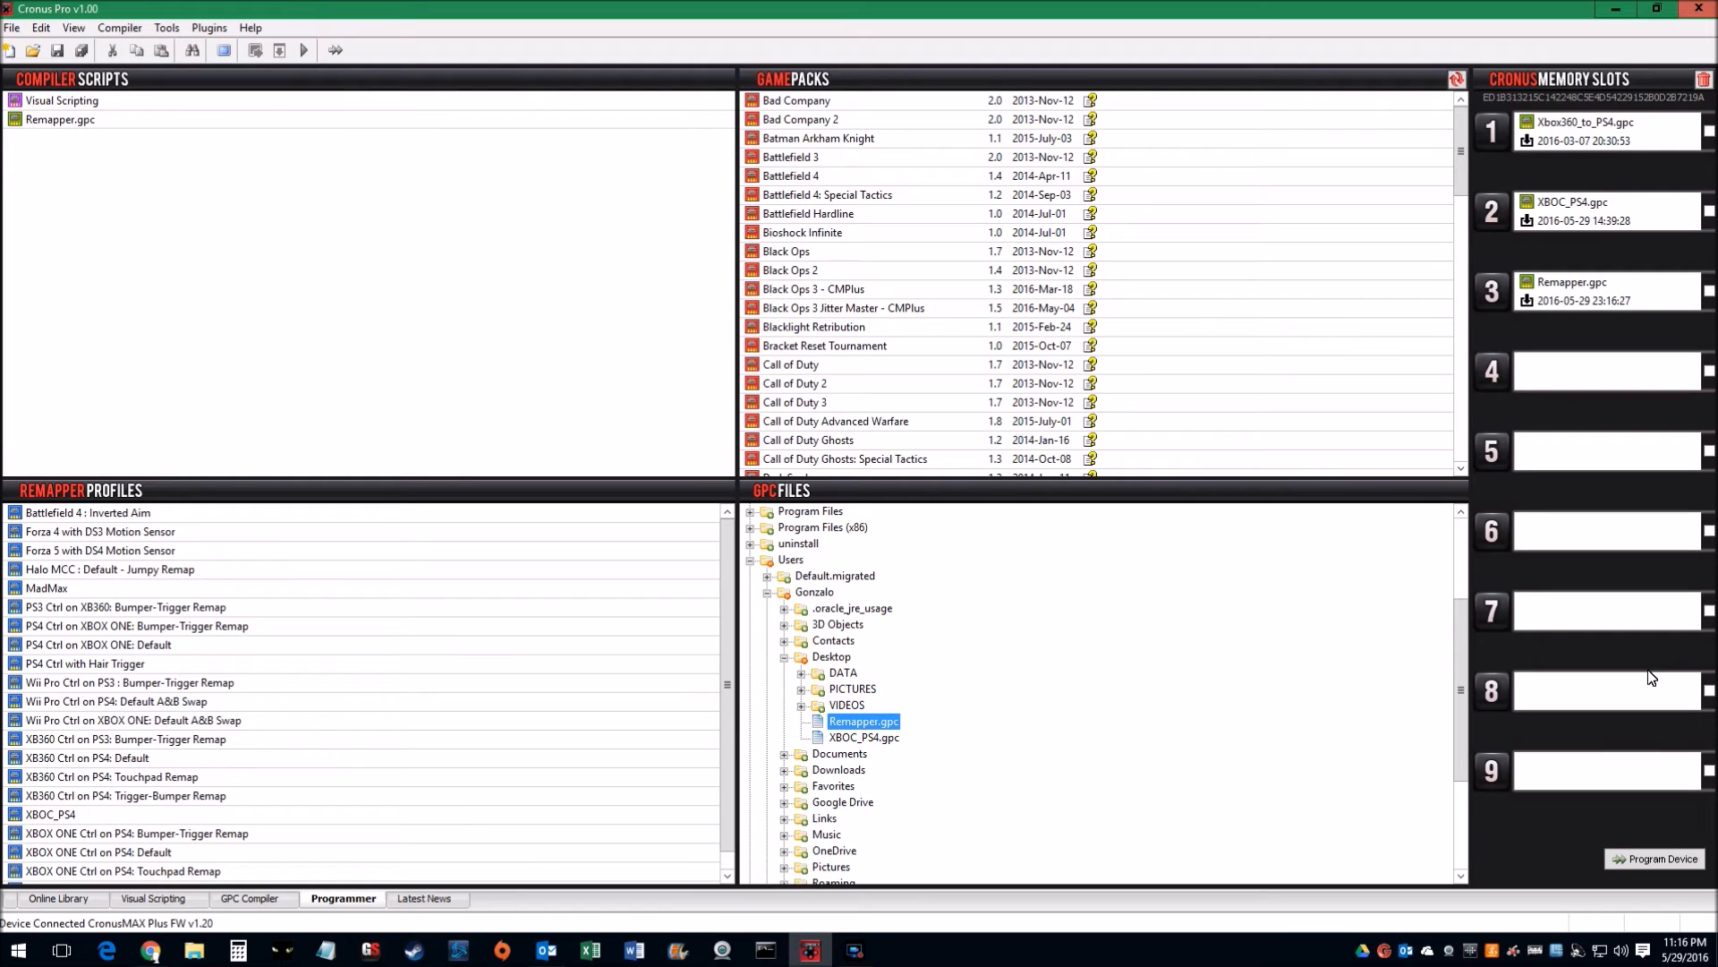
mouse_move(1611, 654)
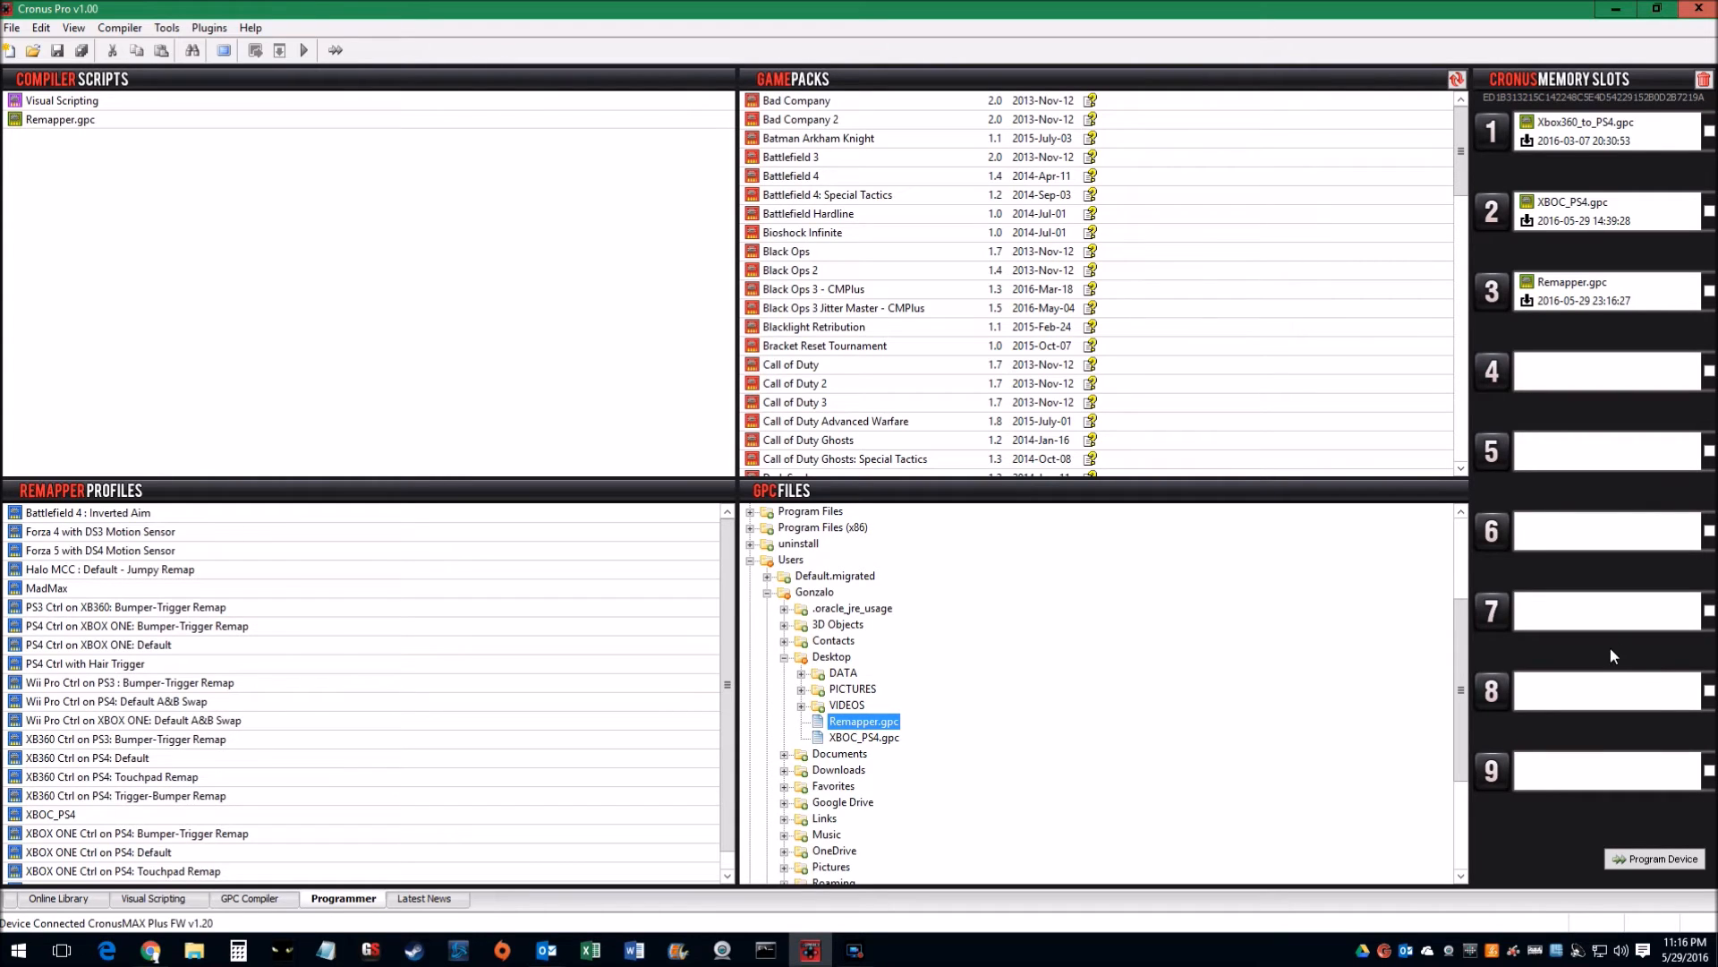
mouse_move(1632, 529)
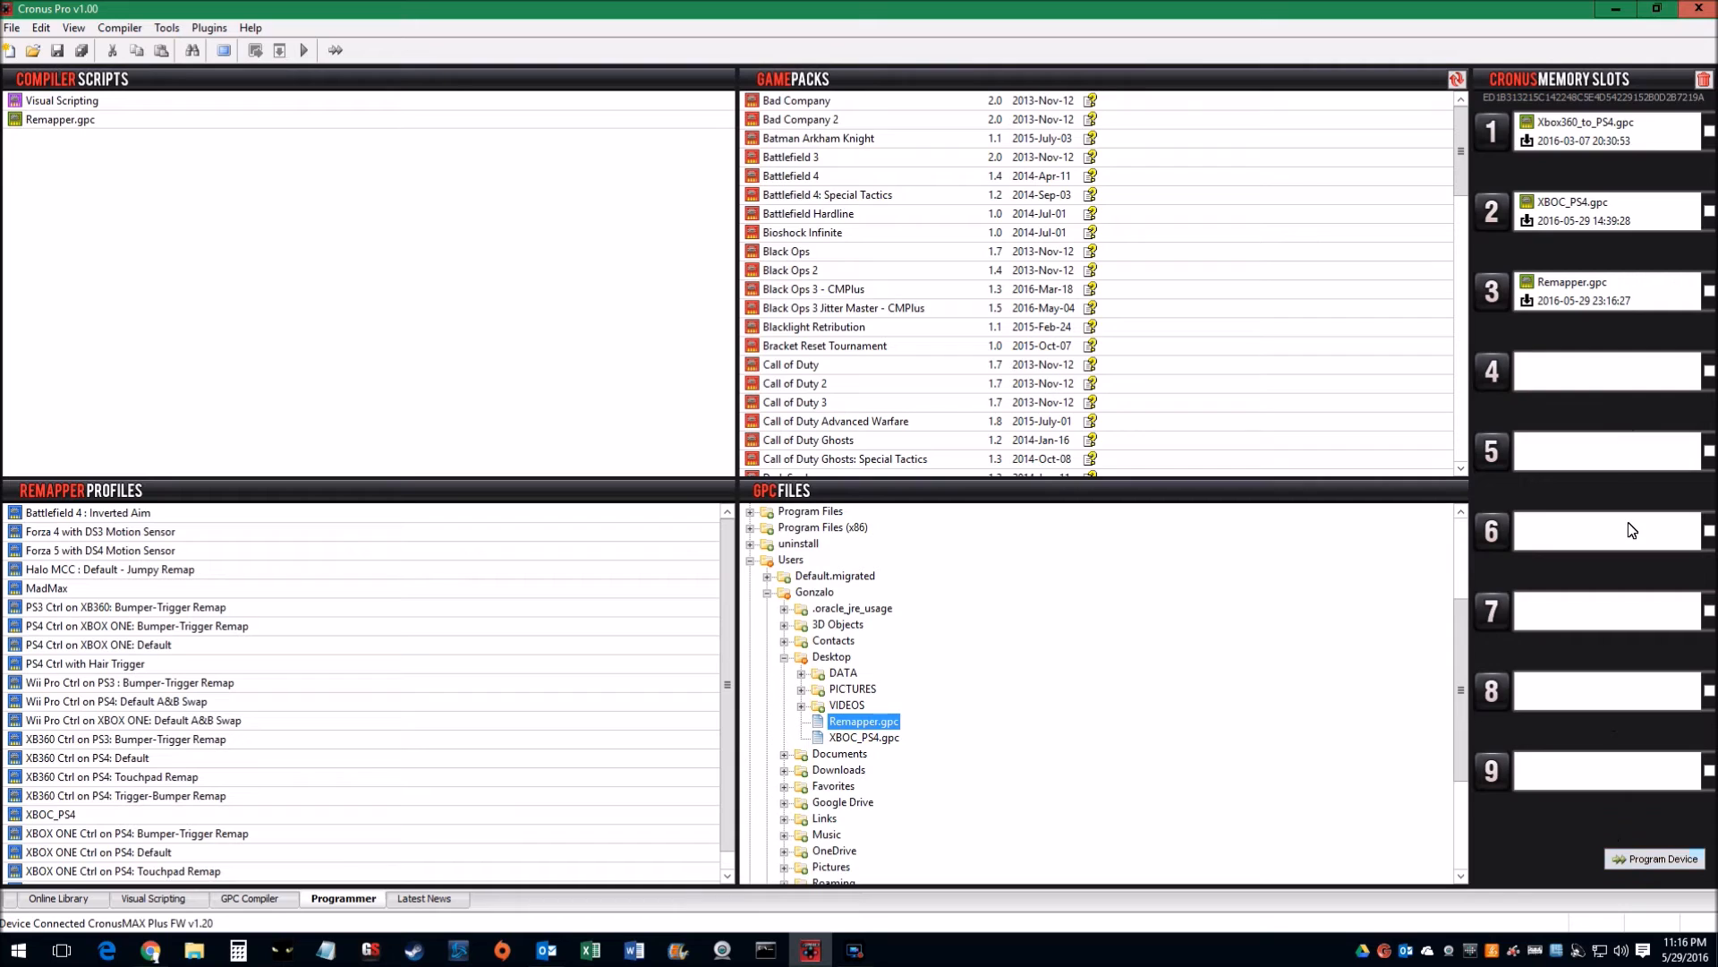
mouse_move(1627, 750)
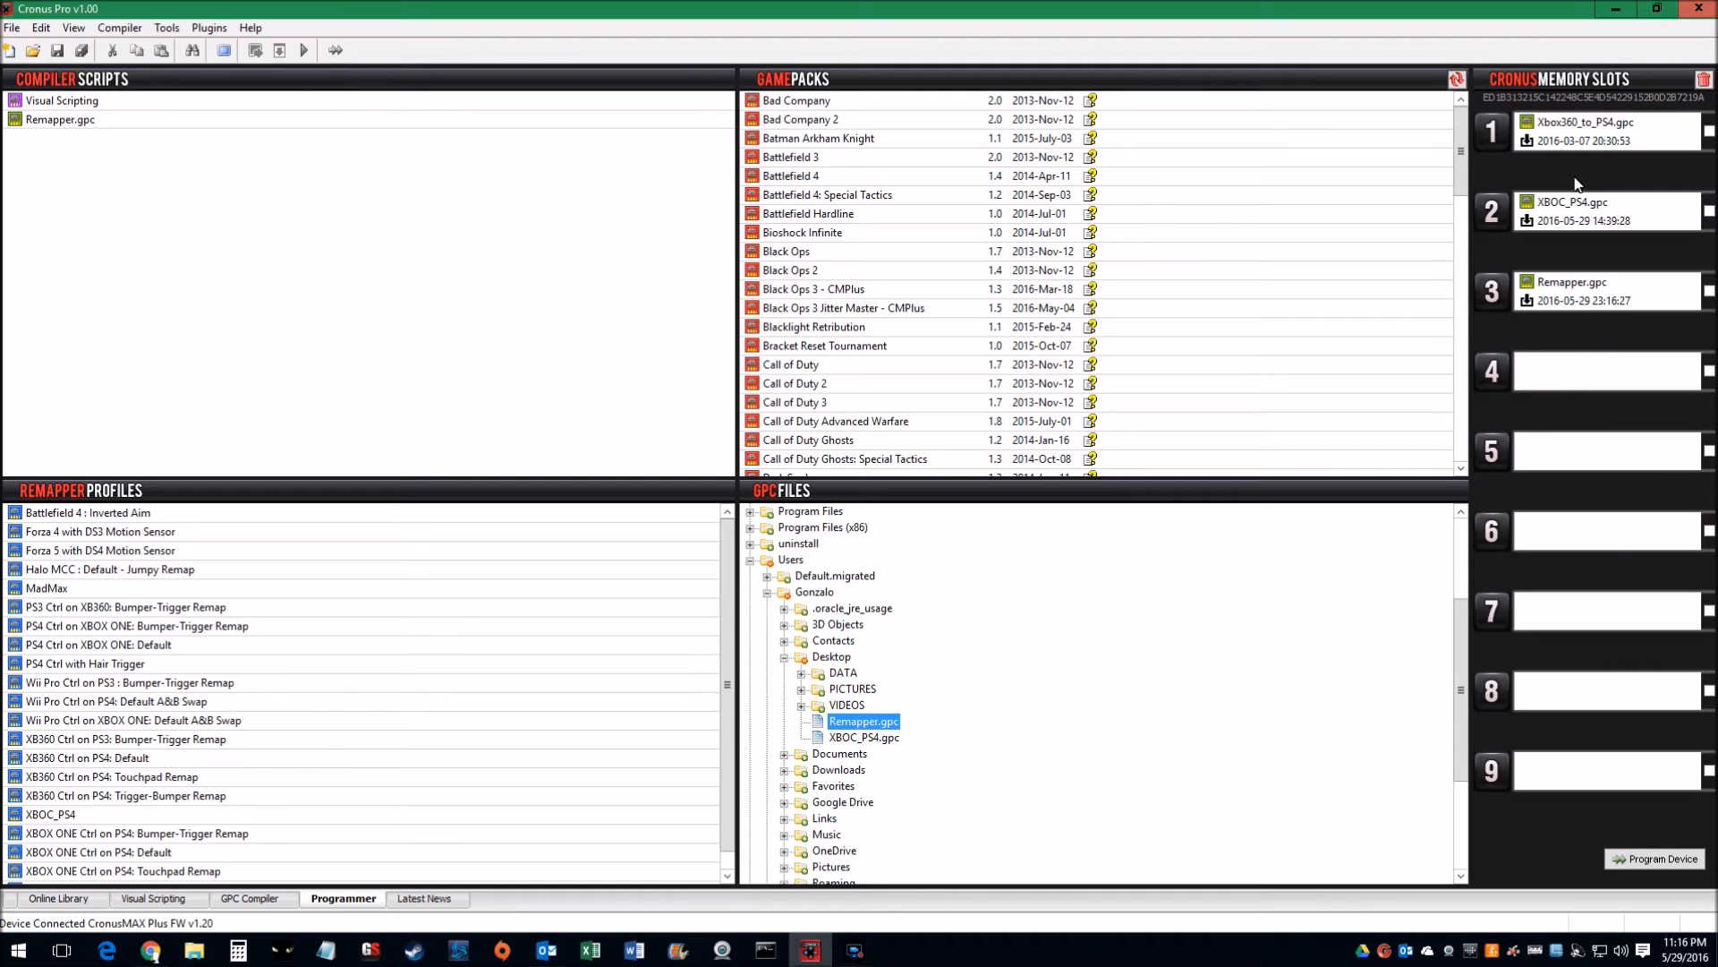
mouse_move(1583, 140)
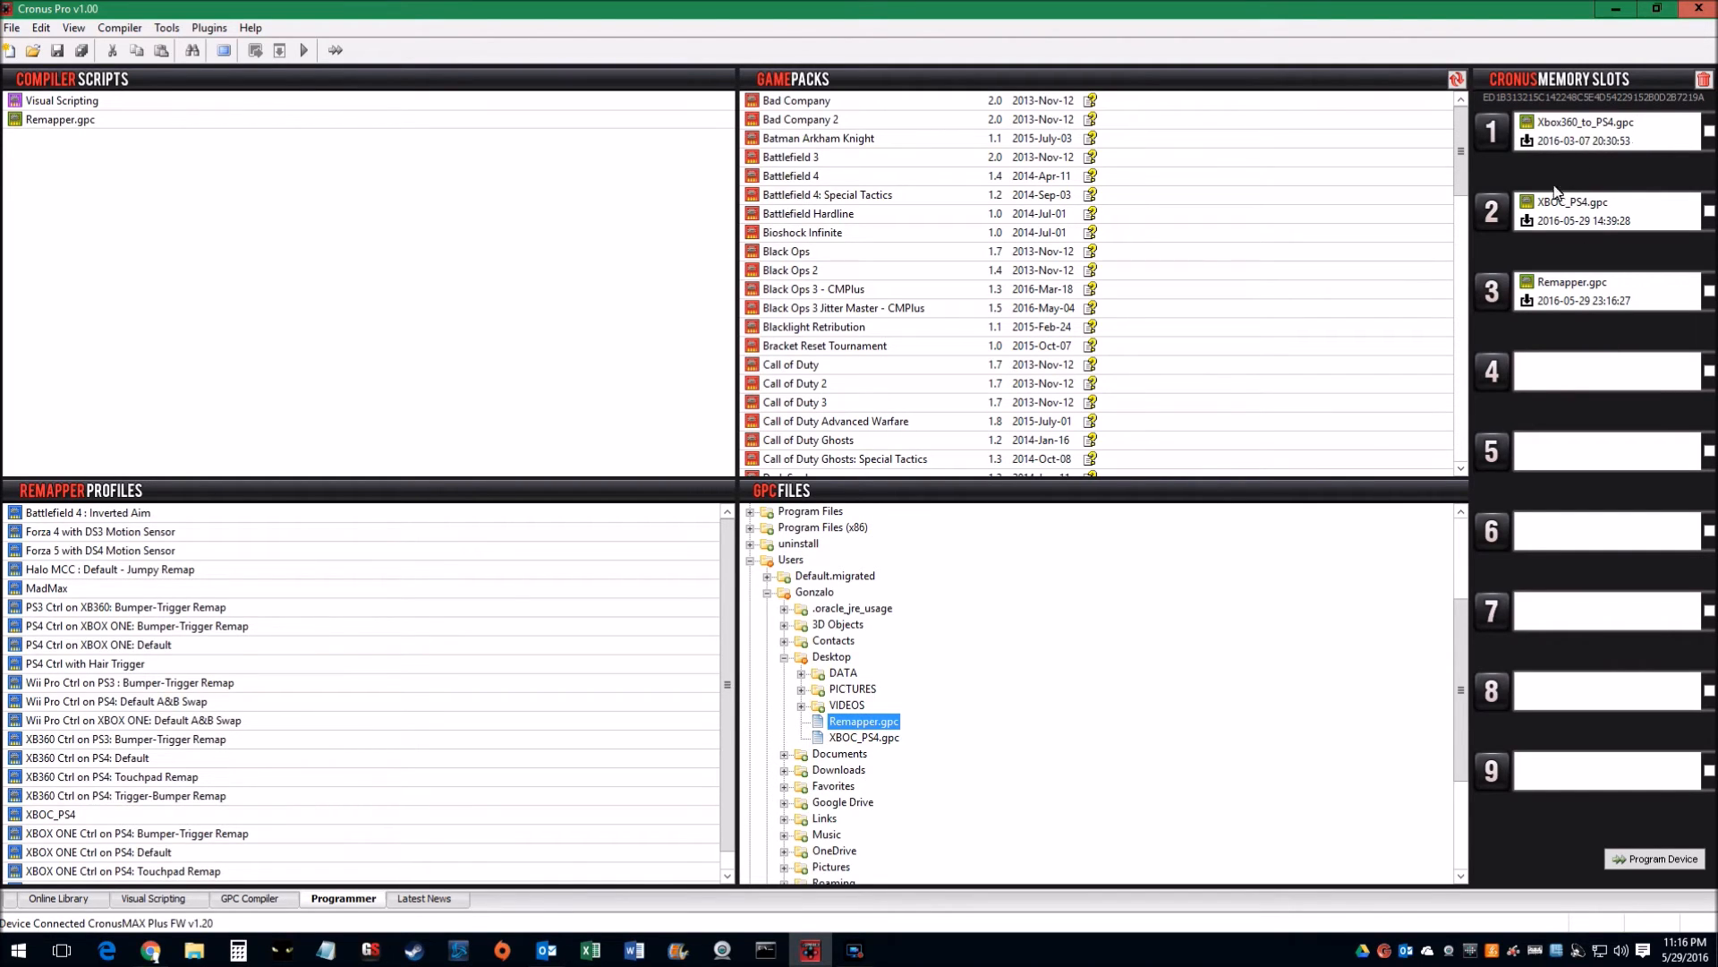
mouse_move(1601, 219)
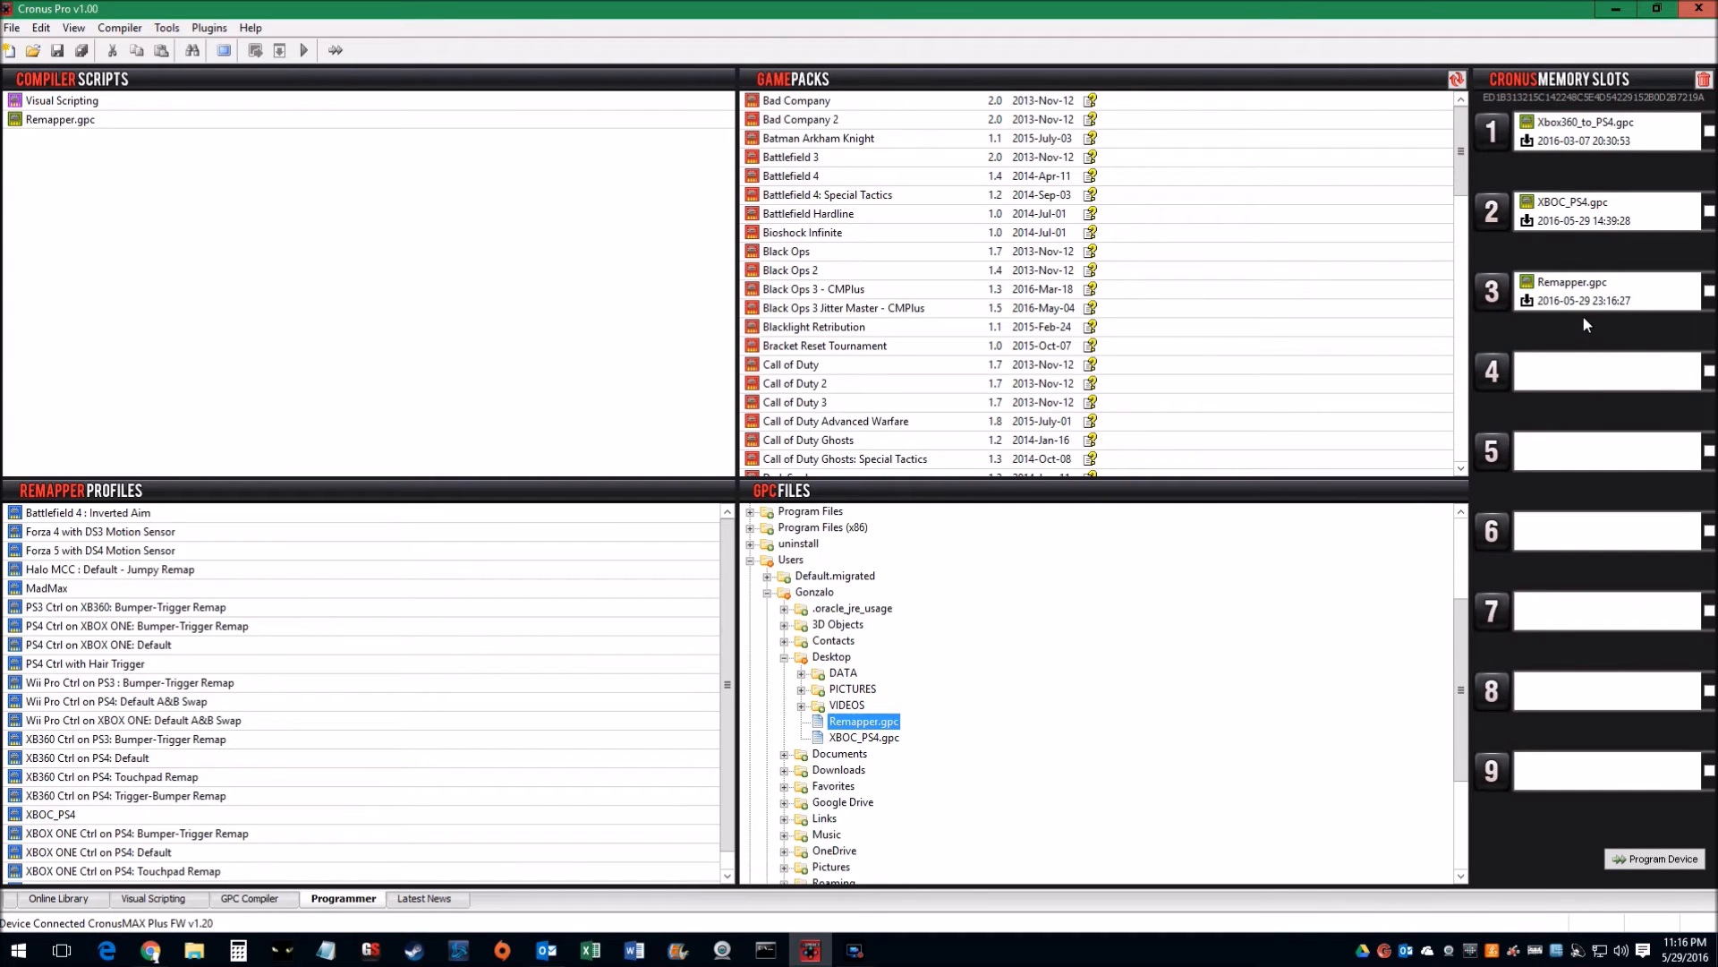
mouse_move(1606, 274)
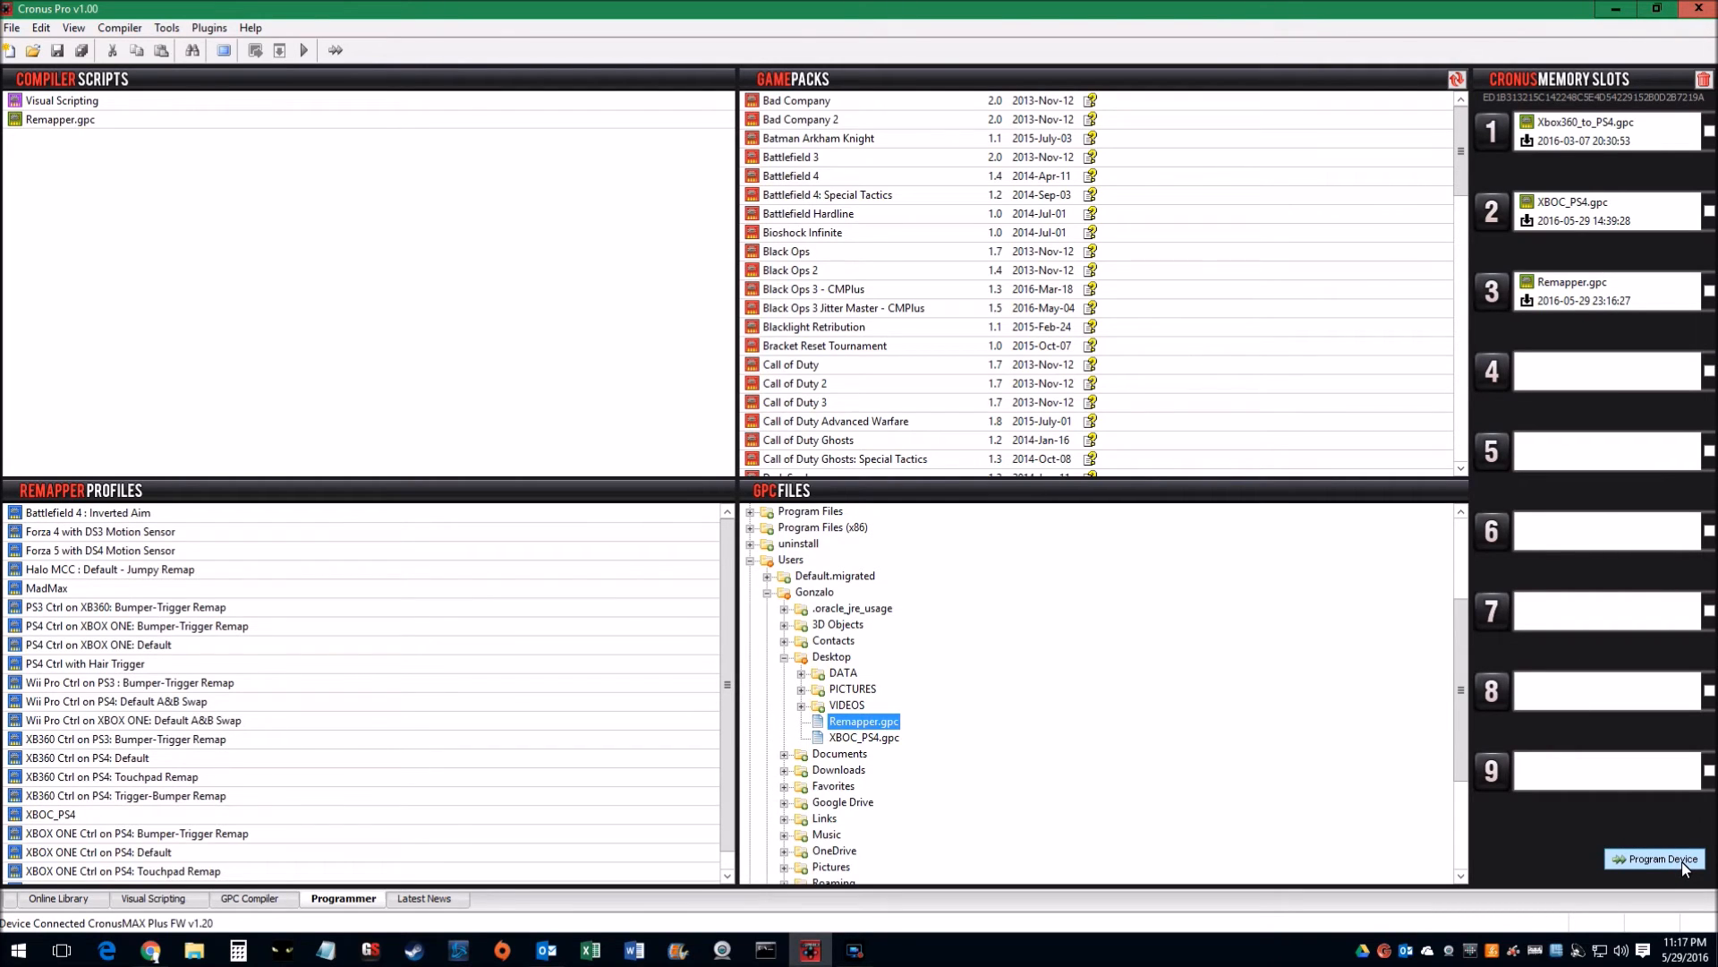
Program the three slots onto the CronusMAX, confirming overwrite and closing the wizard
click(1654, 859)
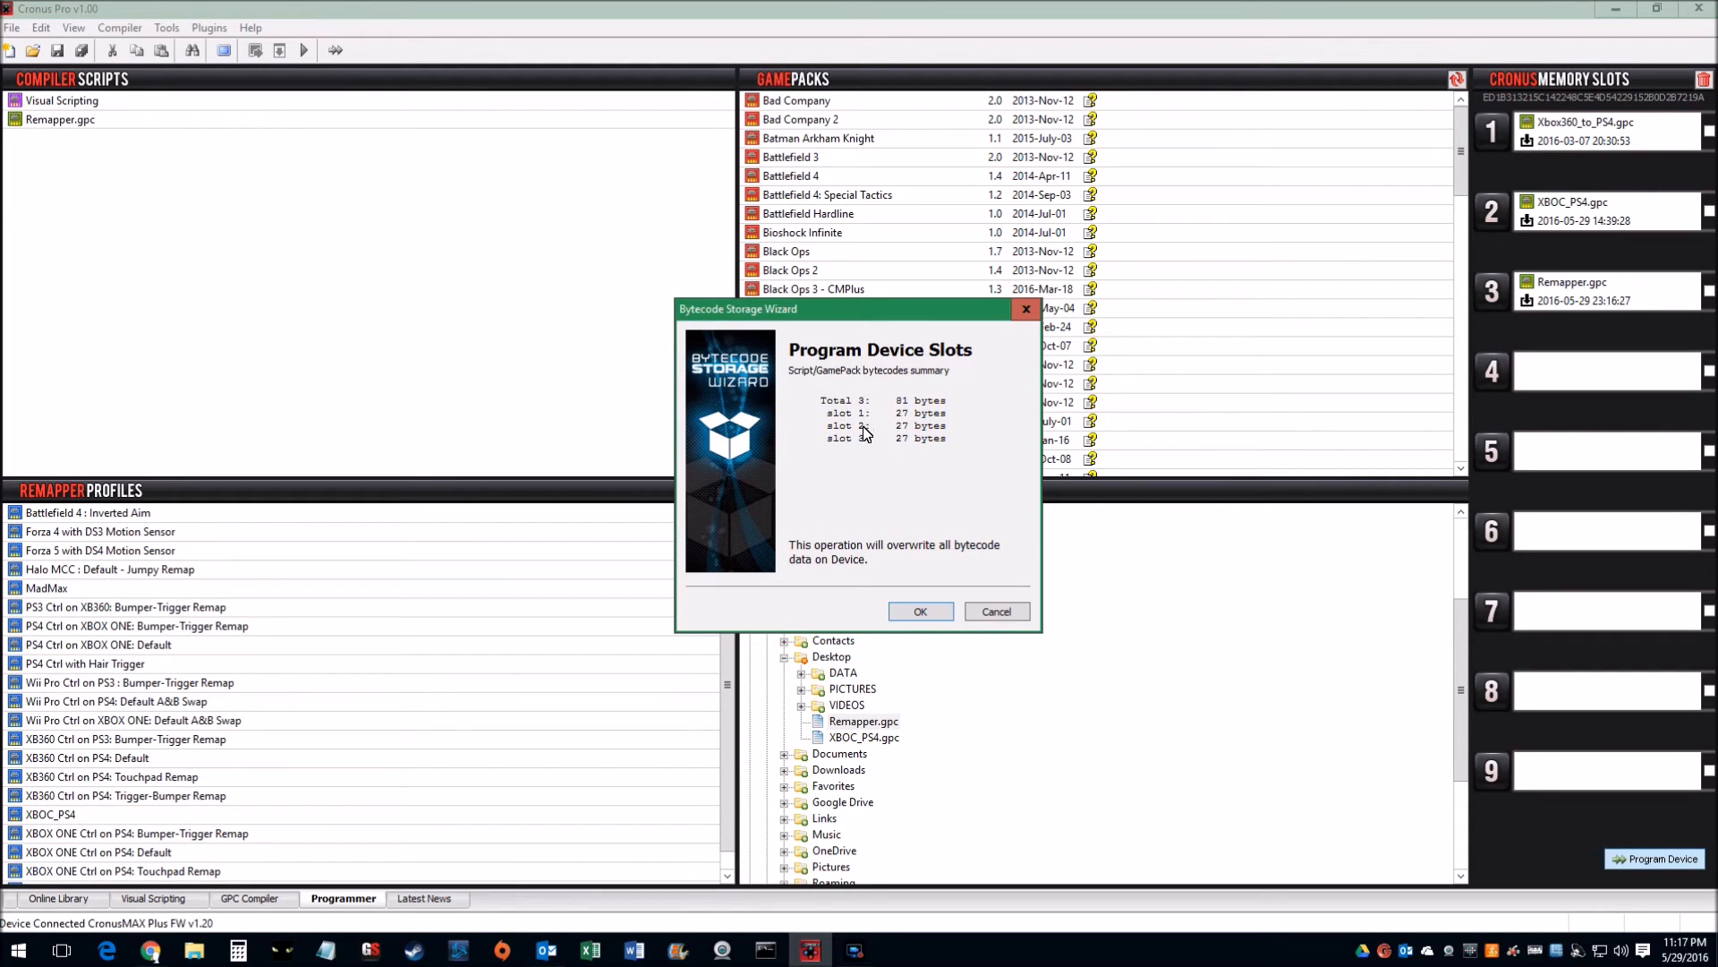
mouse_move(931, 485)
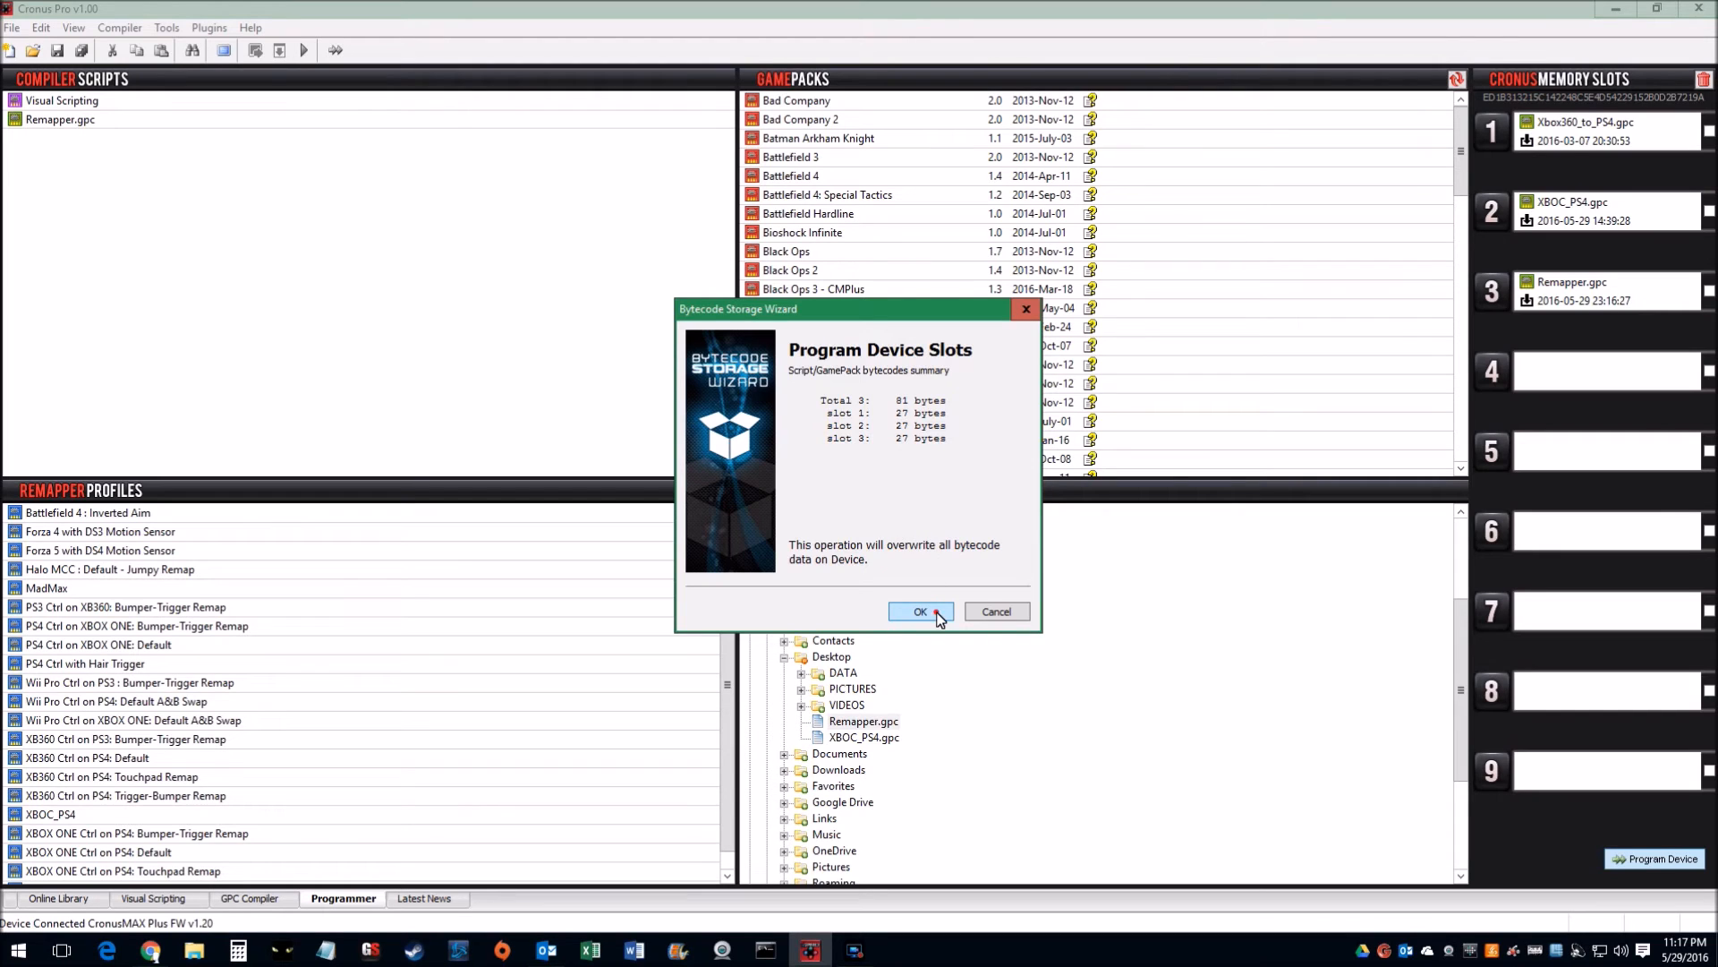
click(921, 612)
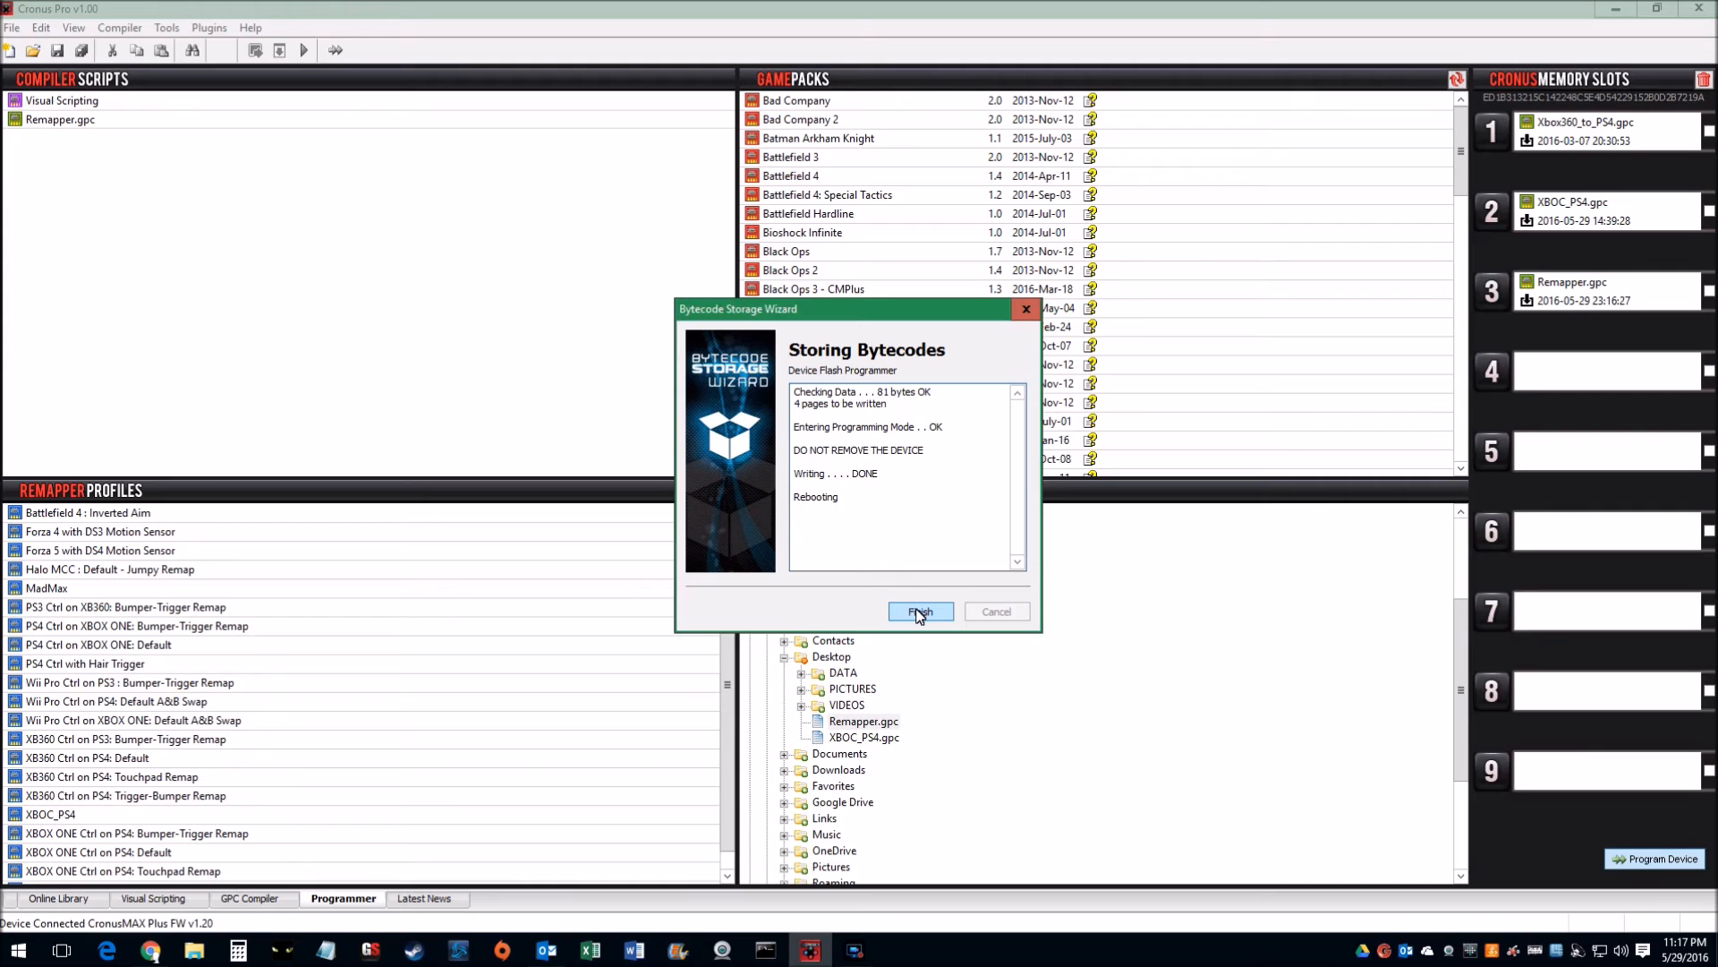
click(921, 611)
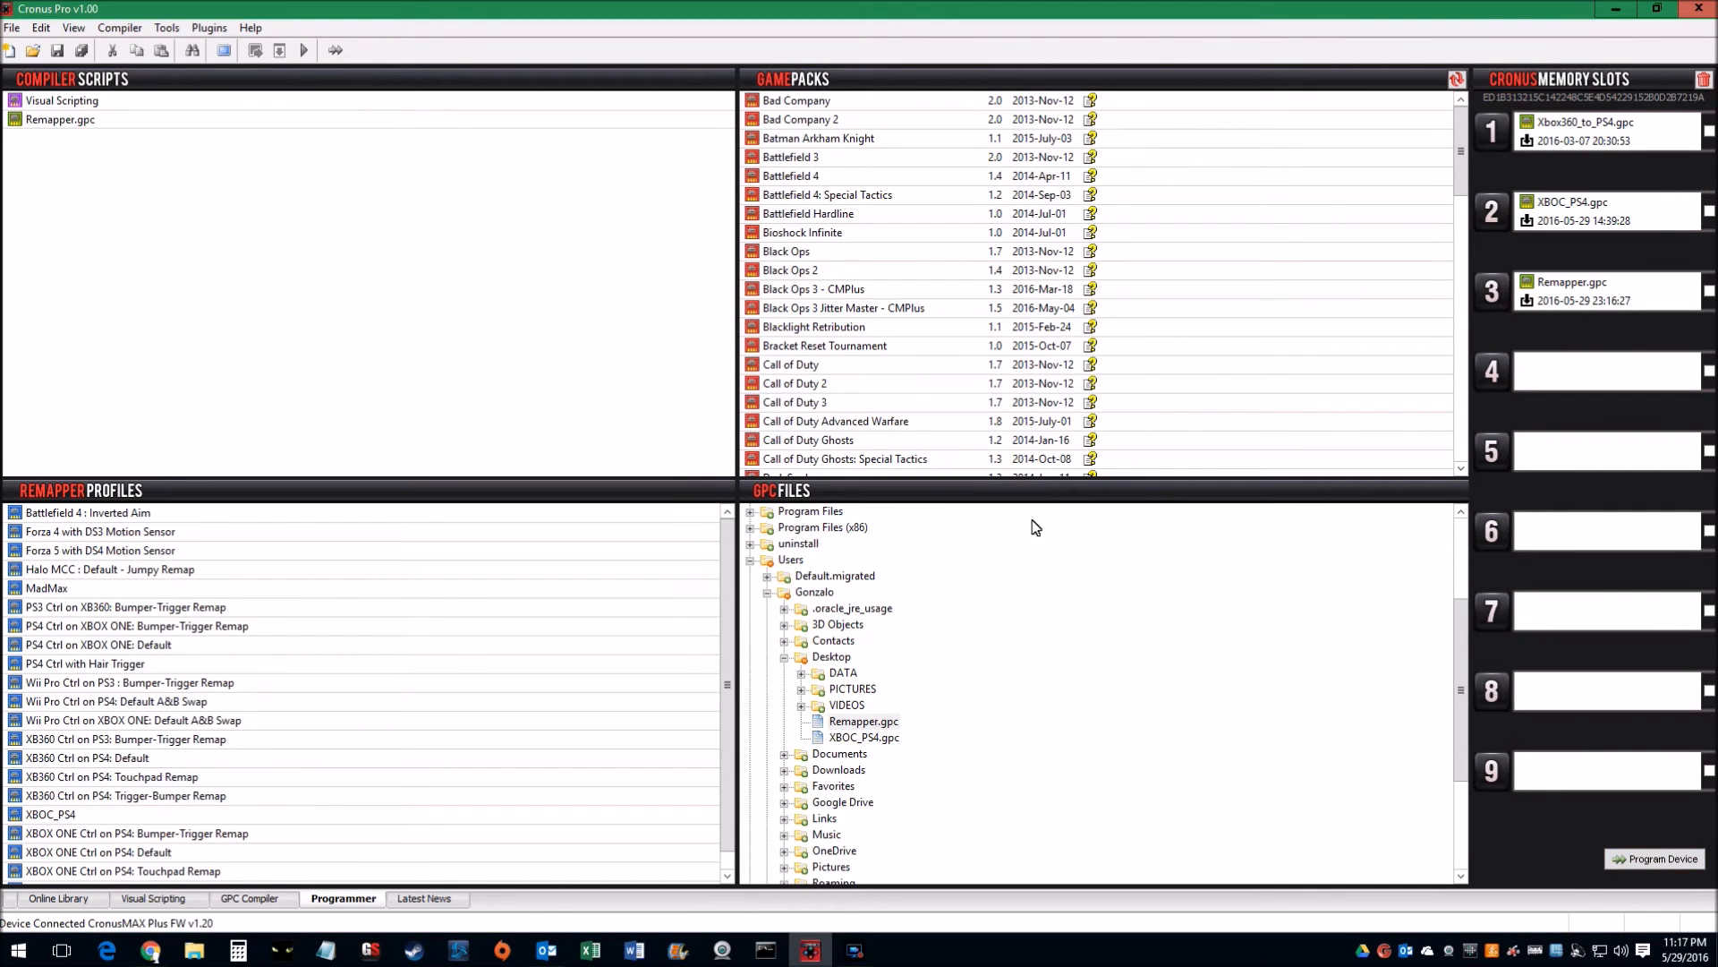
mouse_move(1303, 274)
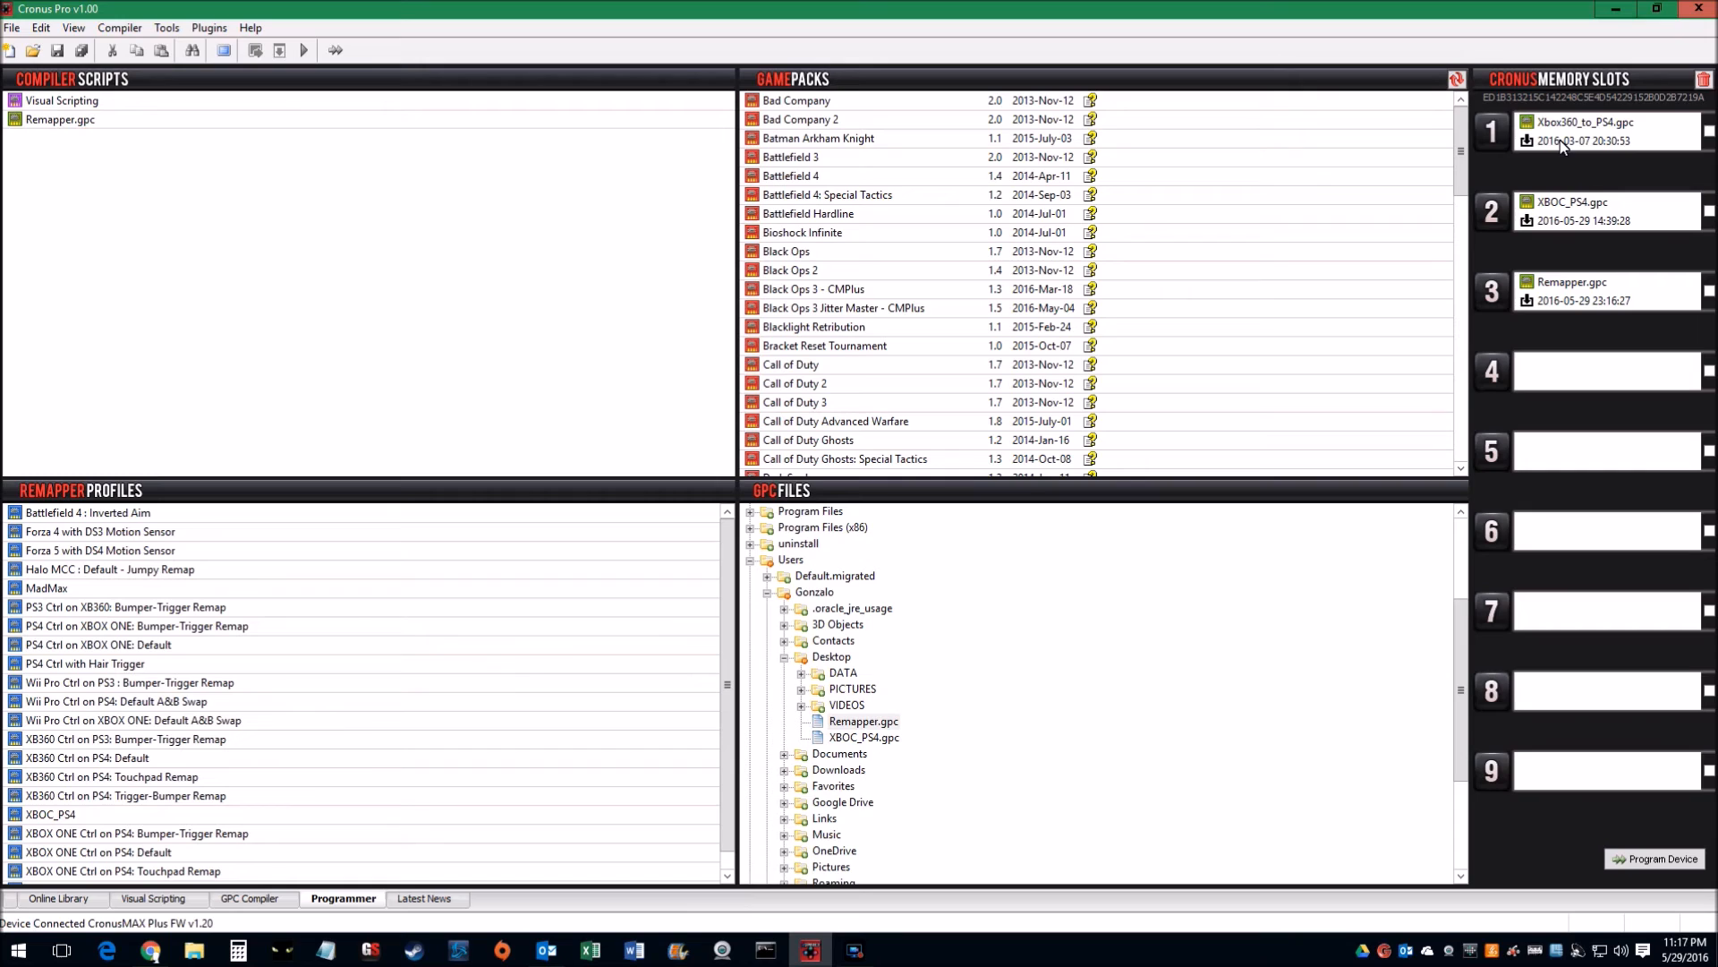
mouse_move(1611, 146)
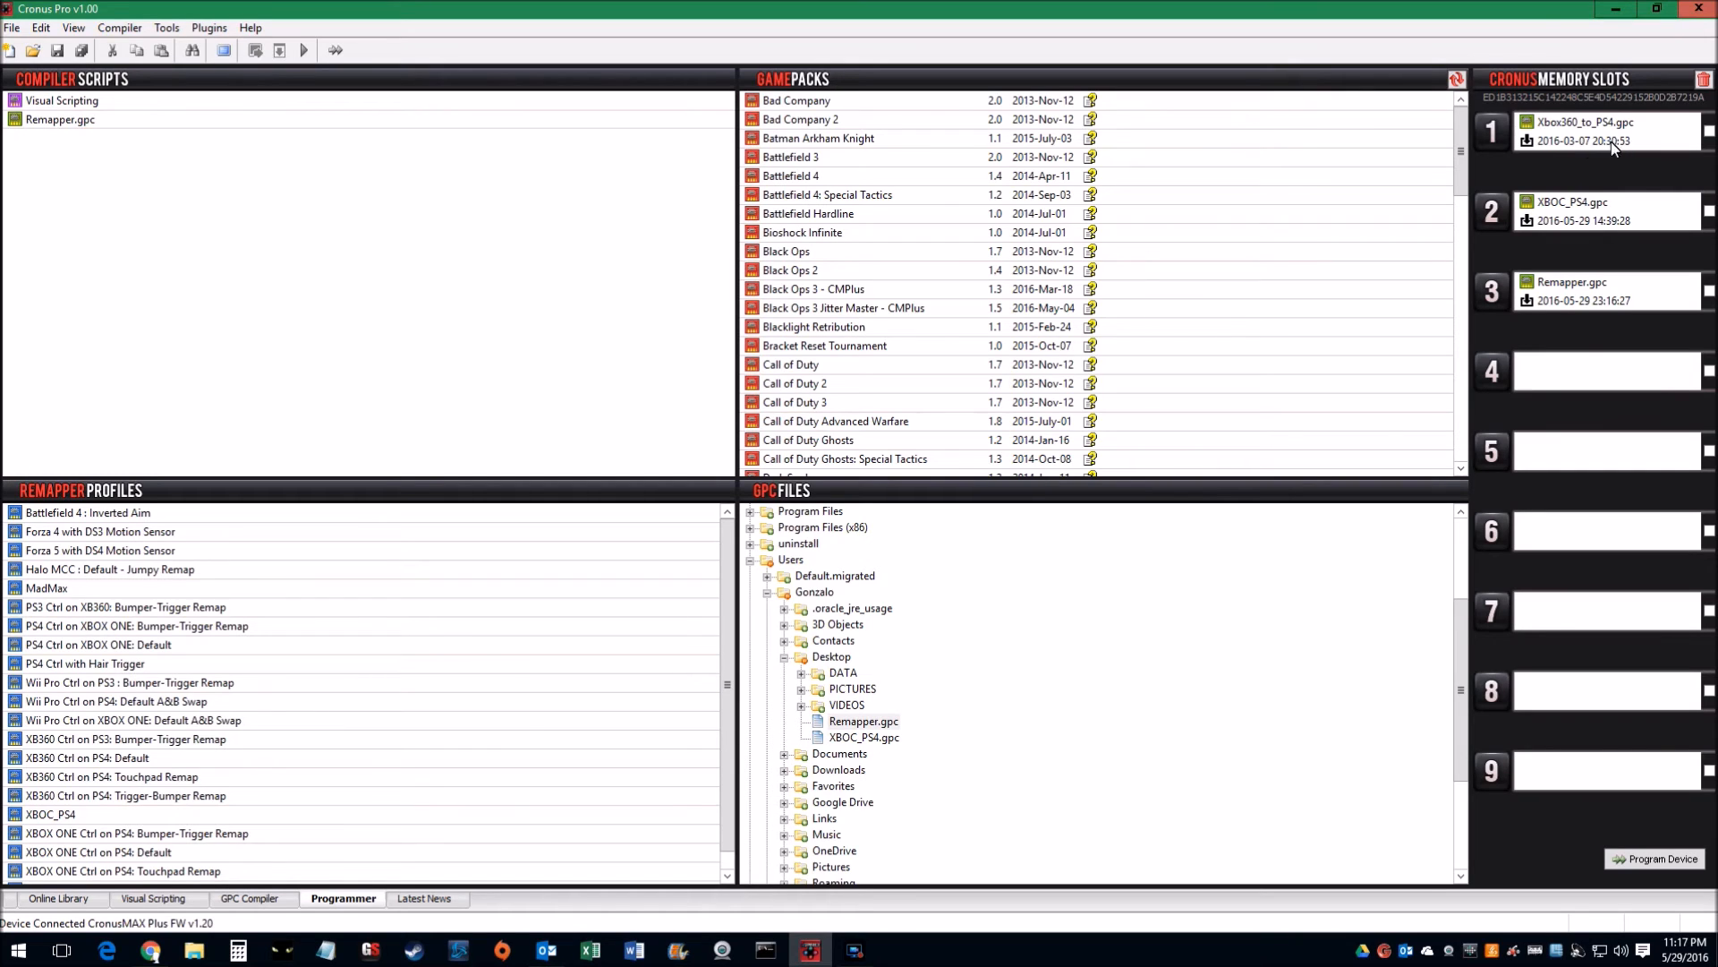
mouse_move(1644, 184)
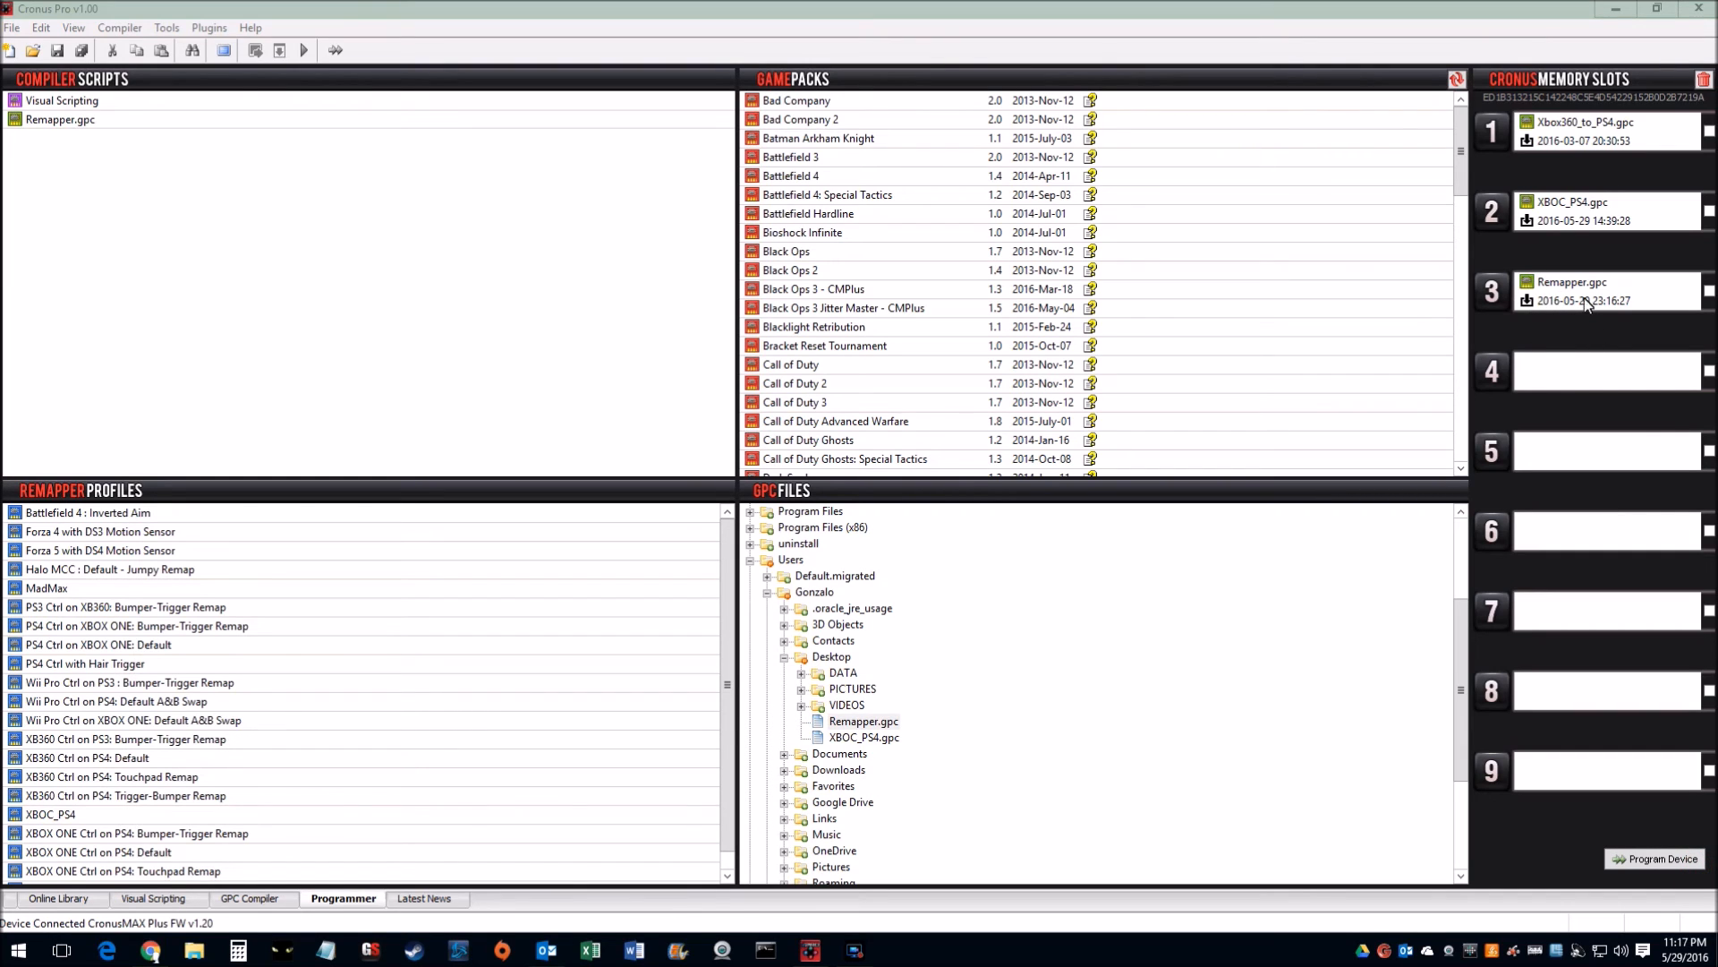
mouse_move(1630, 312)
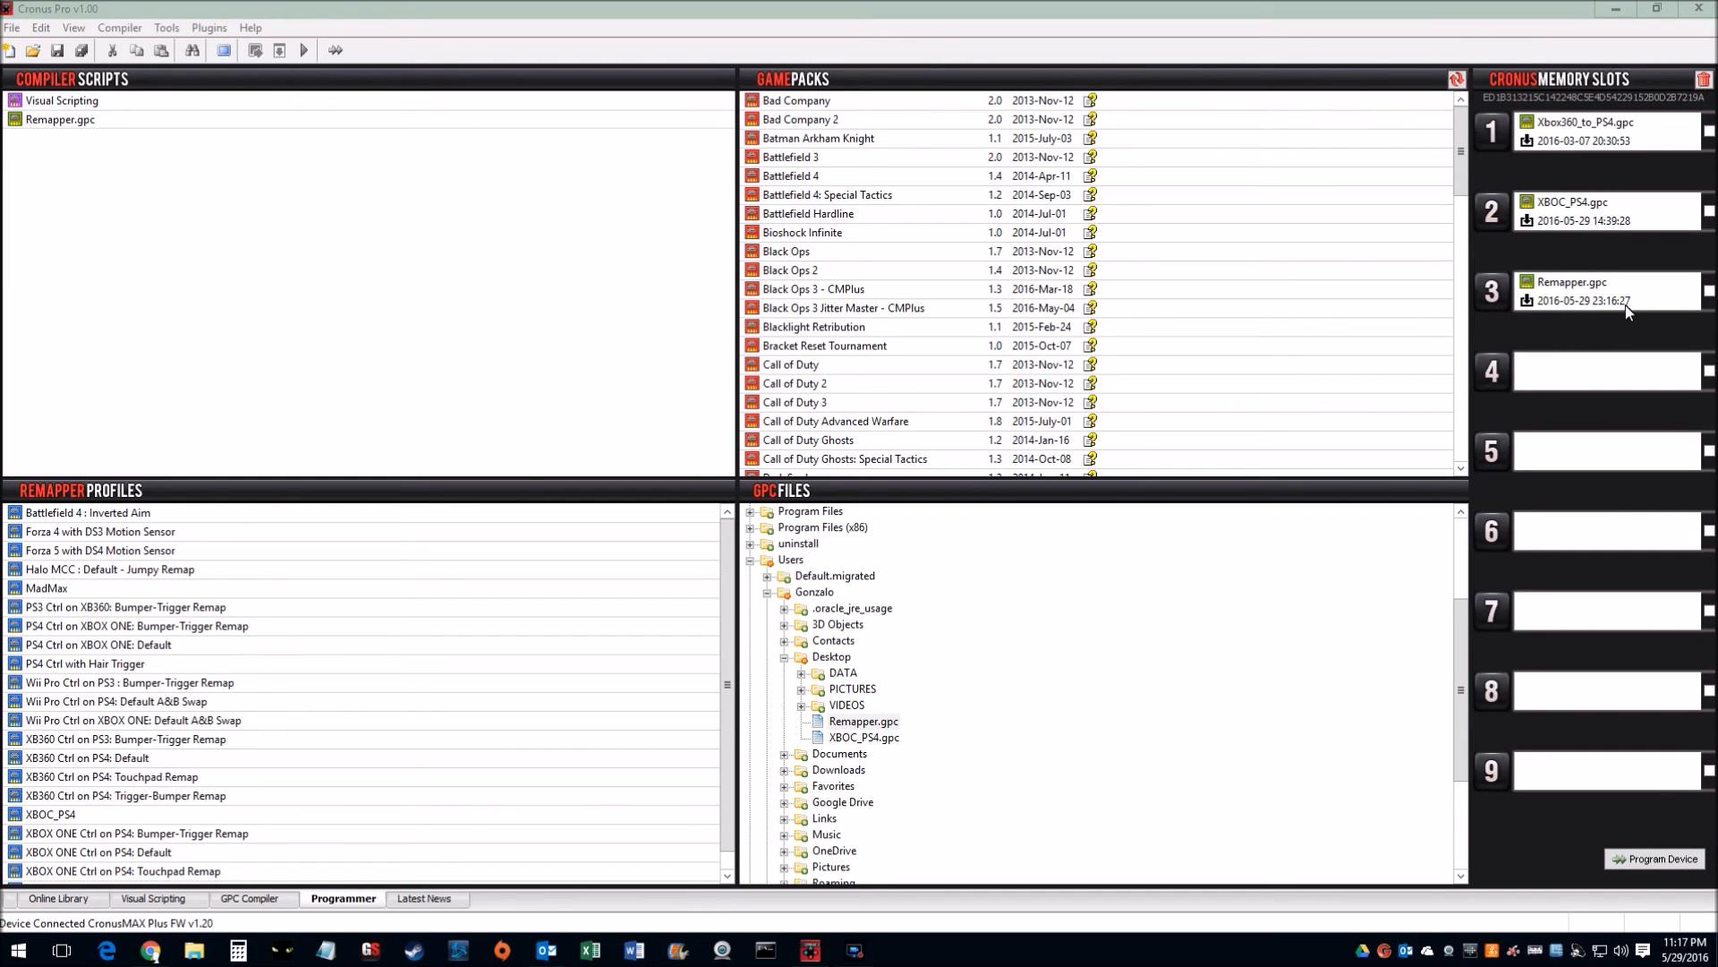
mouse_move(1627, 370)
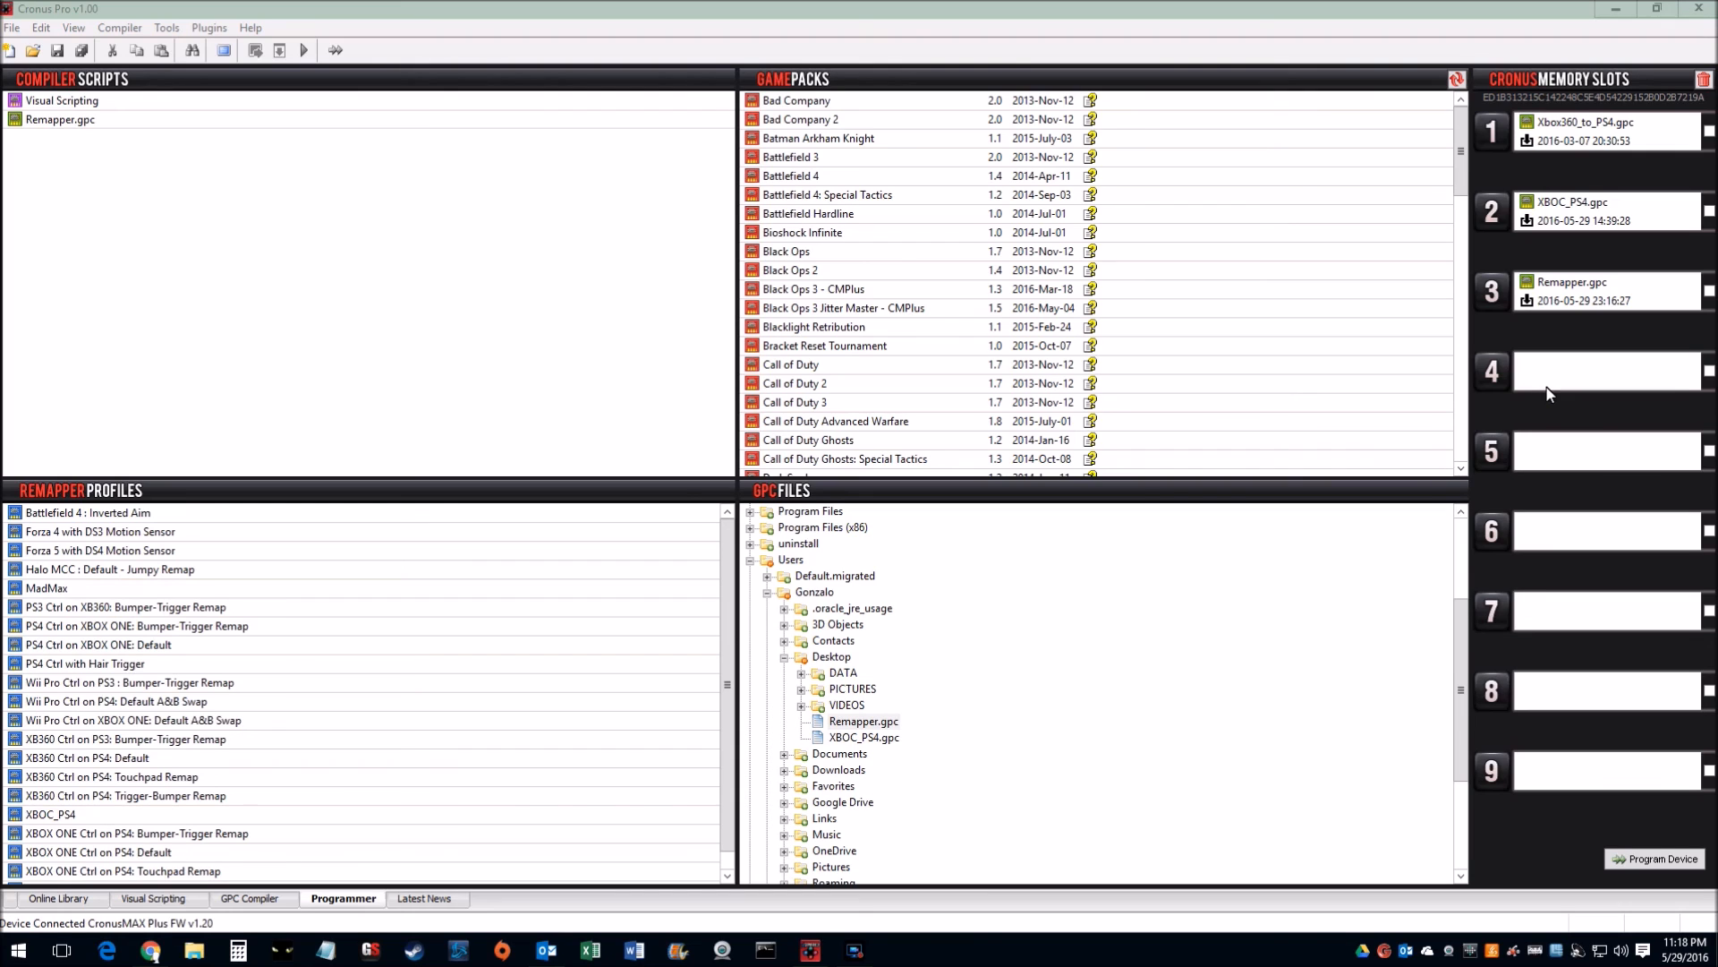
mouse_move(566, 214)
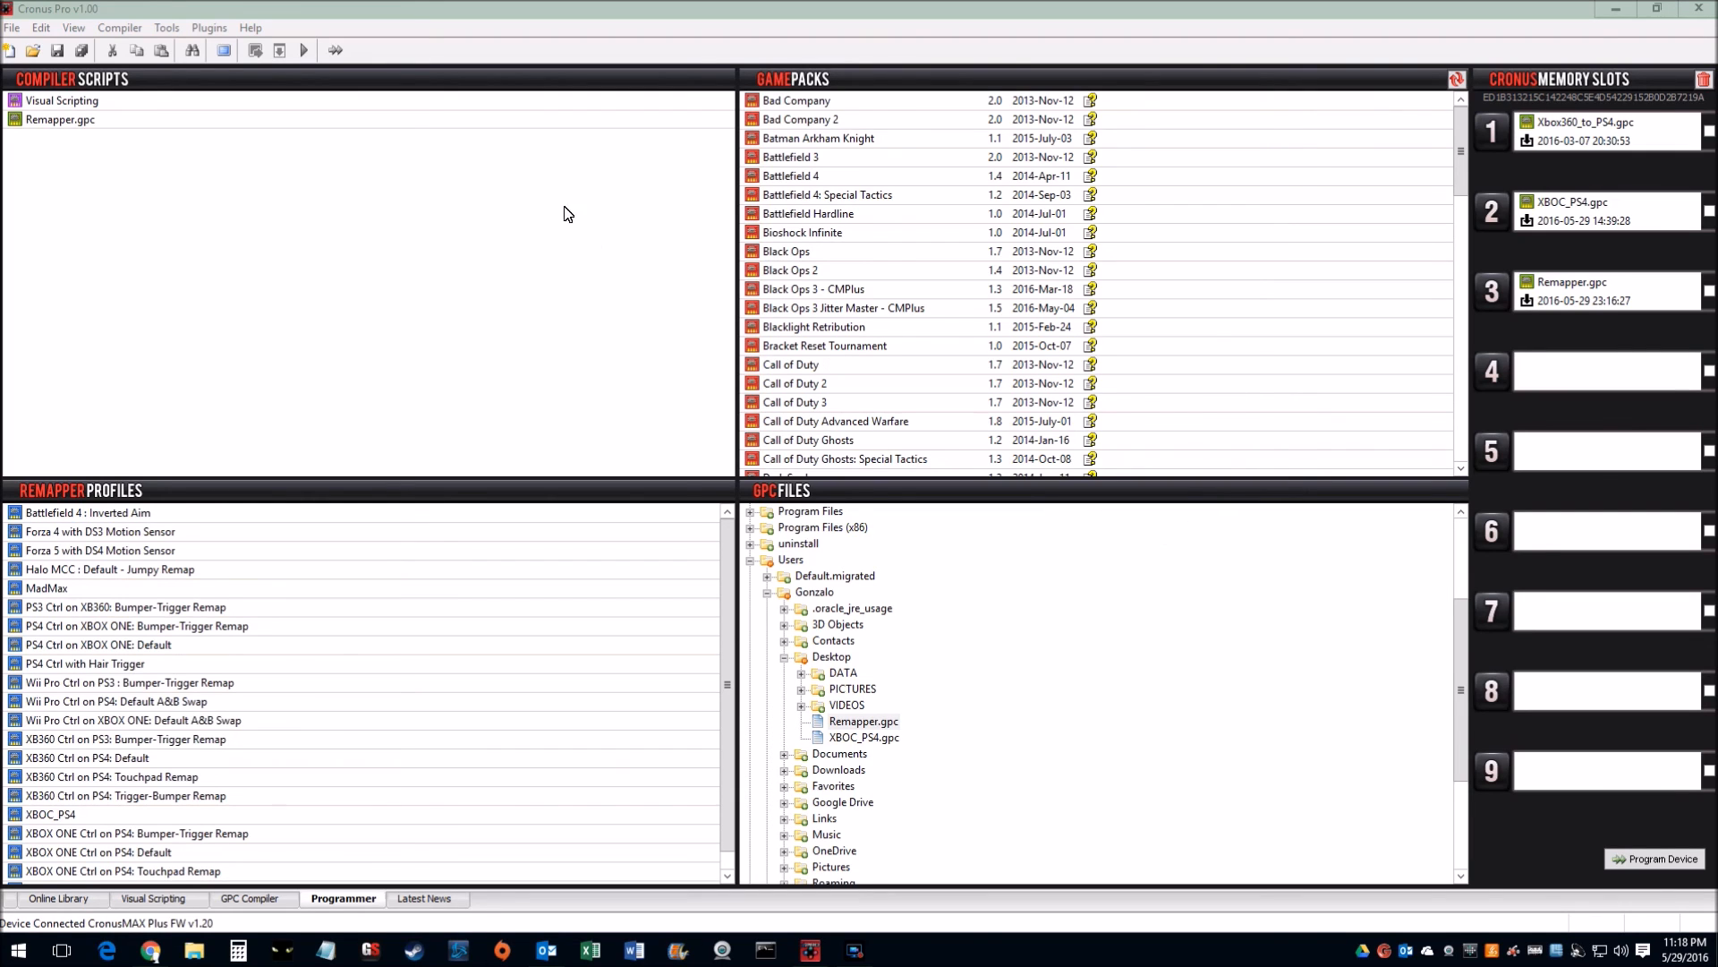
Show the plugin list with MAX Mapper and Plugin Manager again
click(209, 28)
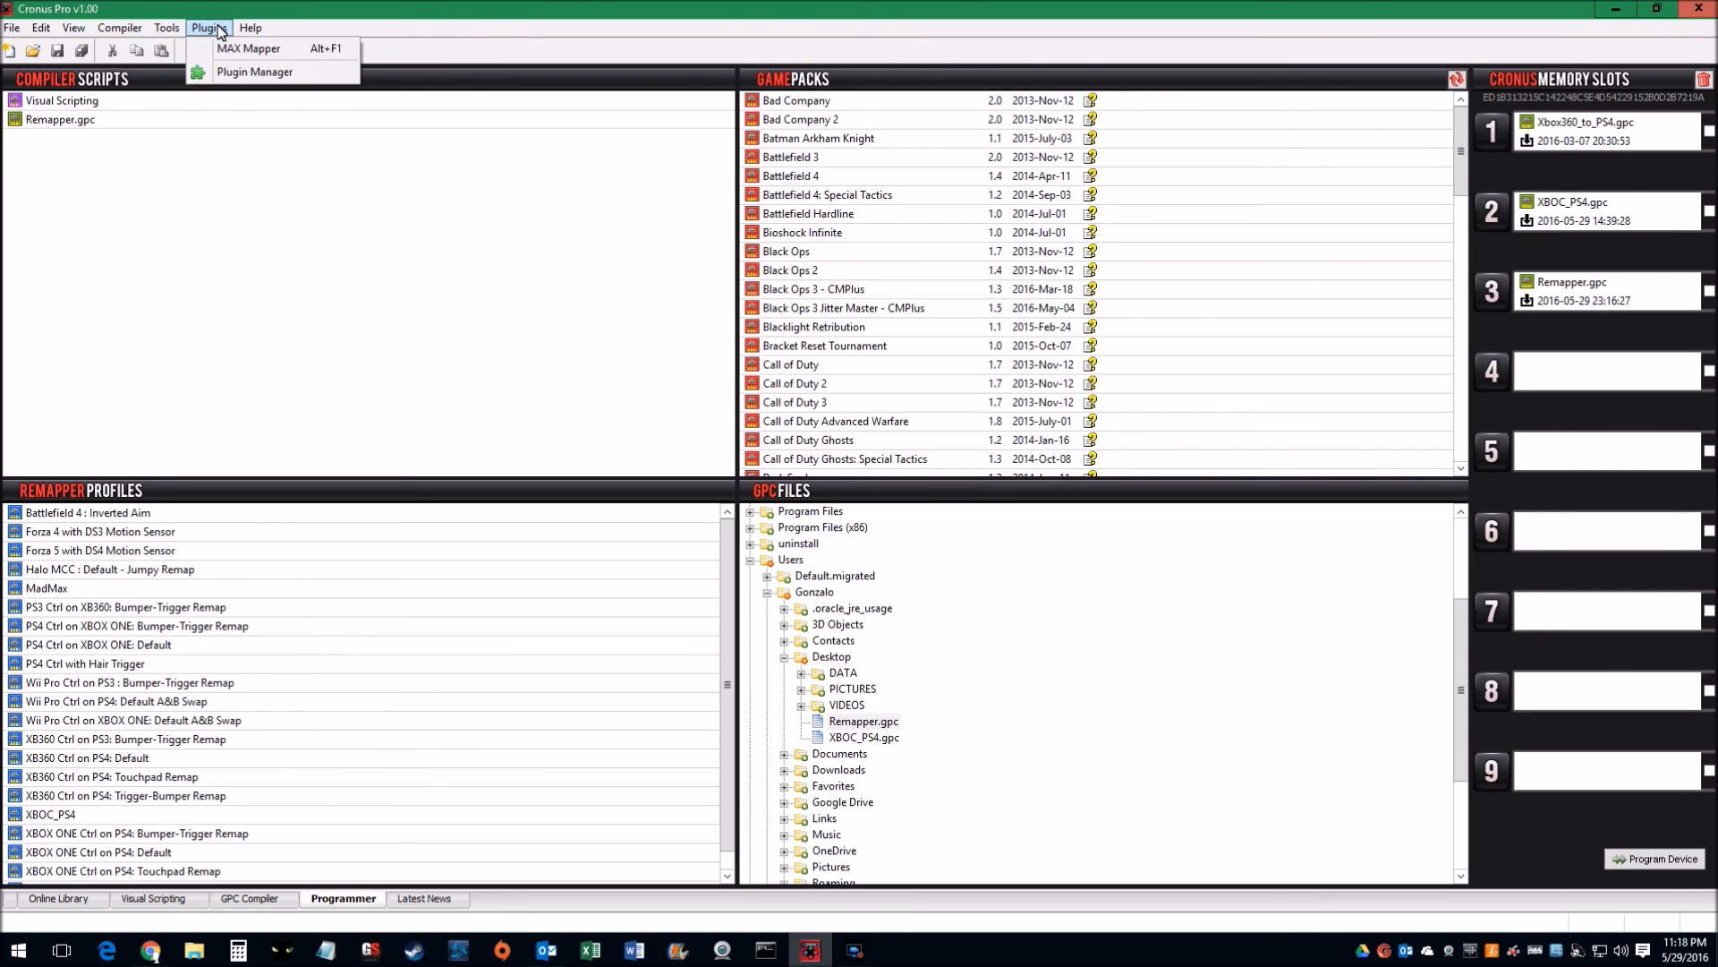
mouse_move(254, 72)
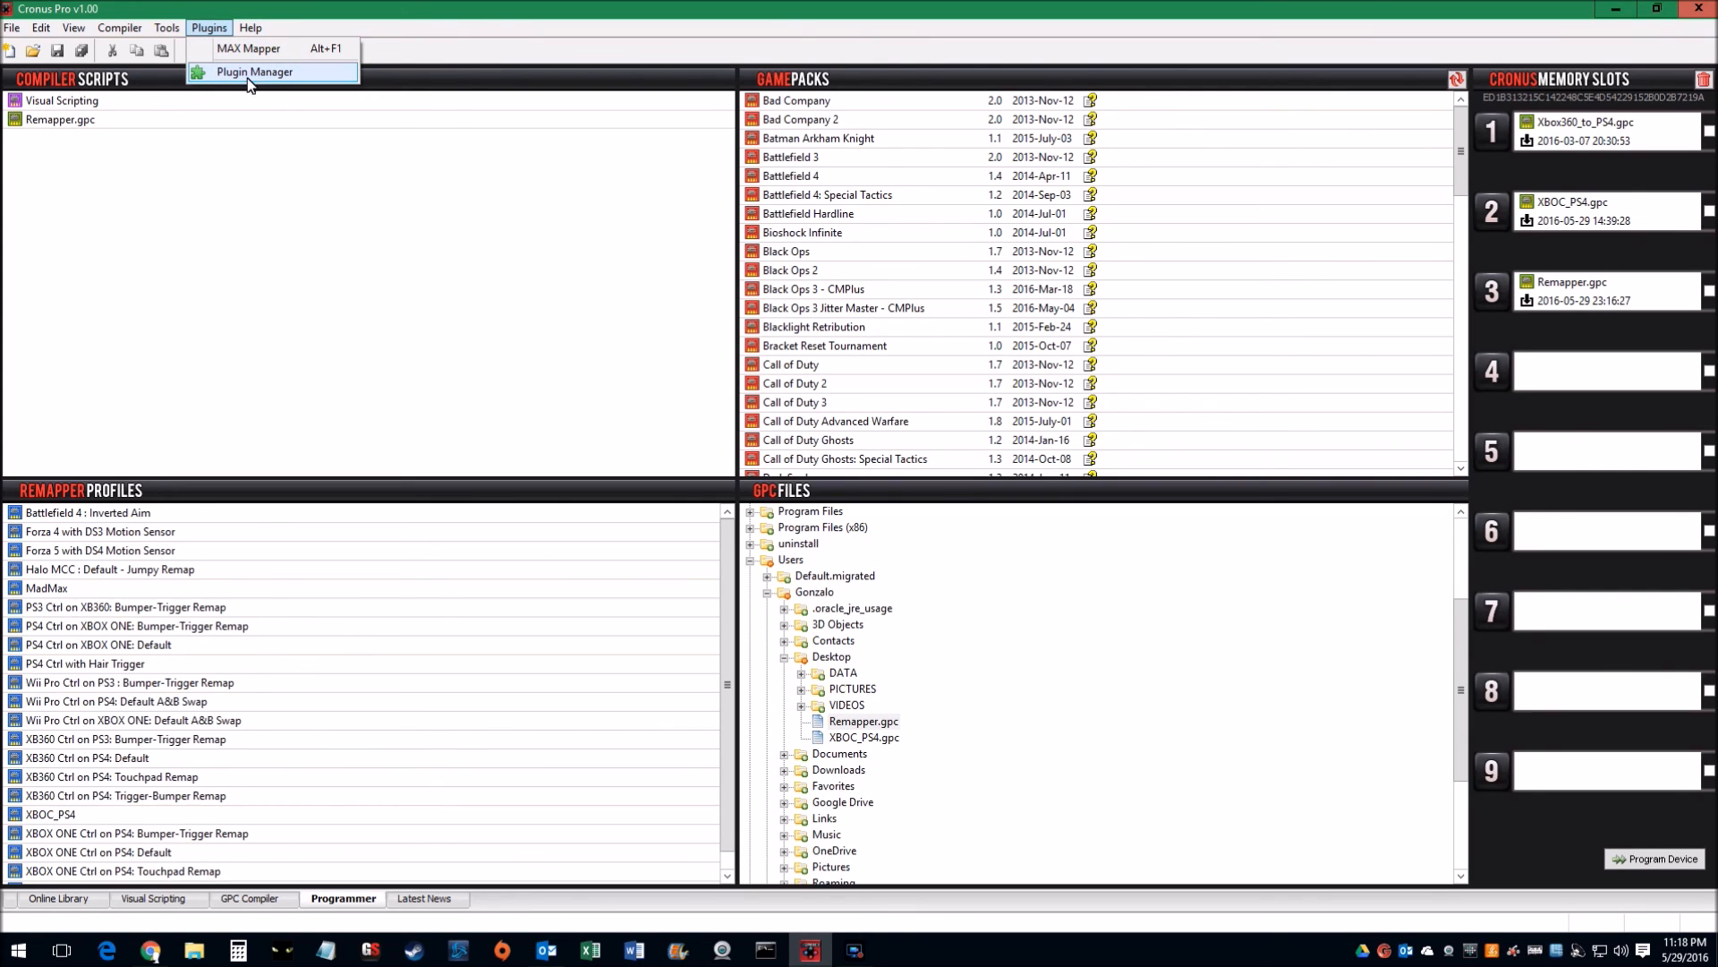
mouse_move(249, 47)
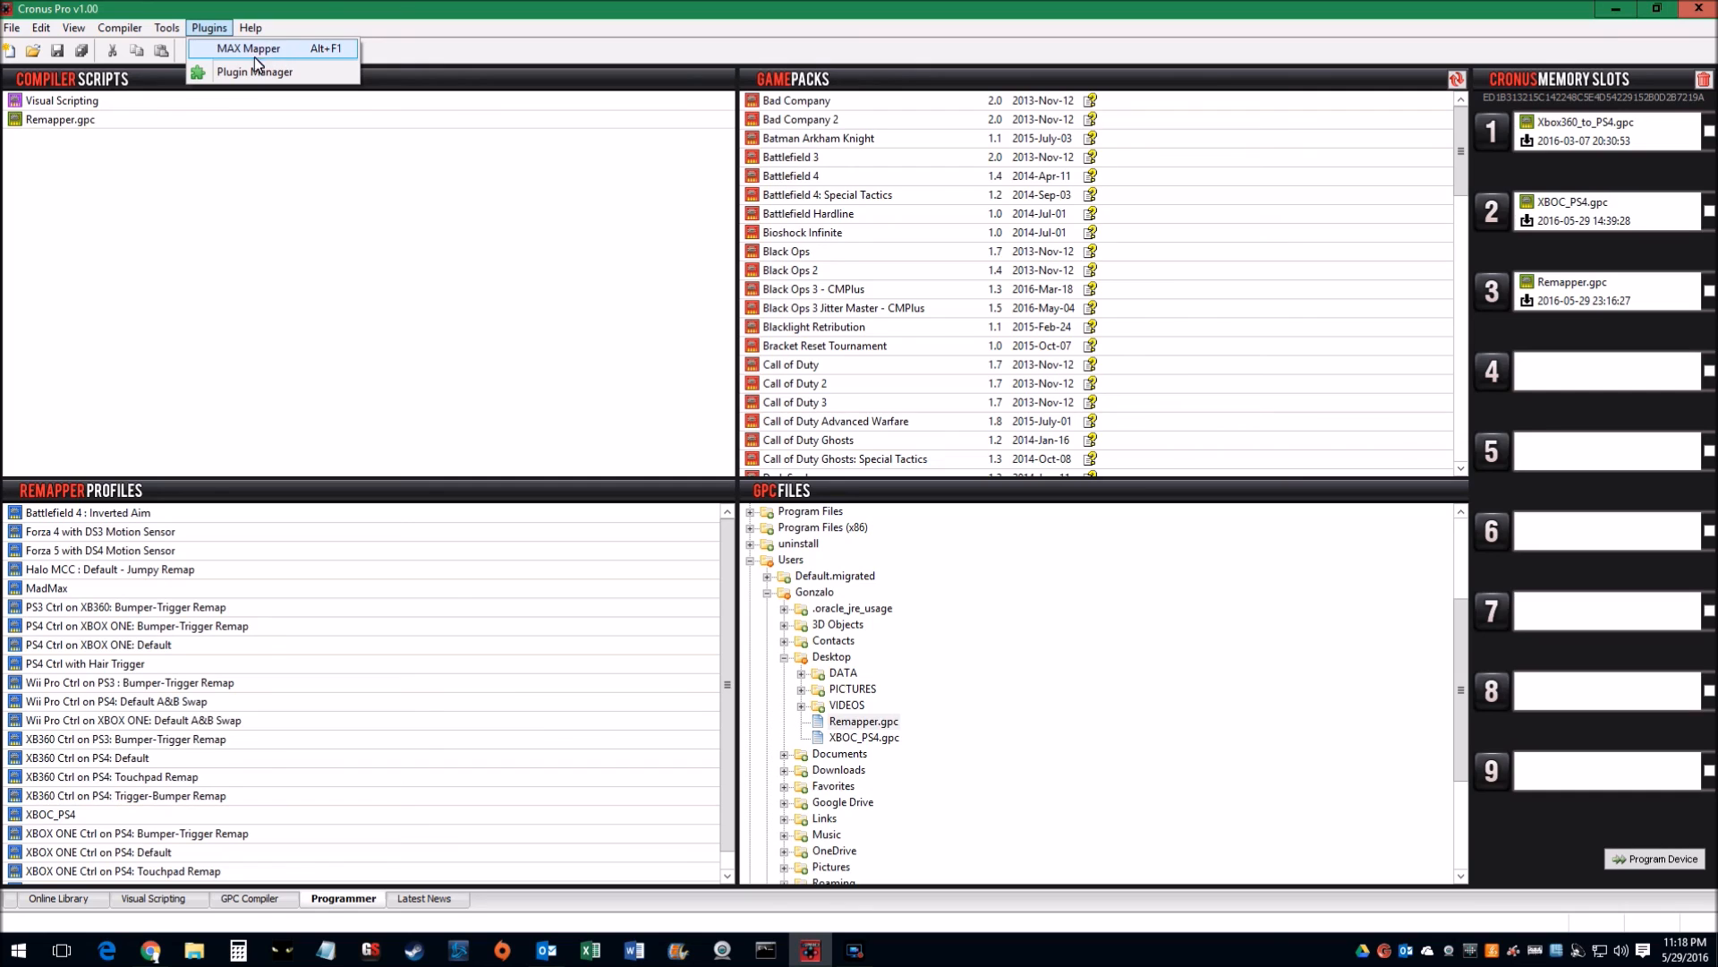
mouse_move(312, 62)
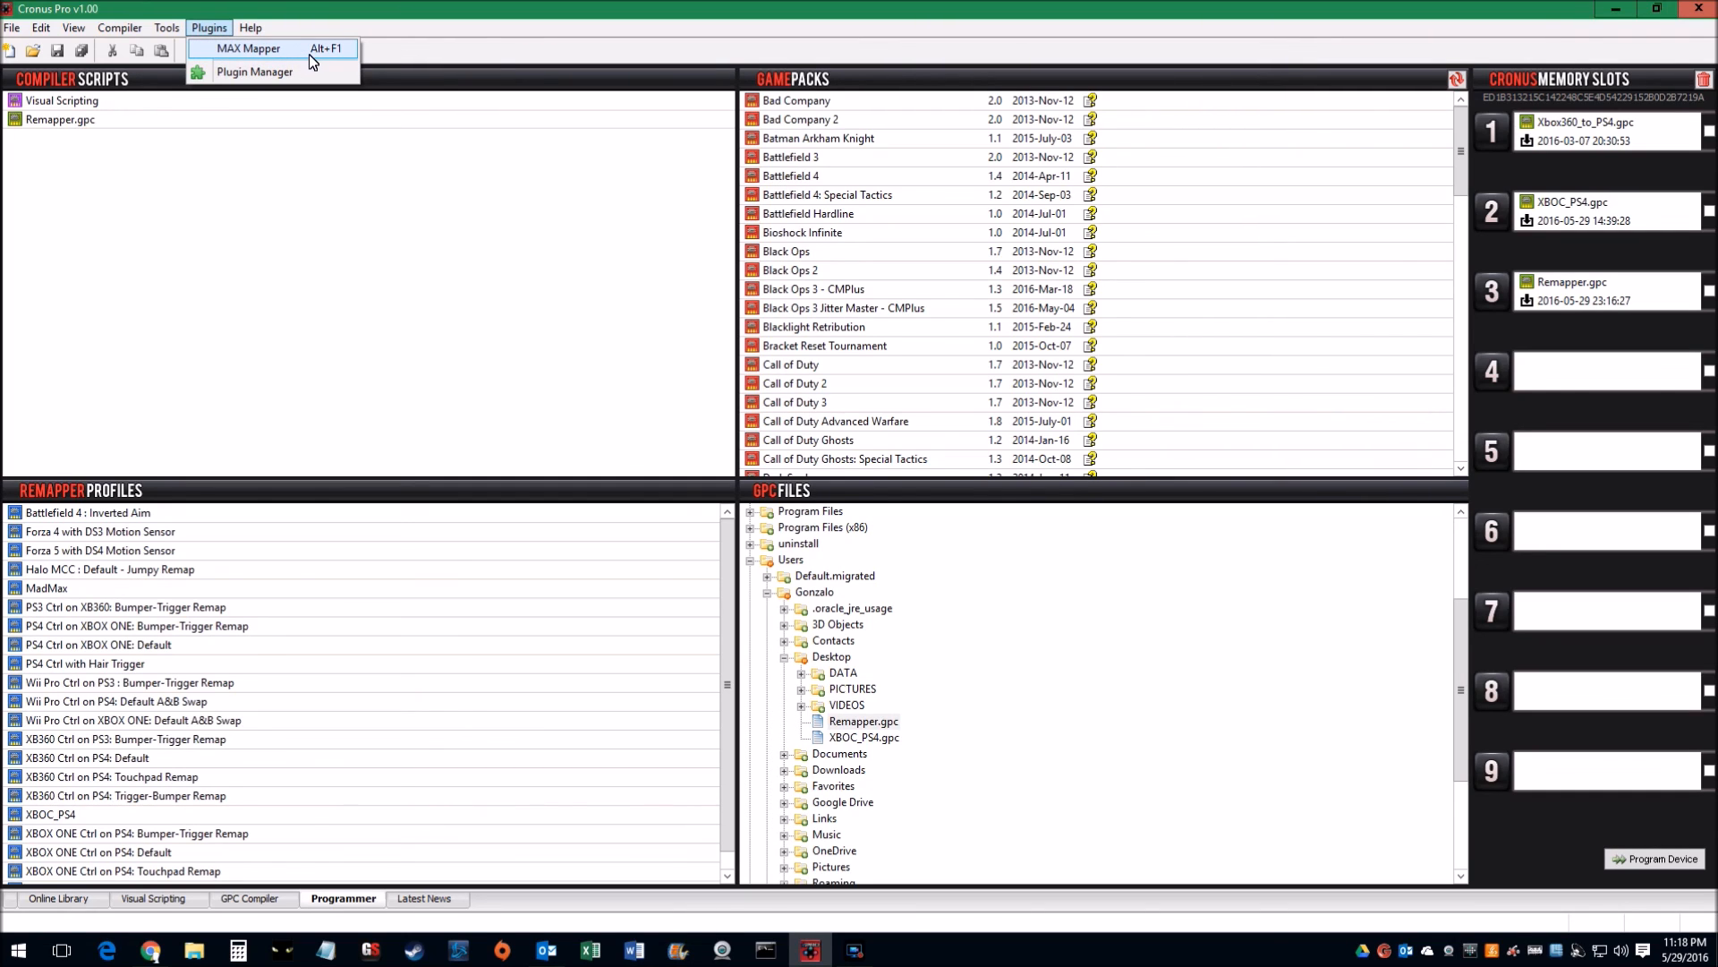
mouse_move(469, 34)
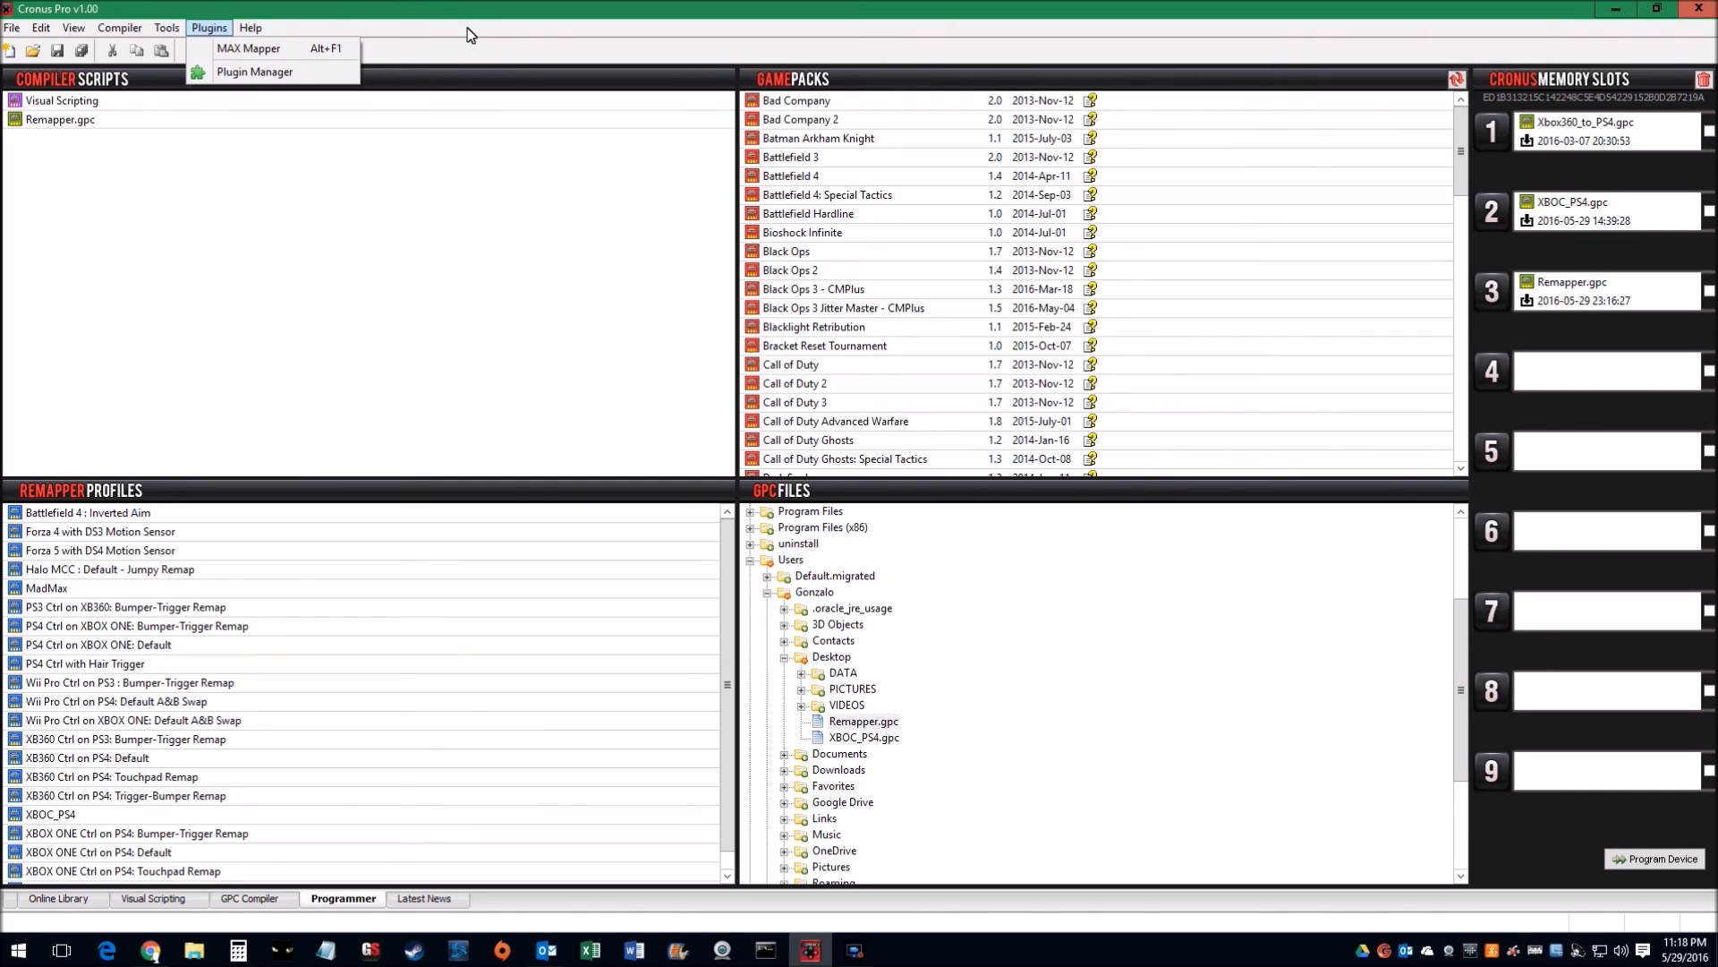